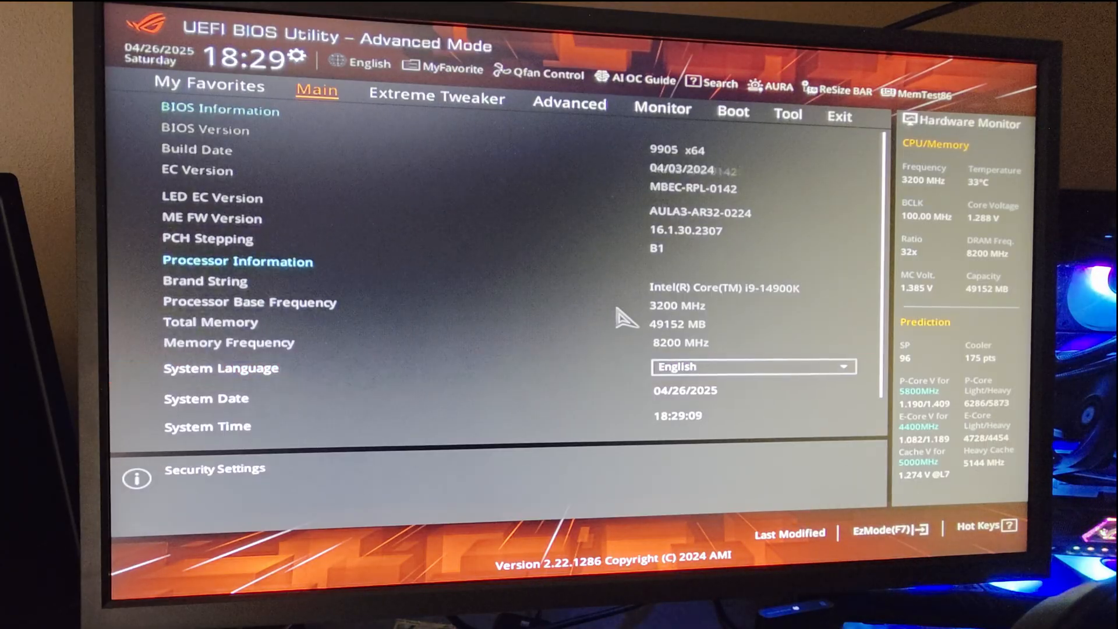
Switch from the Main information page to the Extreme Tweaker overclocking tab.
left_click(220, 369)
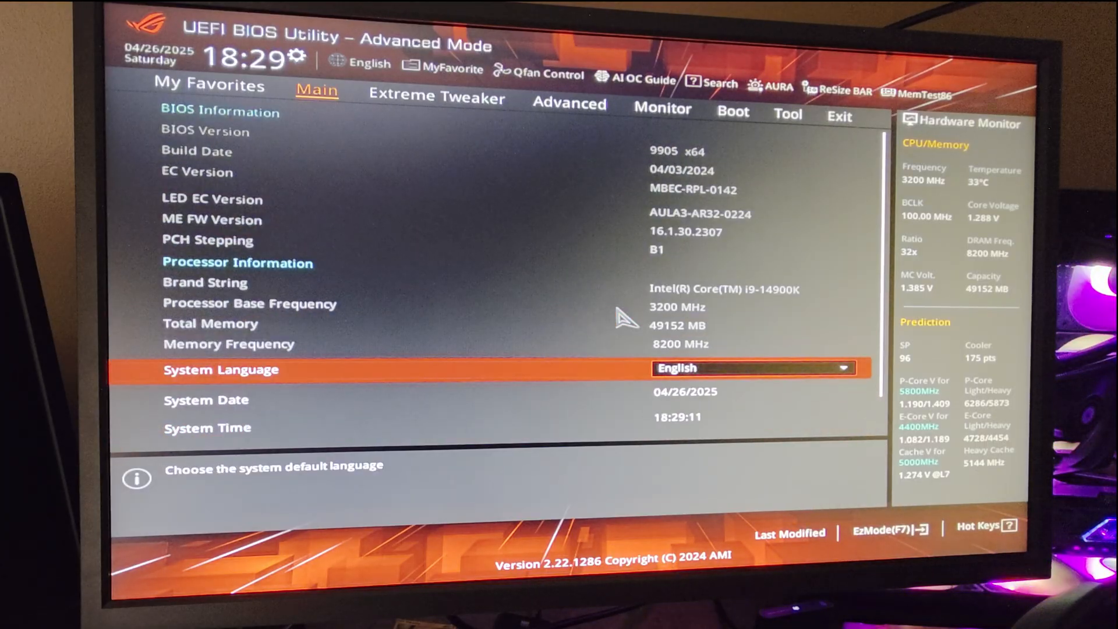
left_click(436, 96)
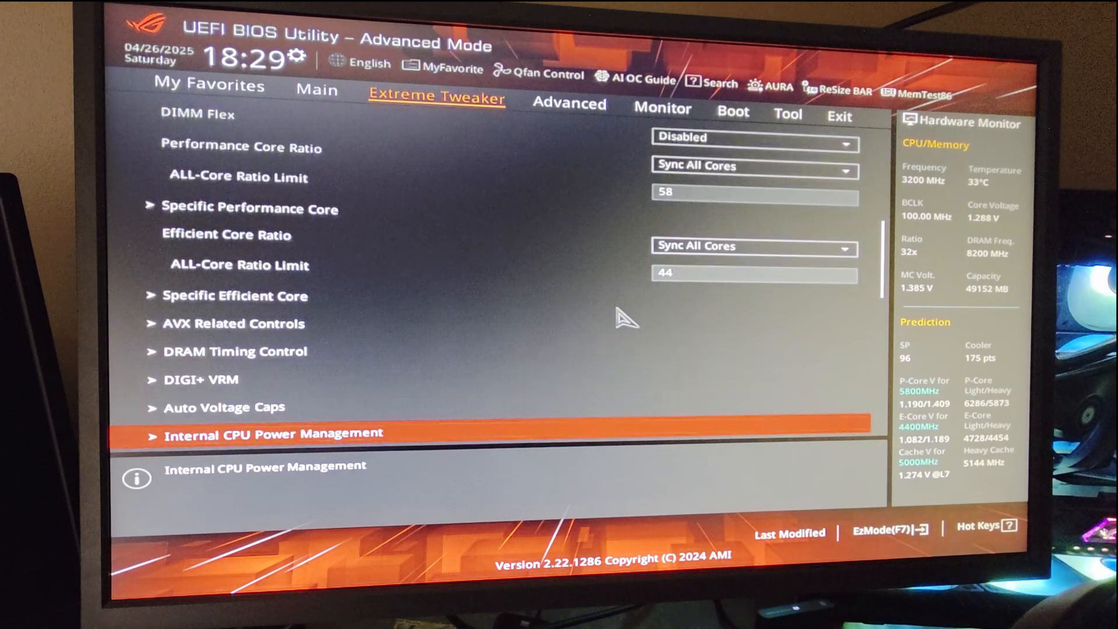
scroll("up", 3)
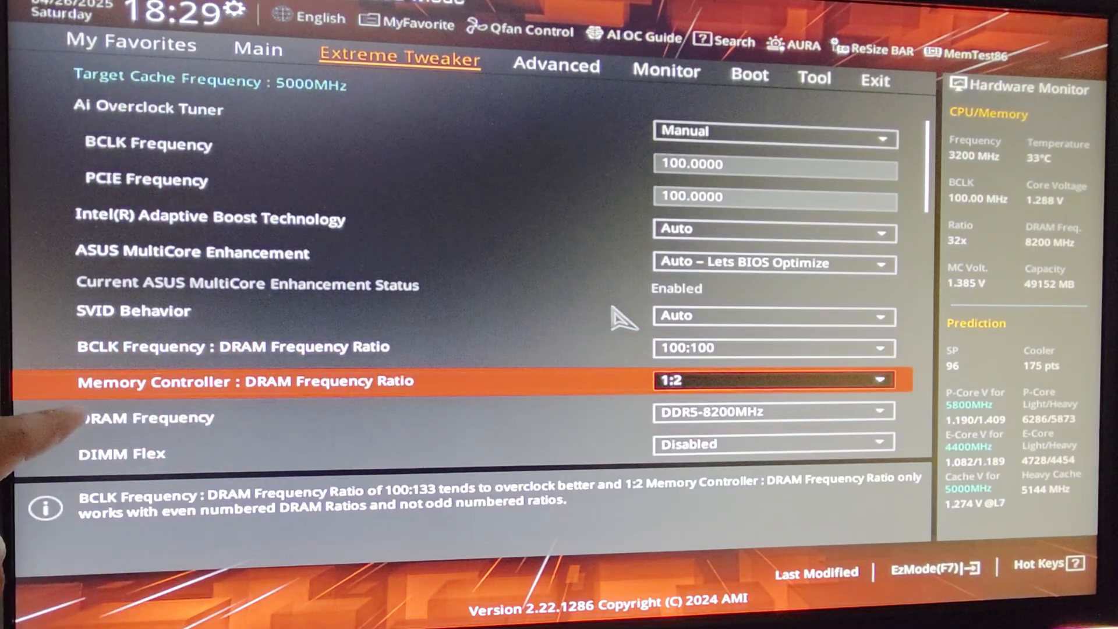
key("Down")
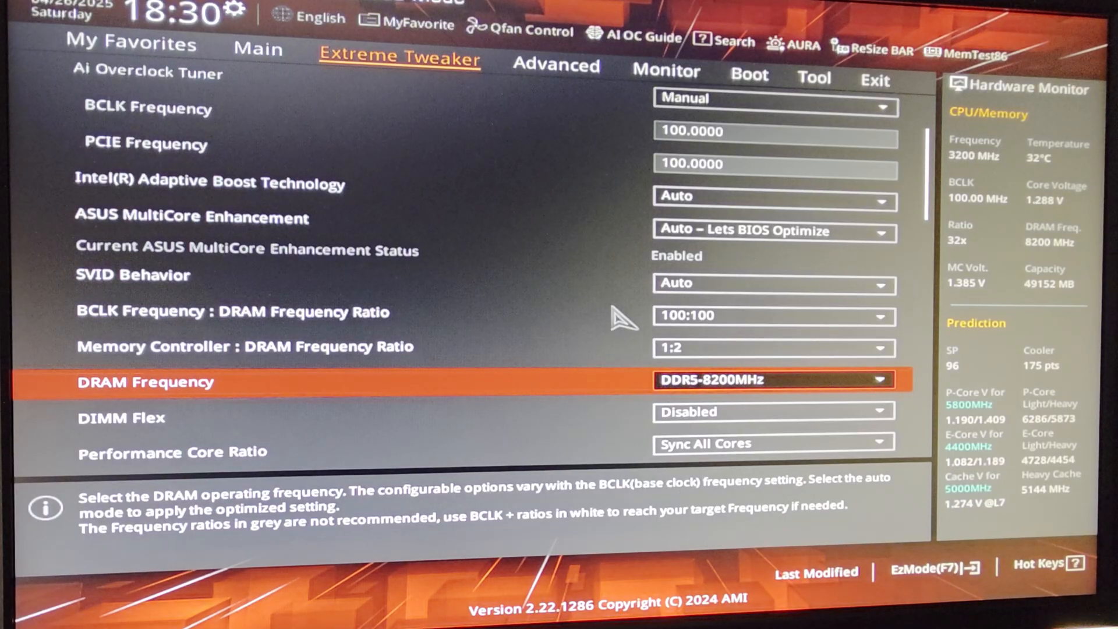
key("Down")
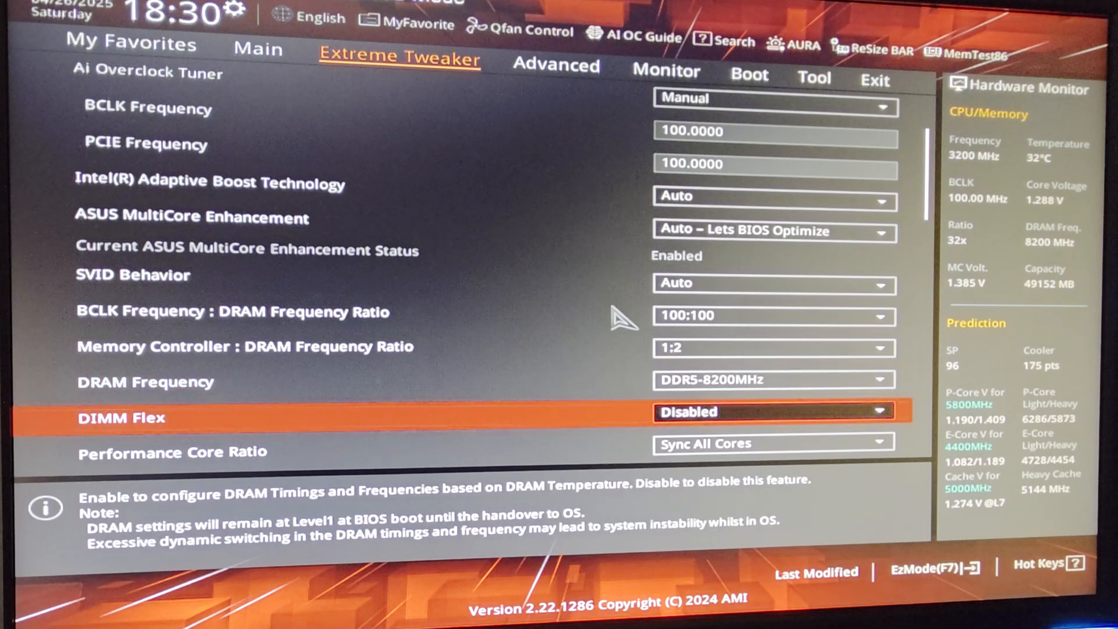
Review the core ratio limits, then reach Advanced CPU Configuration for the i9-14900K.
scroll("down", 3)
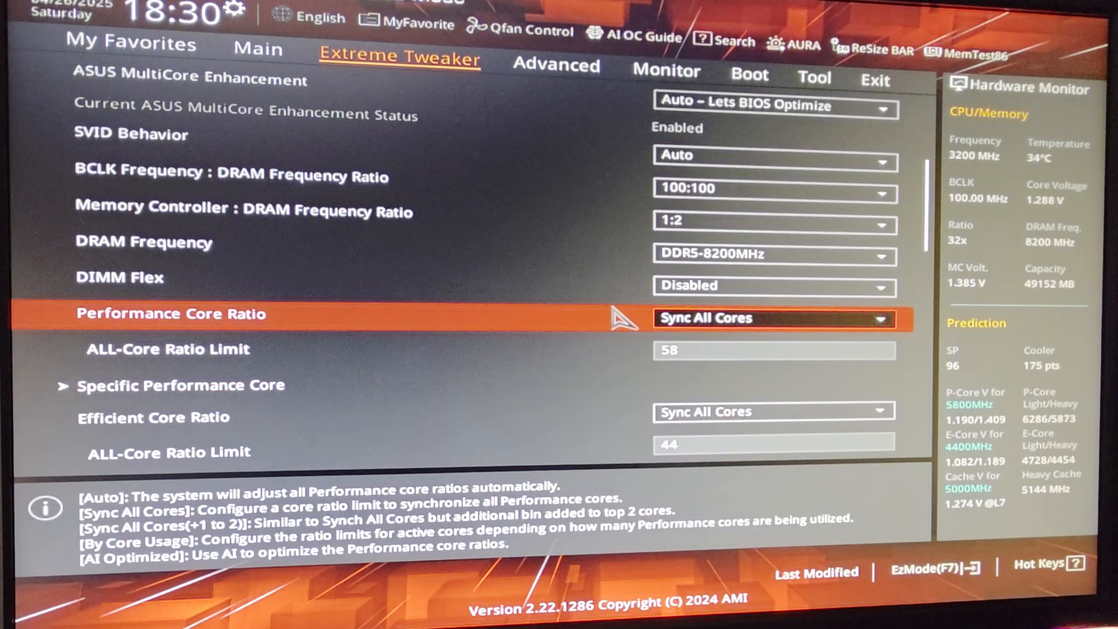
key("Down")
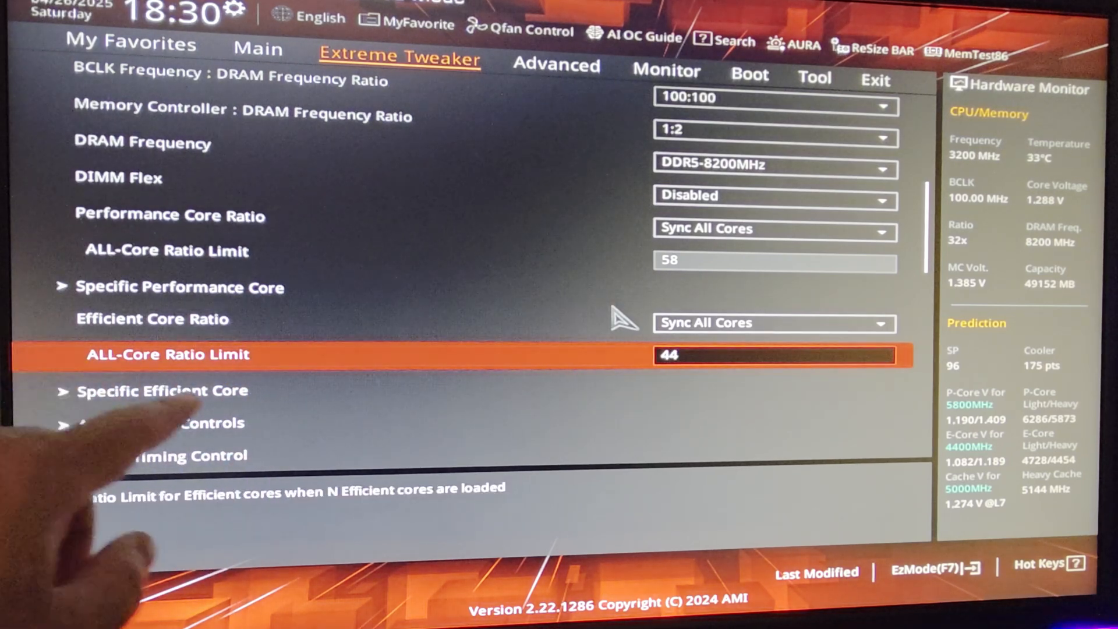
scroll("down", 3)
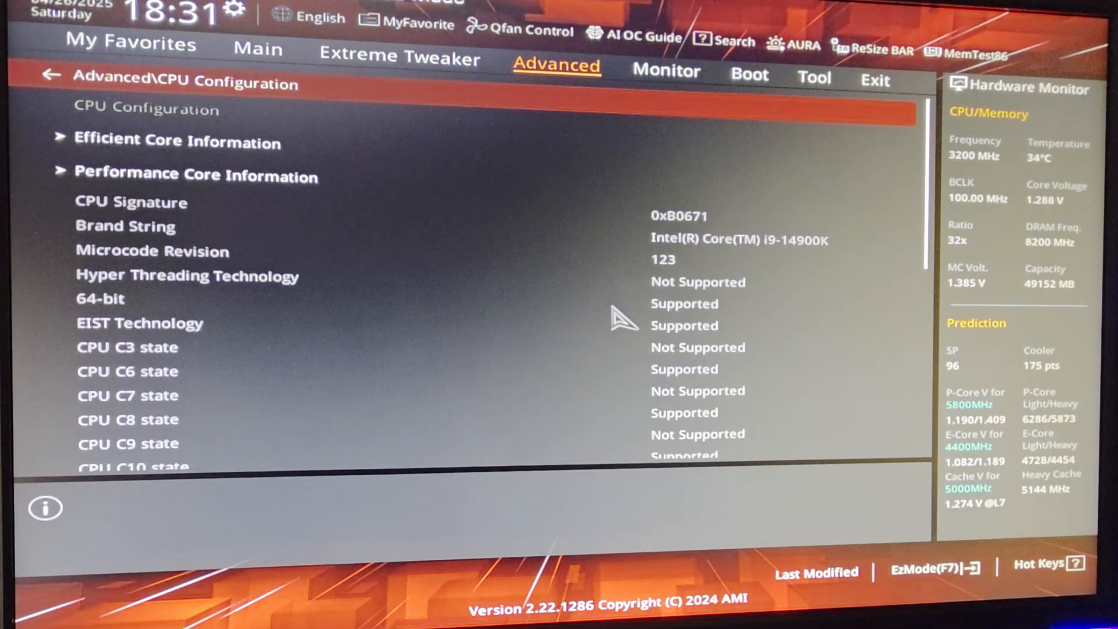
scroll("down", 3)
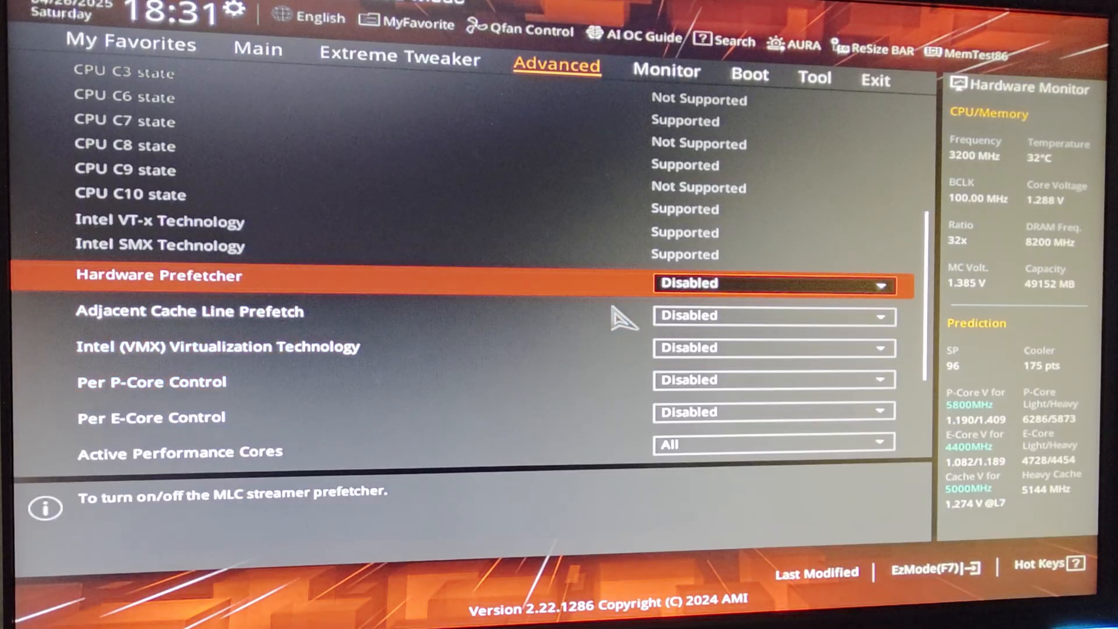
key("Down")
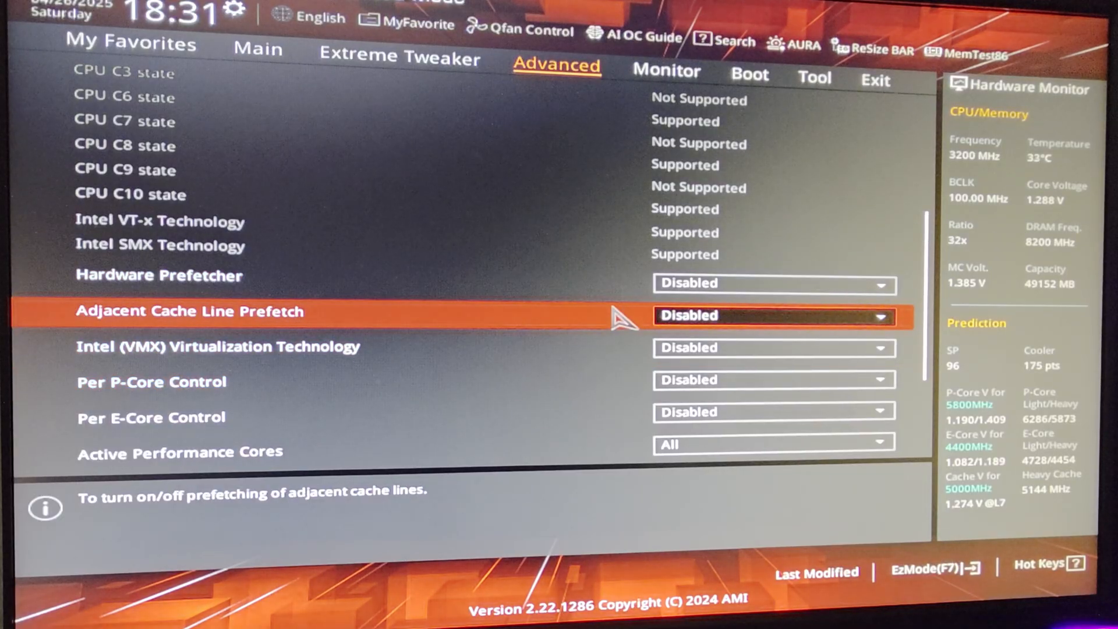
key("Down")
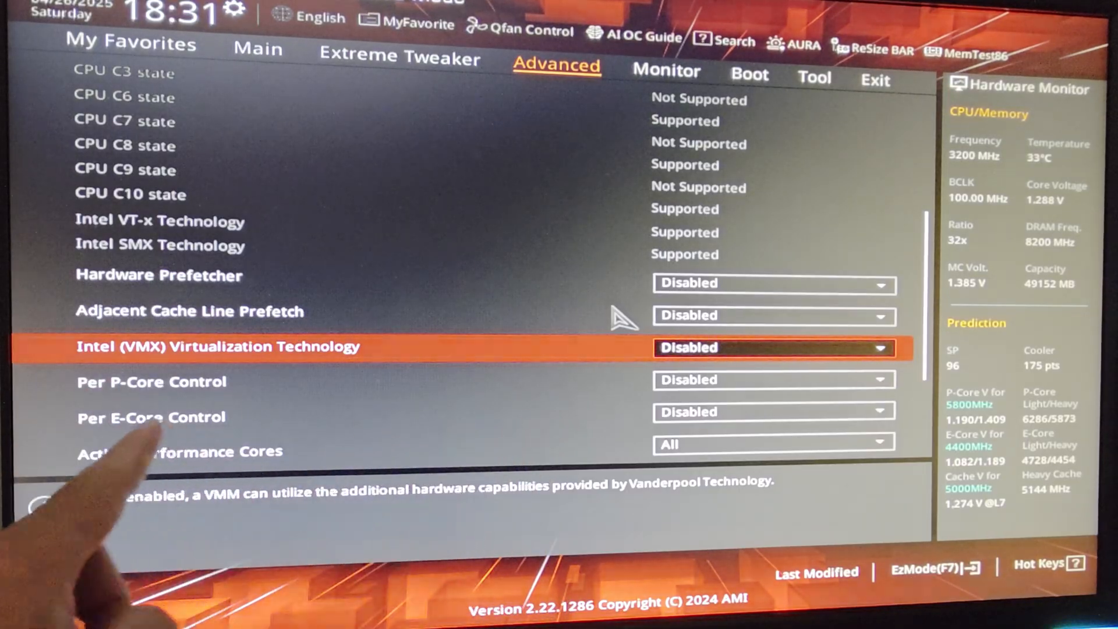
key("Down")
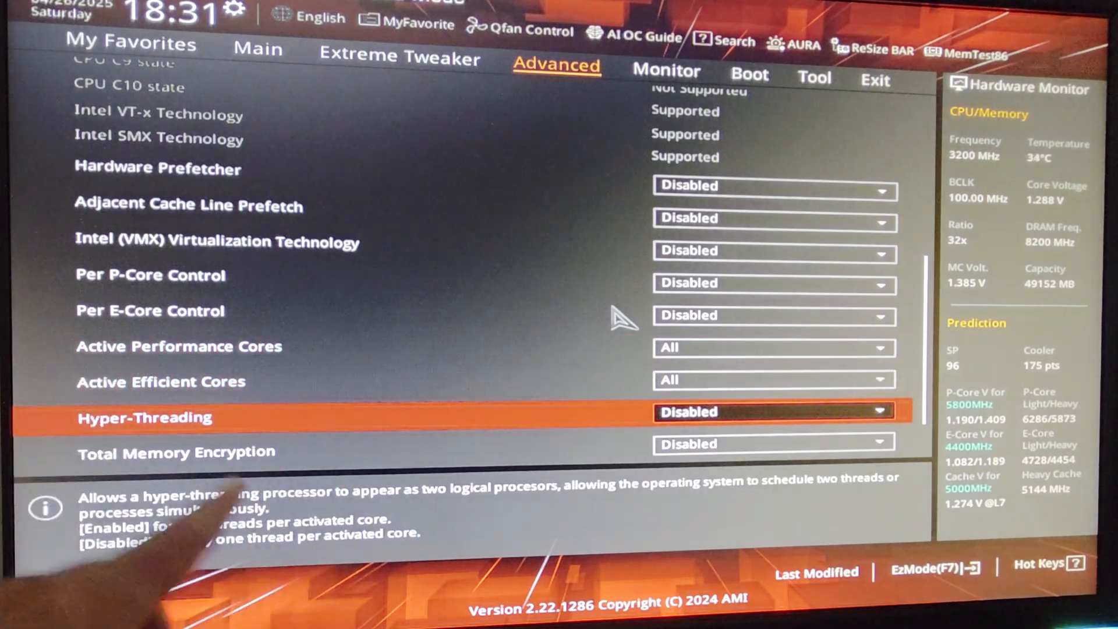
mouse_move(179, 556)
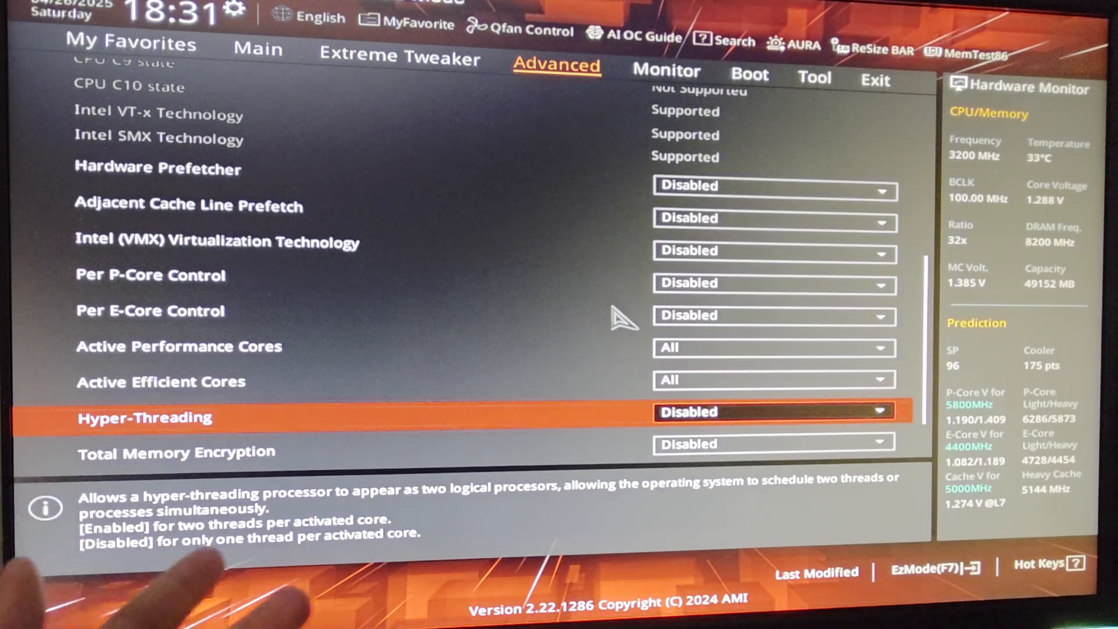
scroll("down", 3)
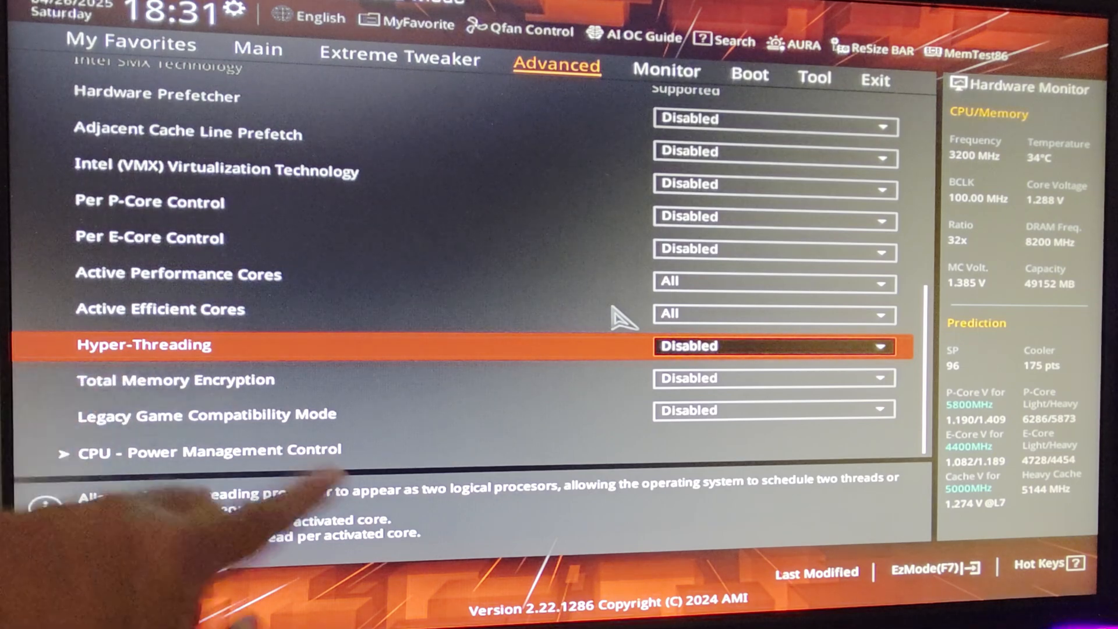
Review Hyper-Threading, Total Memory Encryption and Legacy Game Compatibility, then enter CPU Power Management Control.
key("Down")
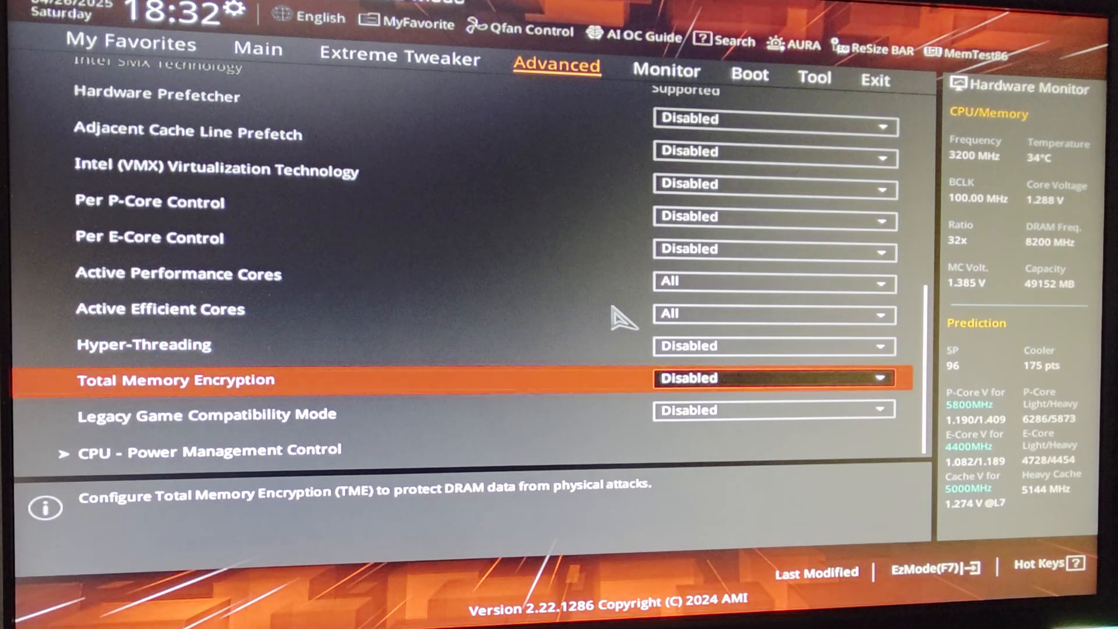
key("Up")
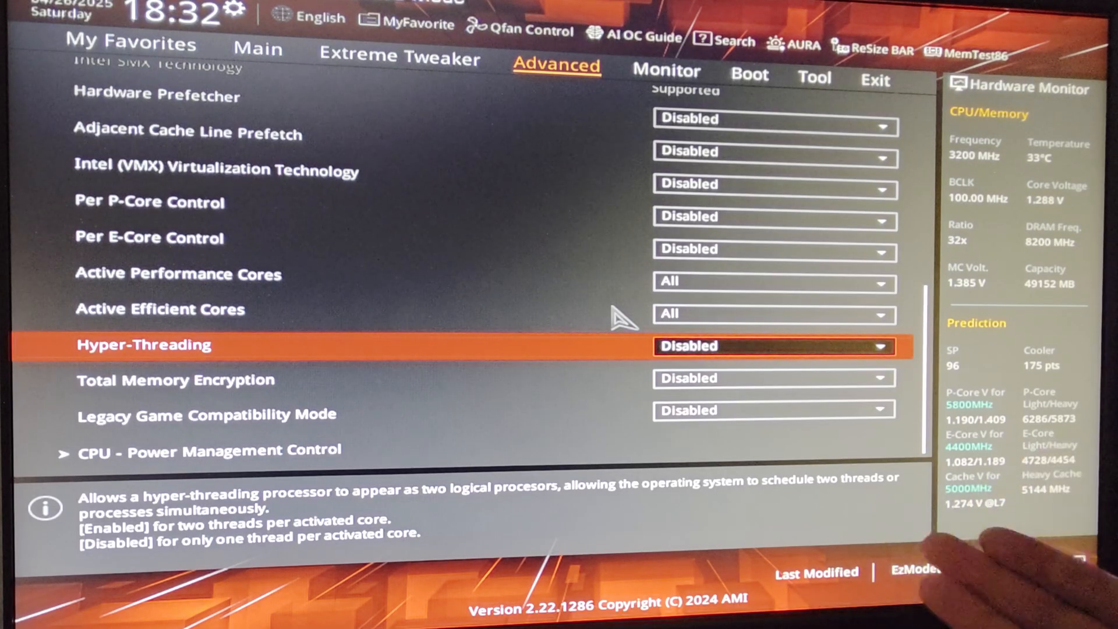
key("Down")
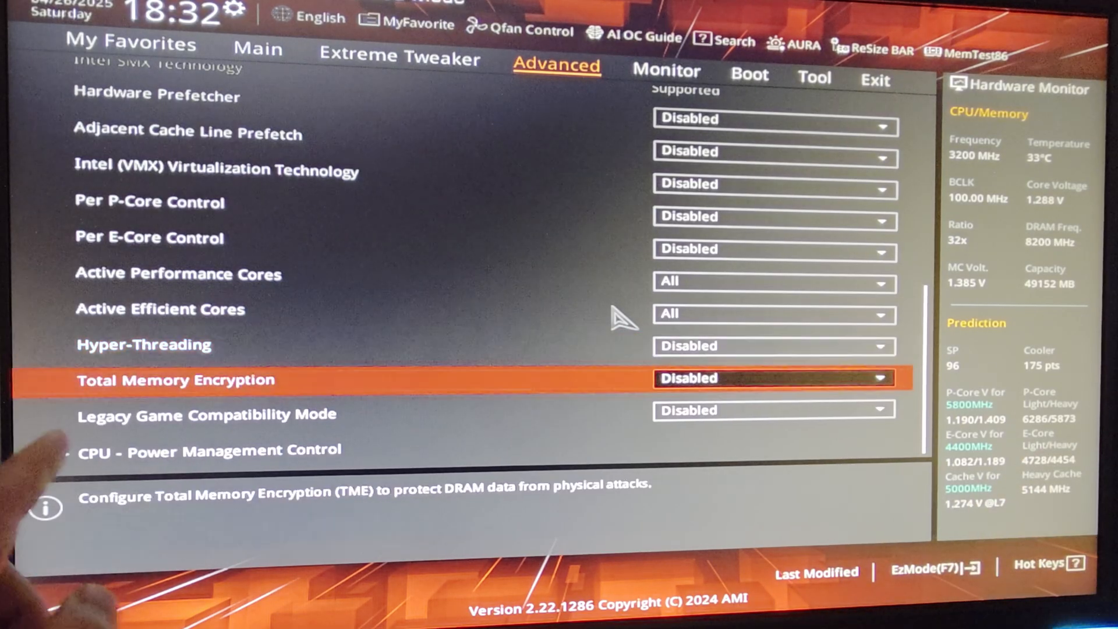
key("Down")
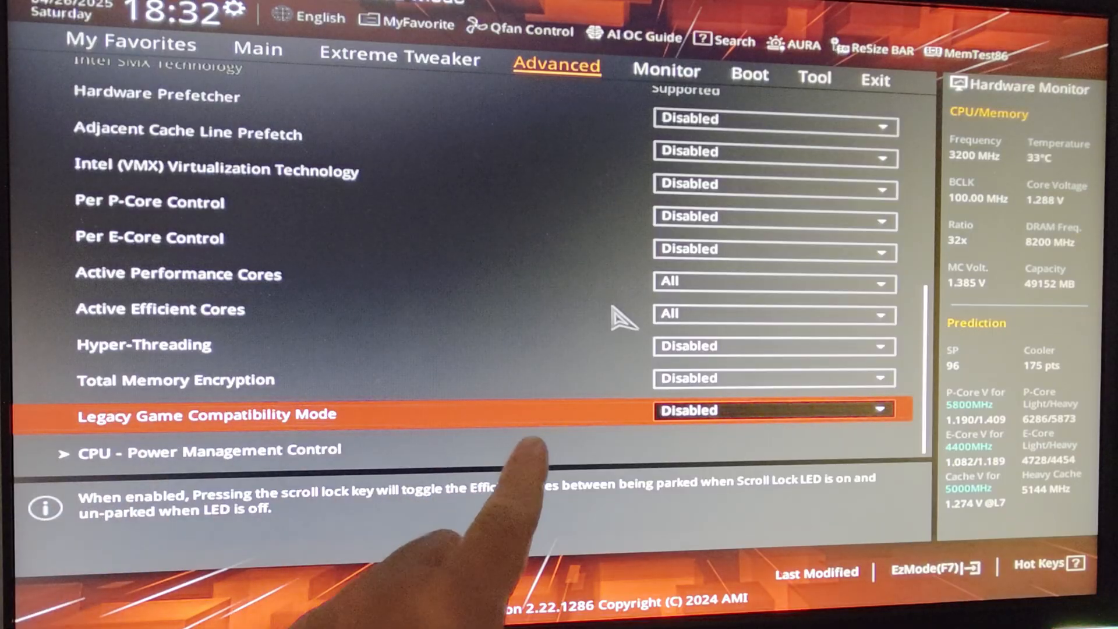
left_click(208, 449)
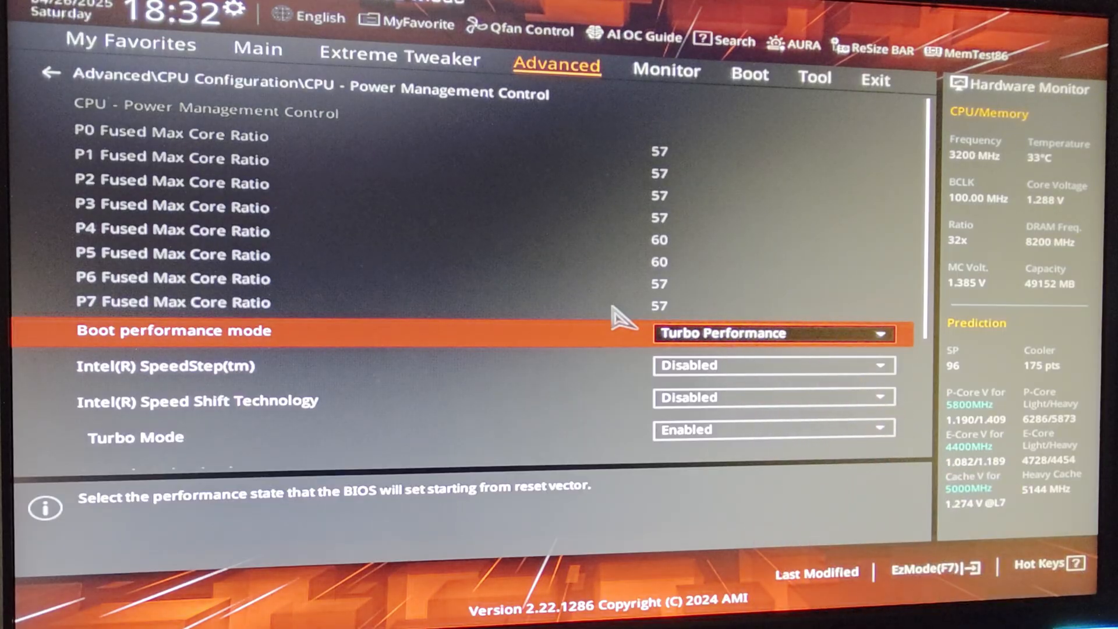
Review Speed Shift, Turbo Mode, C-states and Thermal Monitor, then return to Extreme Tweaker.
key("Down")
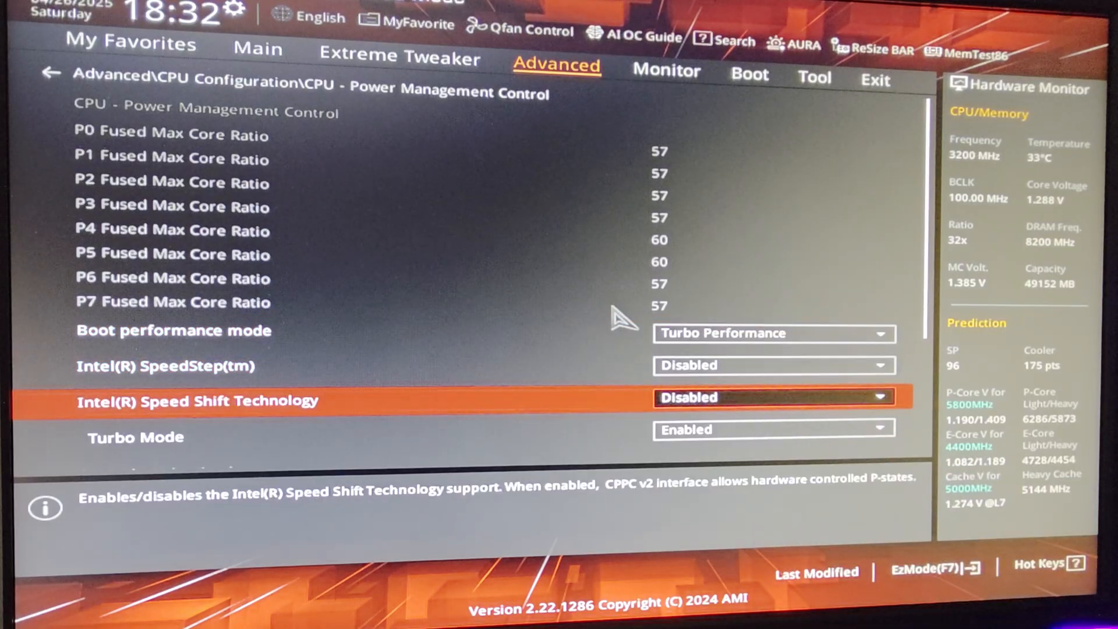
key("Down")
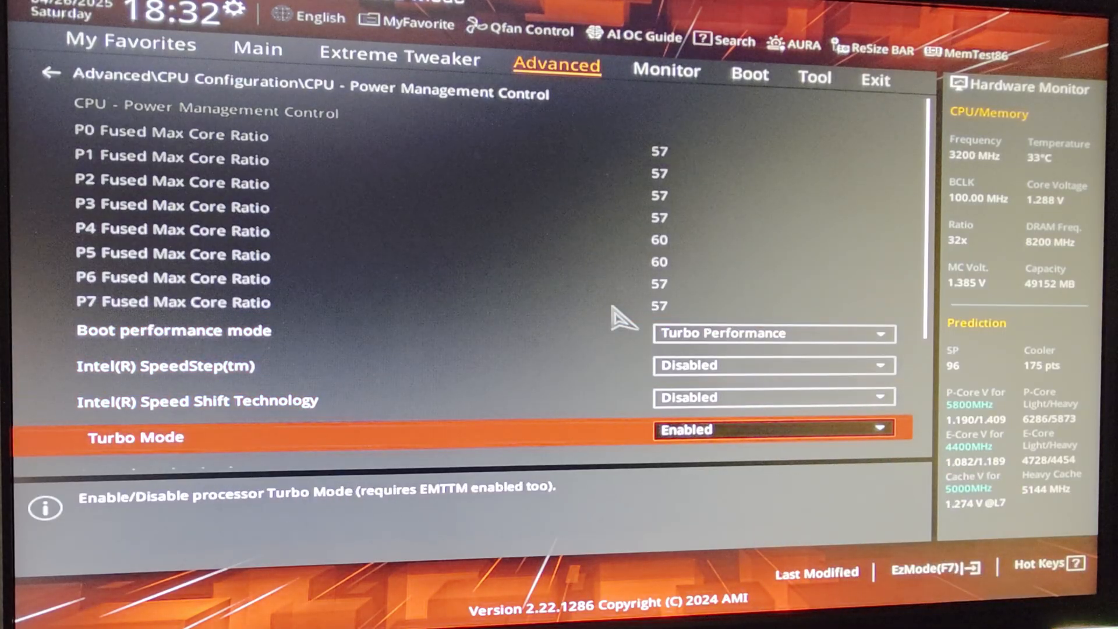
scroll("down", 3)
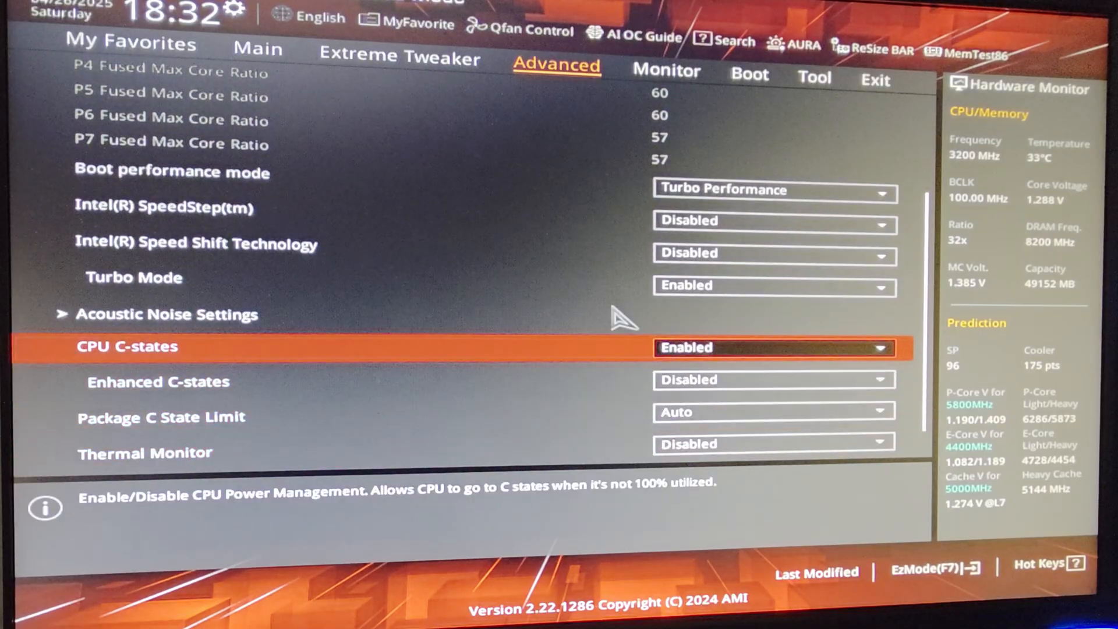
key("down")
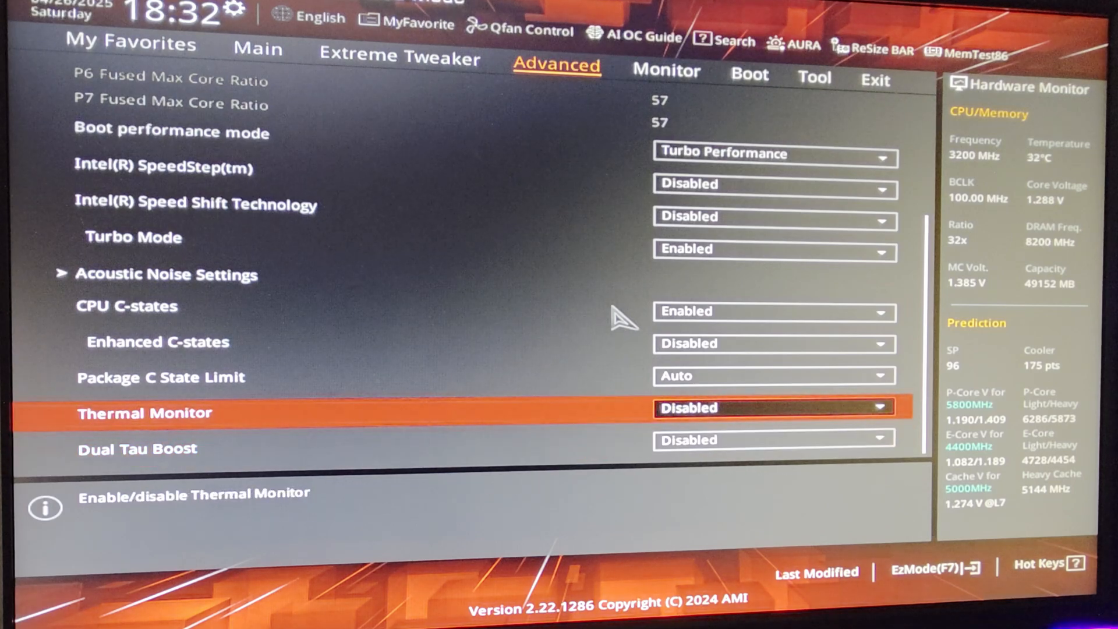
key("Down")
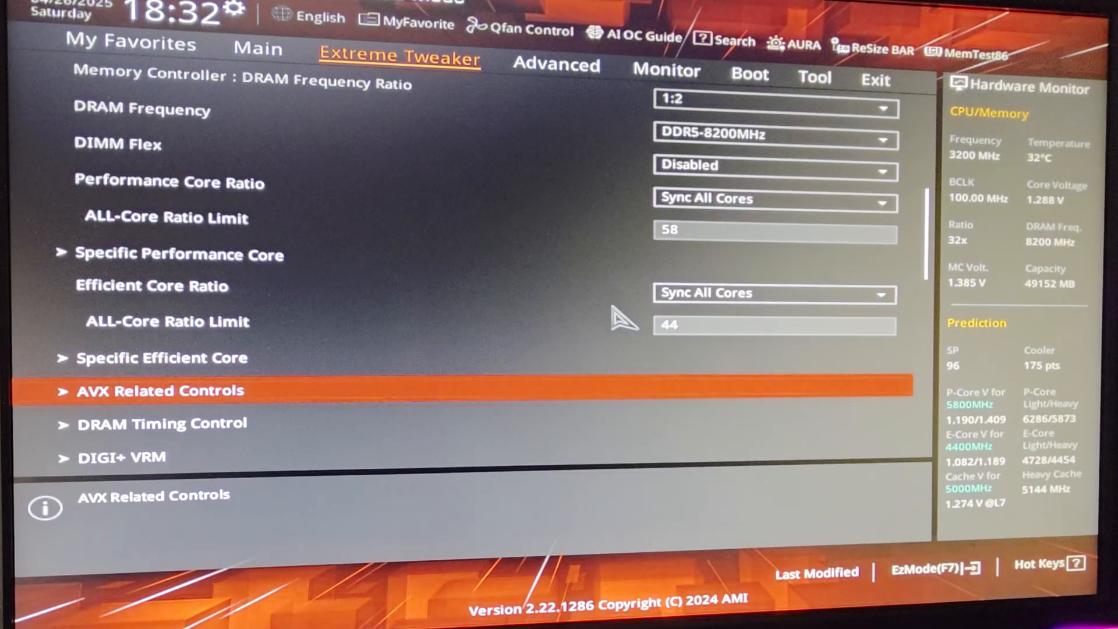
scroll("down", 3)
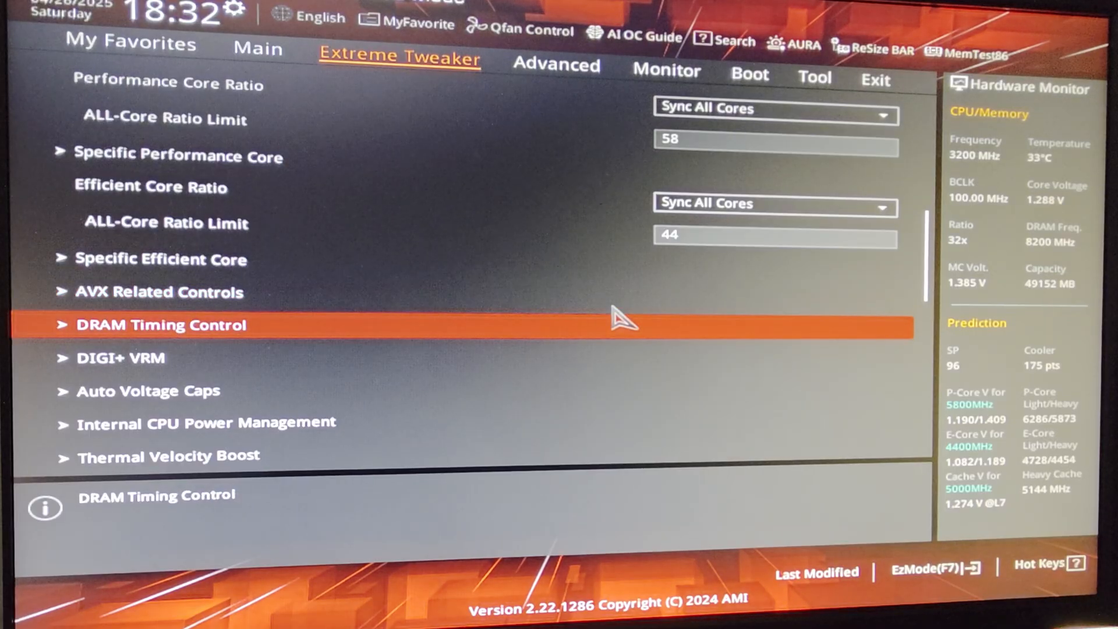
left_click(162, 325)
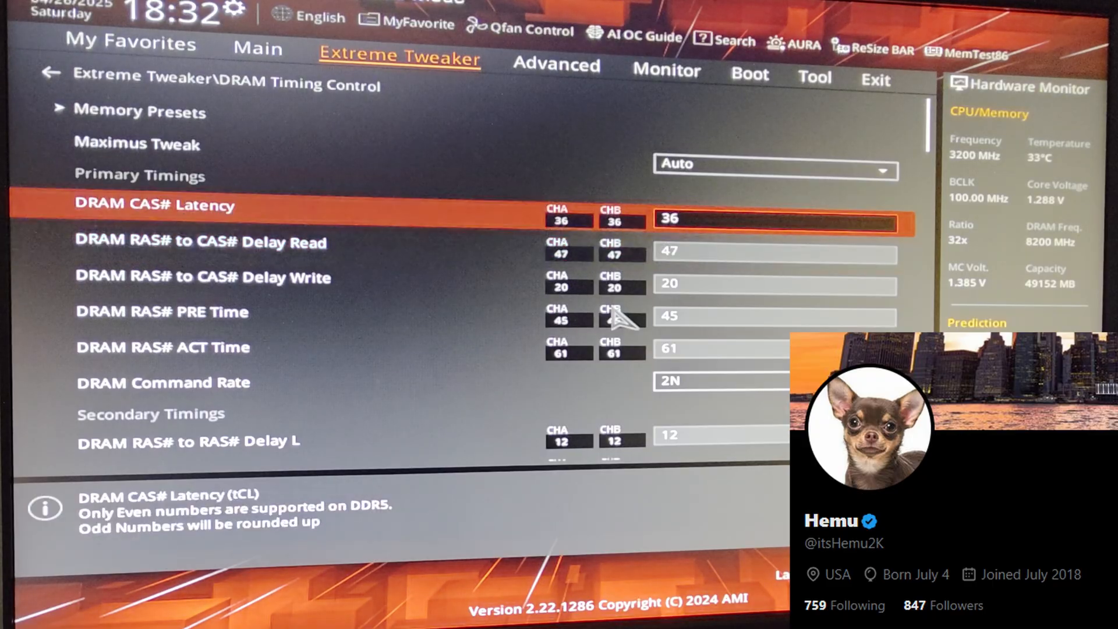
Review CAS latency, RAS-to-CAS read/write delays and RAS PRE time rows.
key("Down")
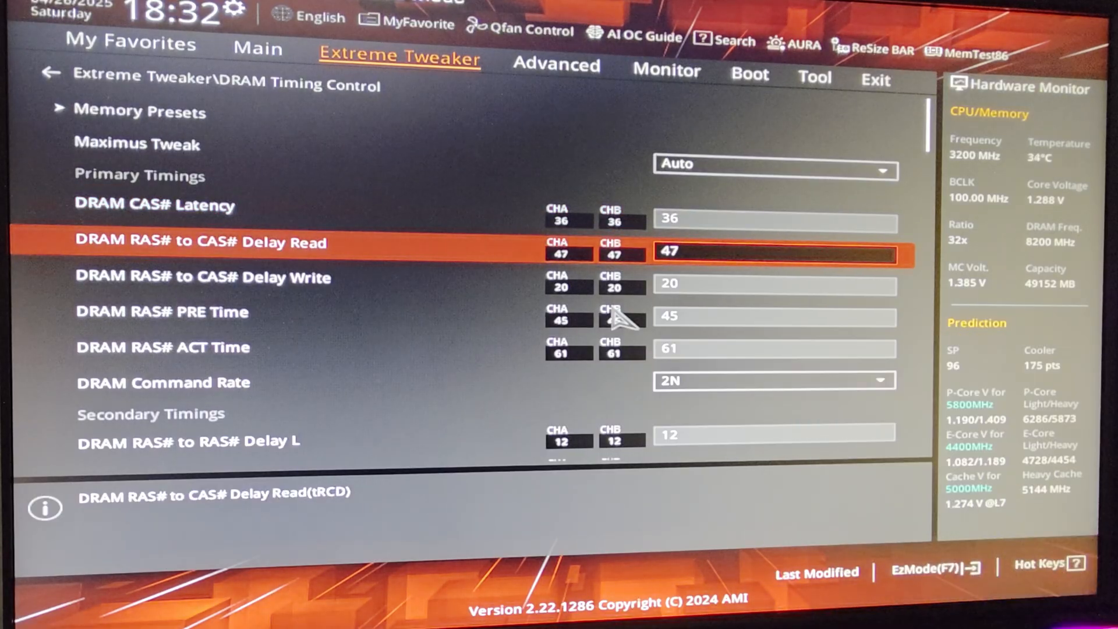
key("Down")
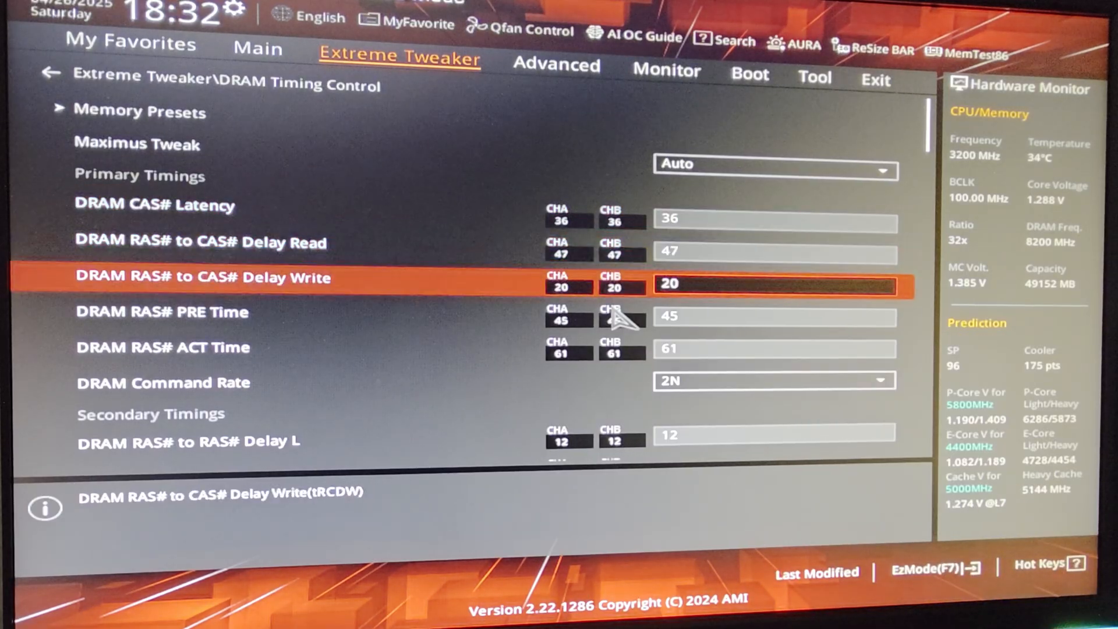
key("Down")
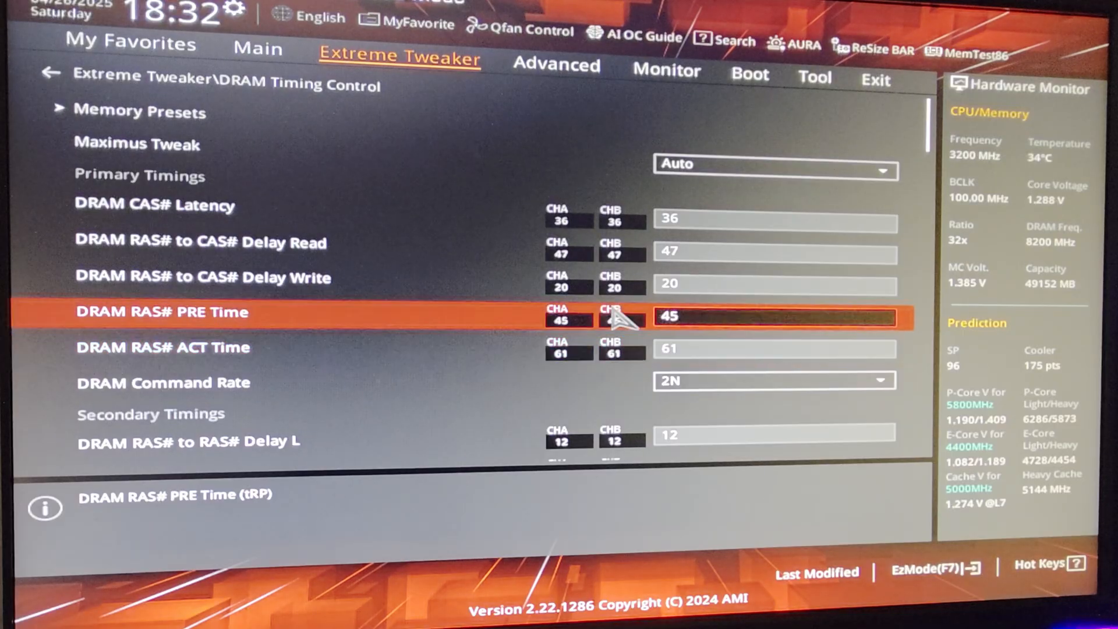
key("Down")
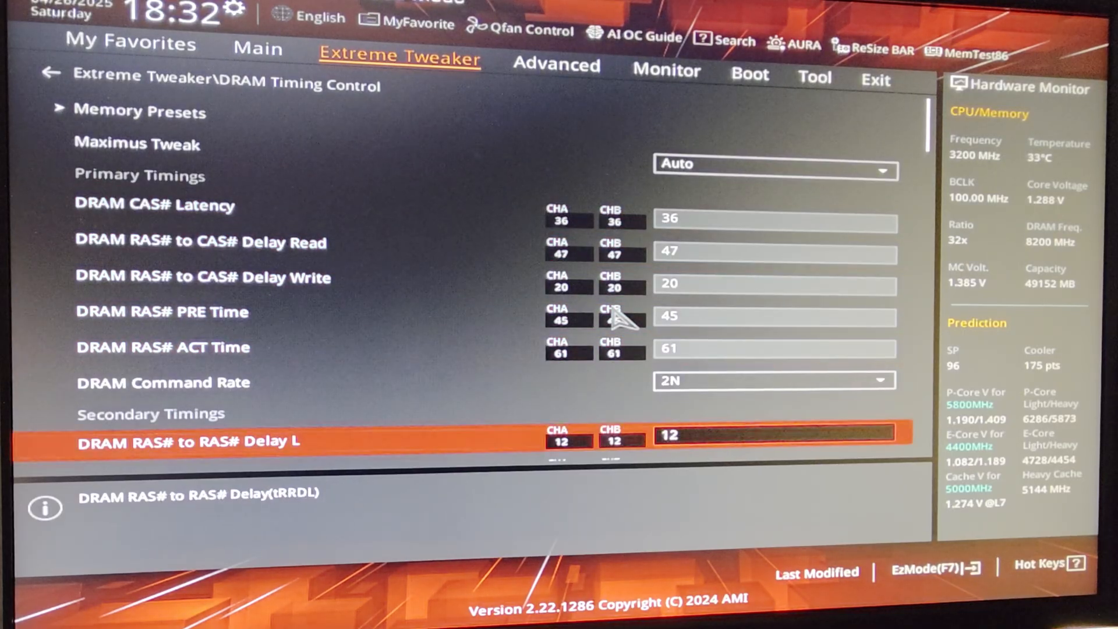
key("up")
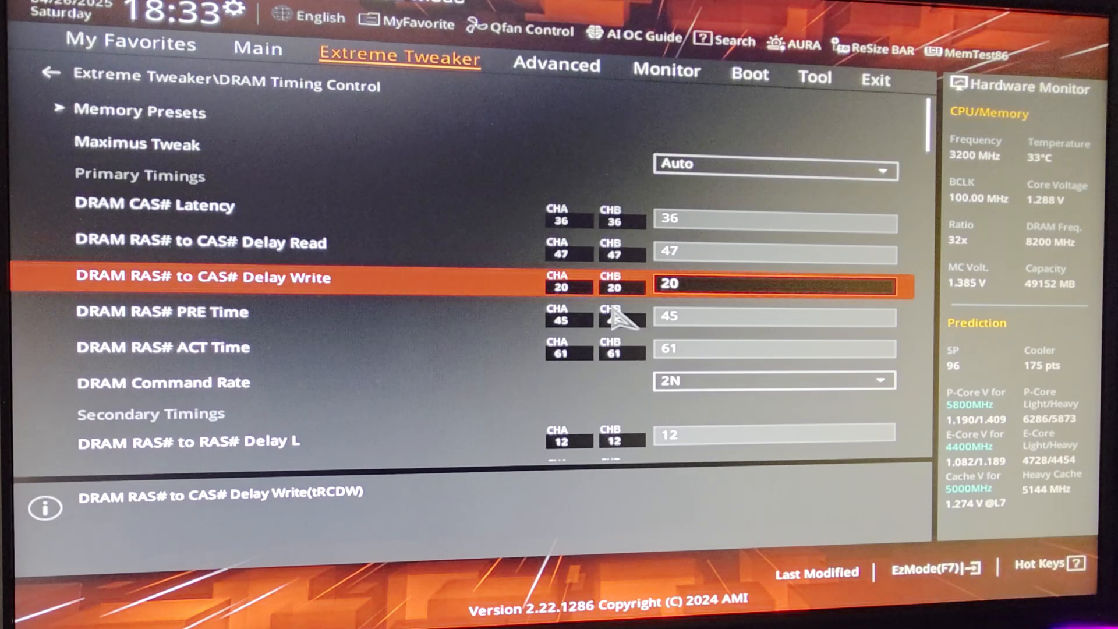
key("up")
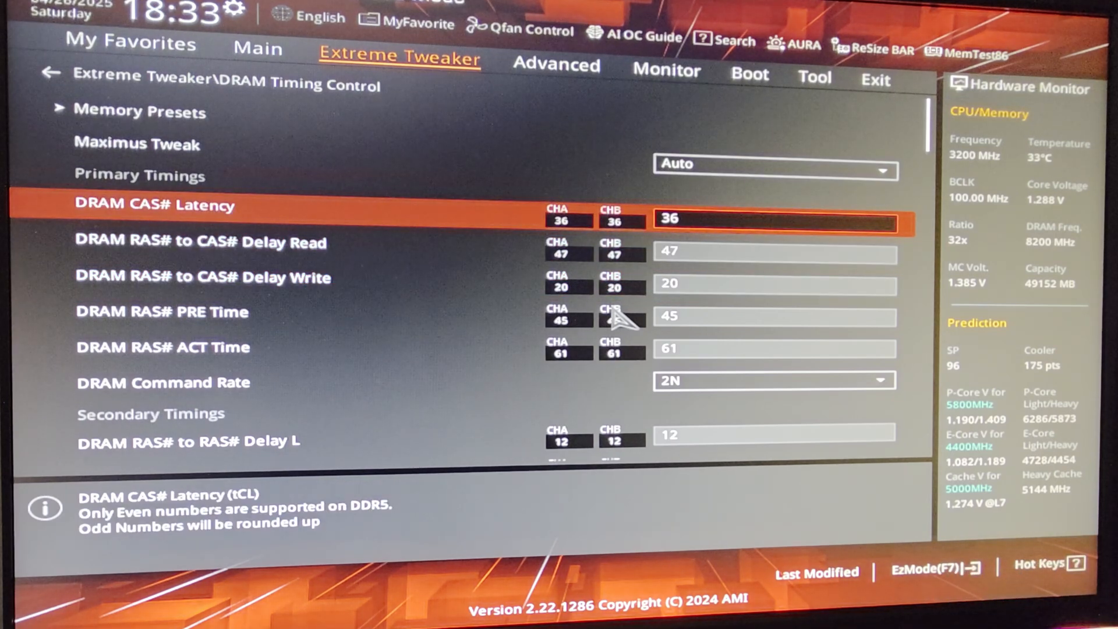
key("Down")
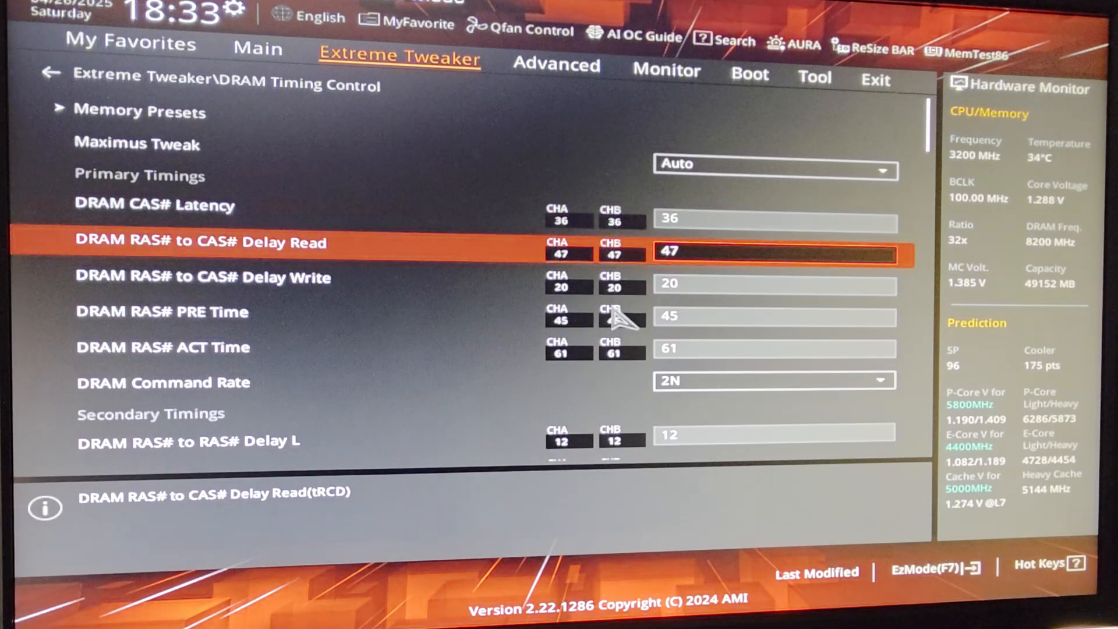
Scroll through the secondary timings and enter Memory Training Algorithms, checking tWRRD_sg.
scroll("down", 3)
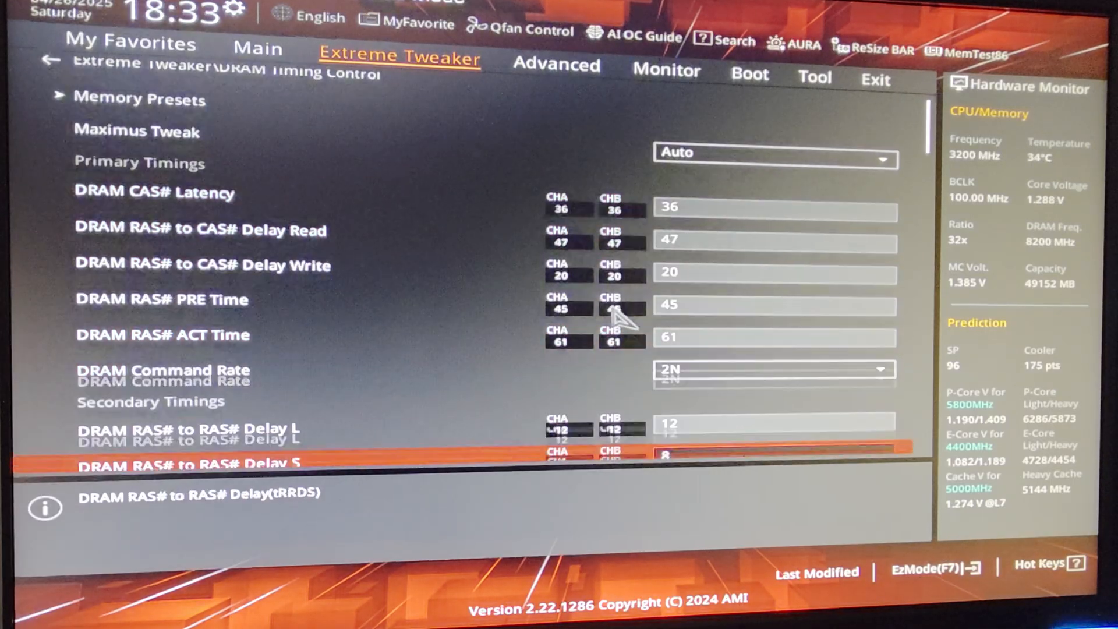
scroll("down", 3)
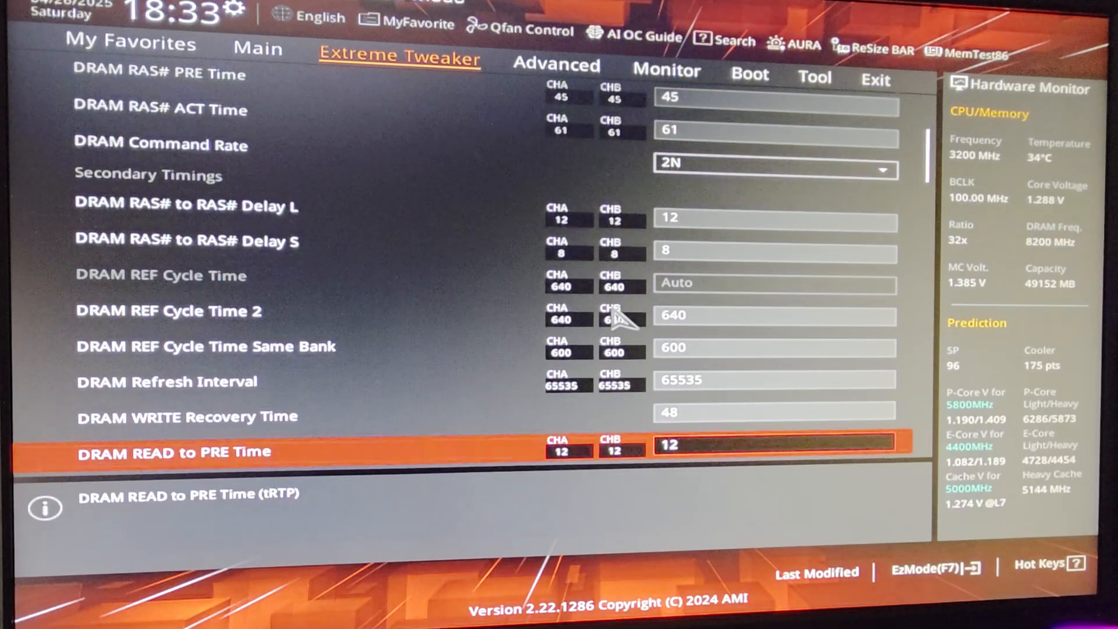
scroll("down", 3)
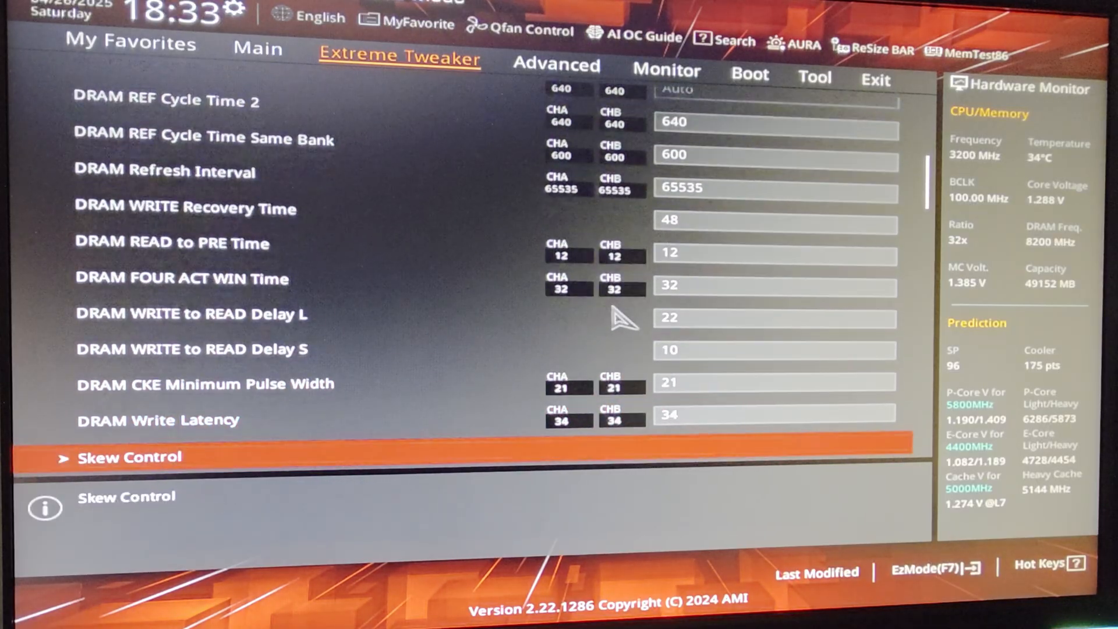
scroll("down", 3)
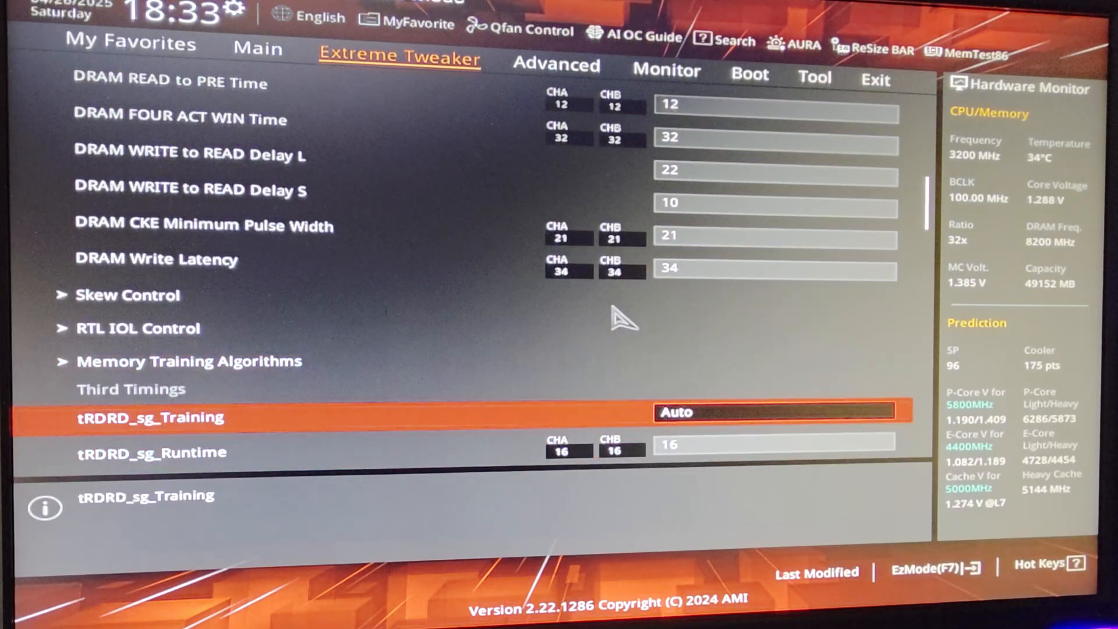
left_click(188, 361)
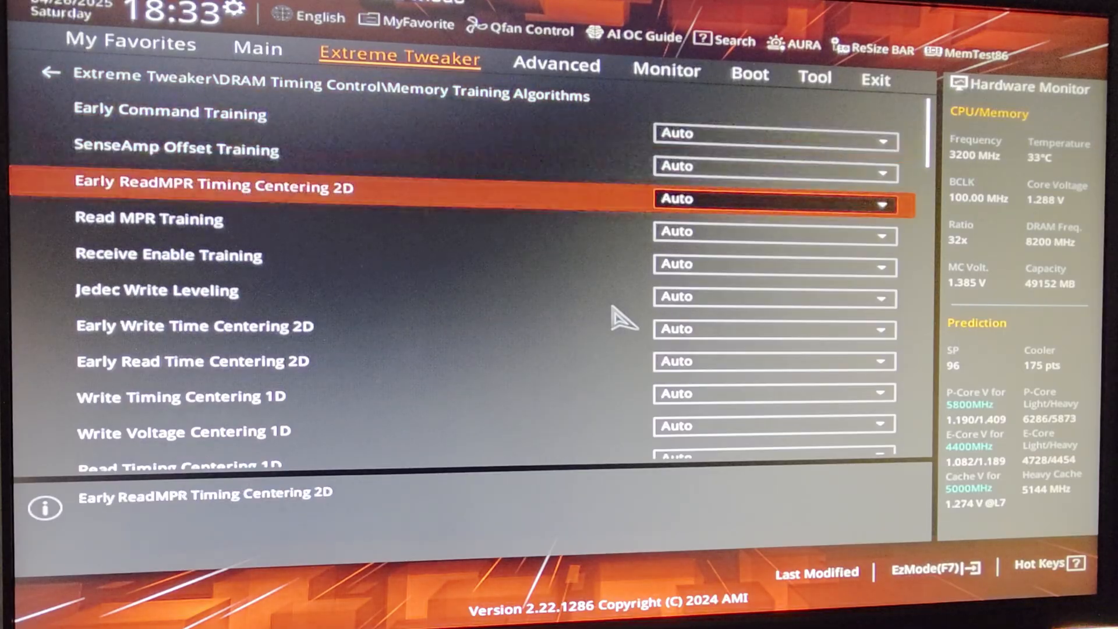
scroll("down", 3)
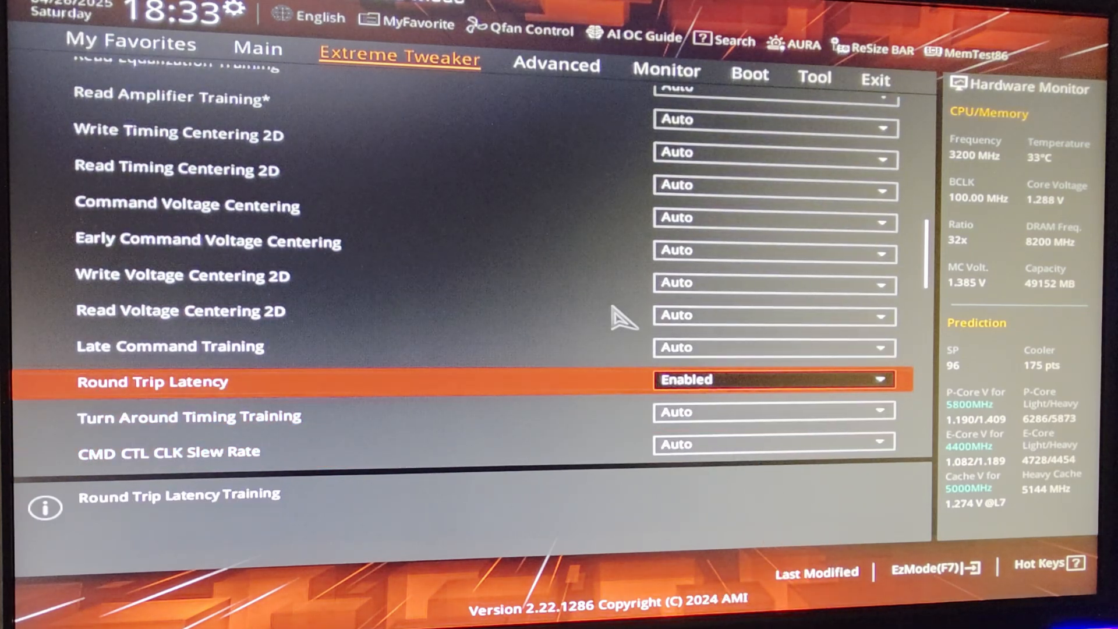
scroll("up", 3)
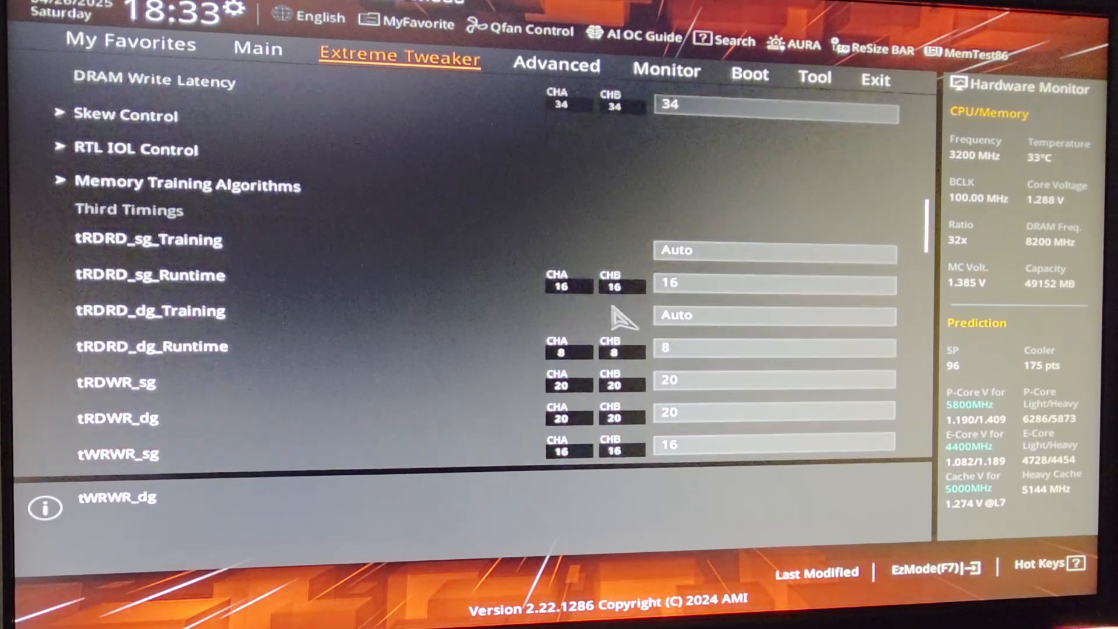
scroll("down", 3)
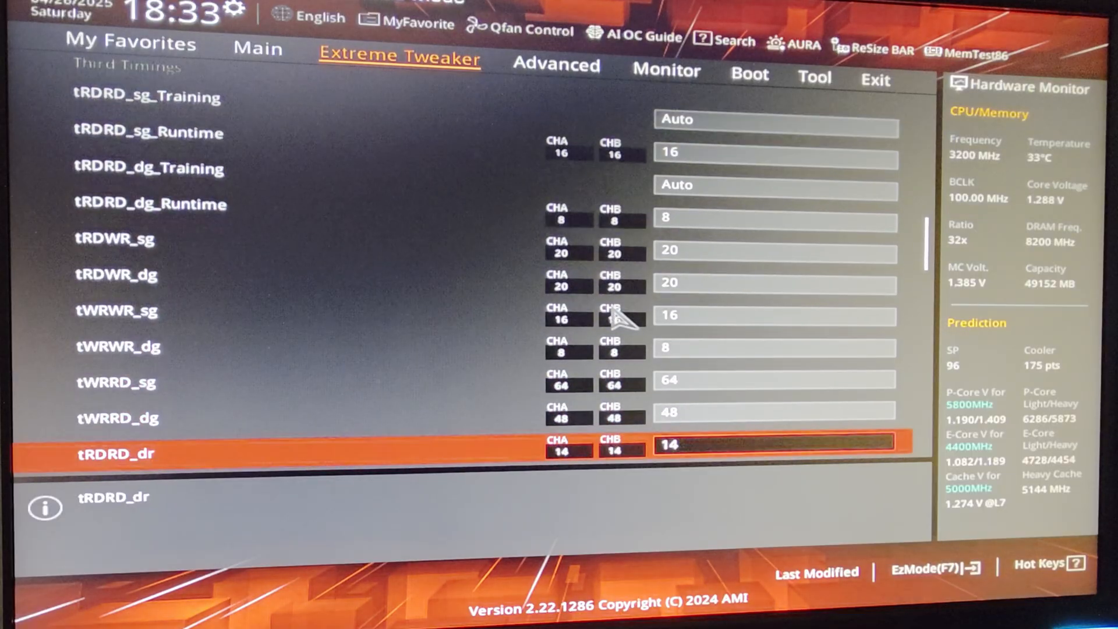
scroll("down", 3)
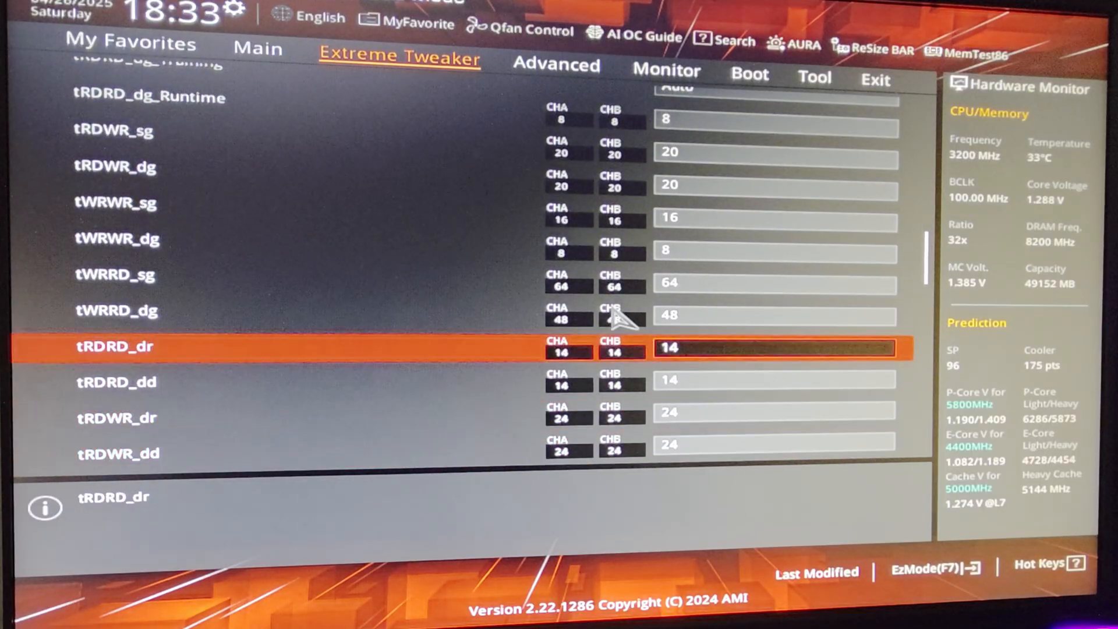
key("Up")
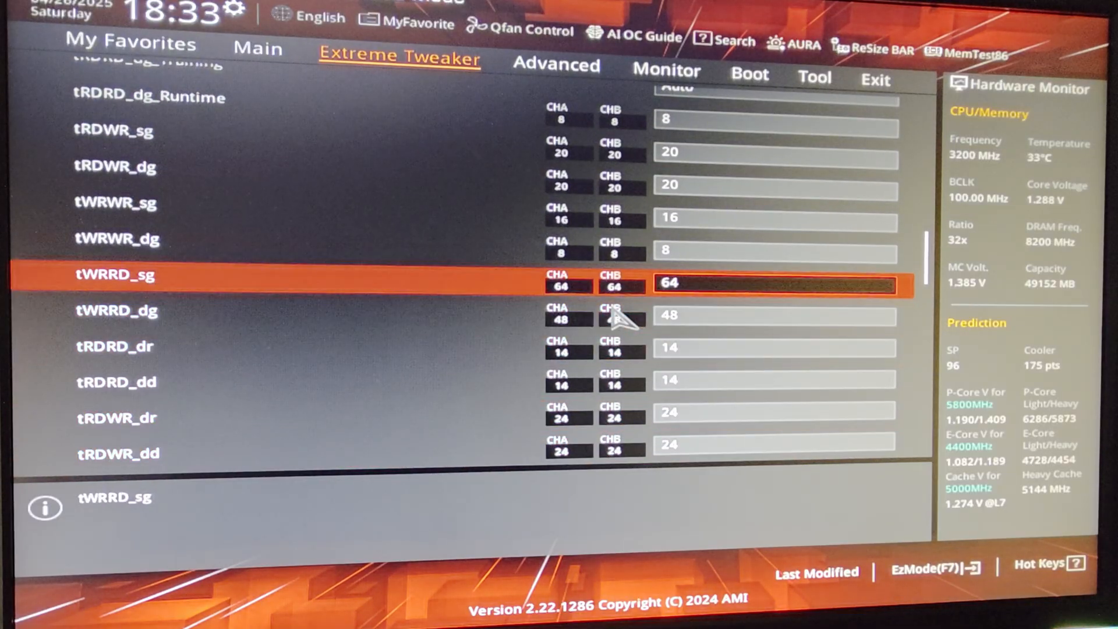
Scroll to the end of the list and enter Configure Memory Dynamic Frequency Switching.
scroll("down", 3)
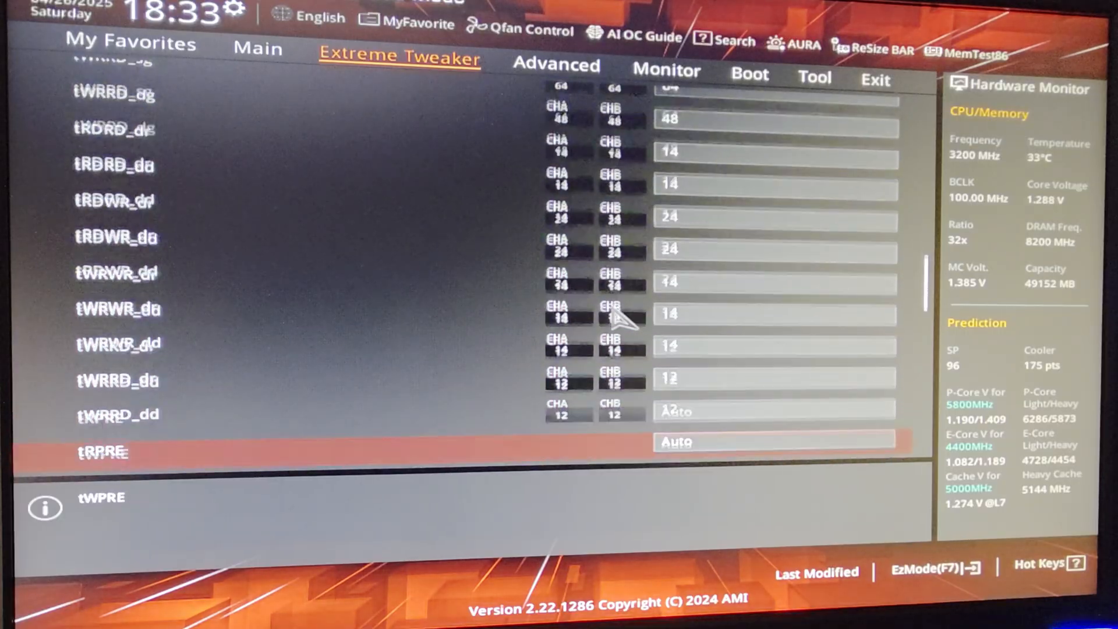
scroll("down", 3)
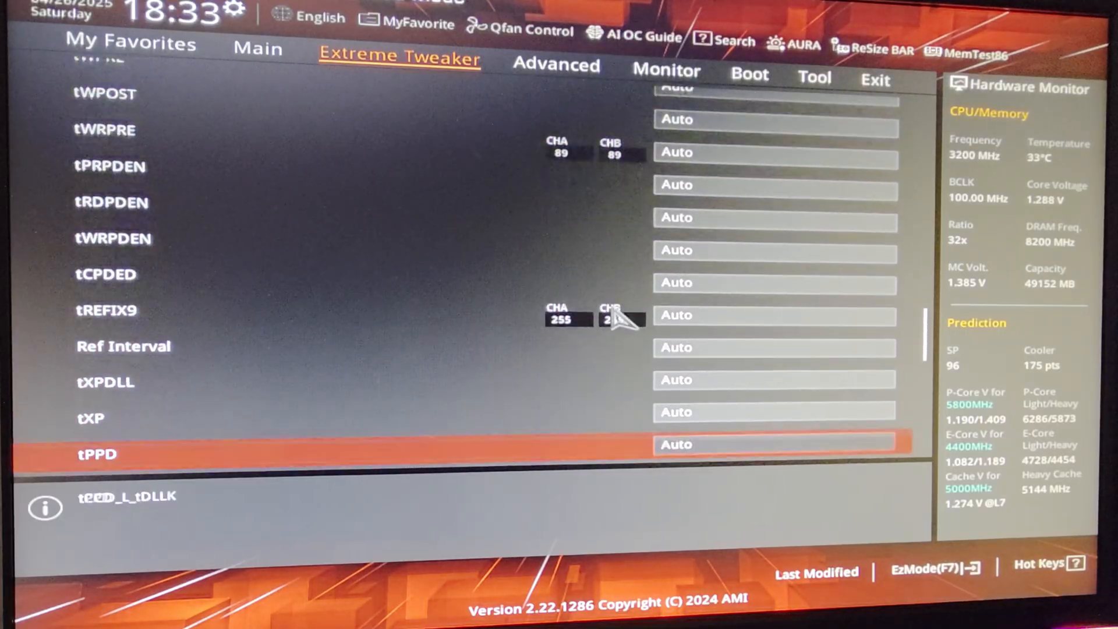
scroll("down", 3)
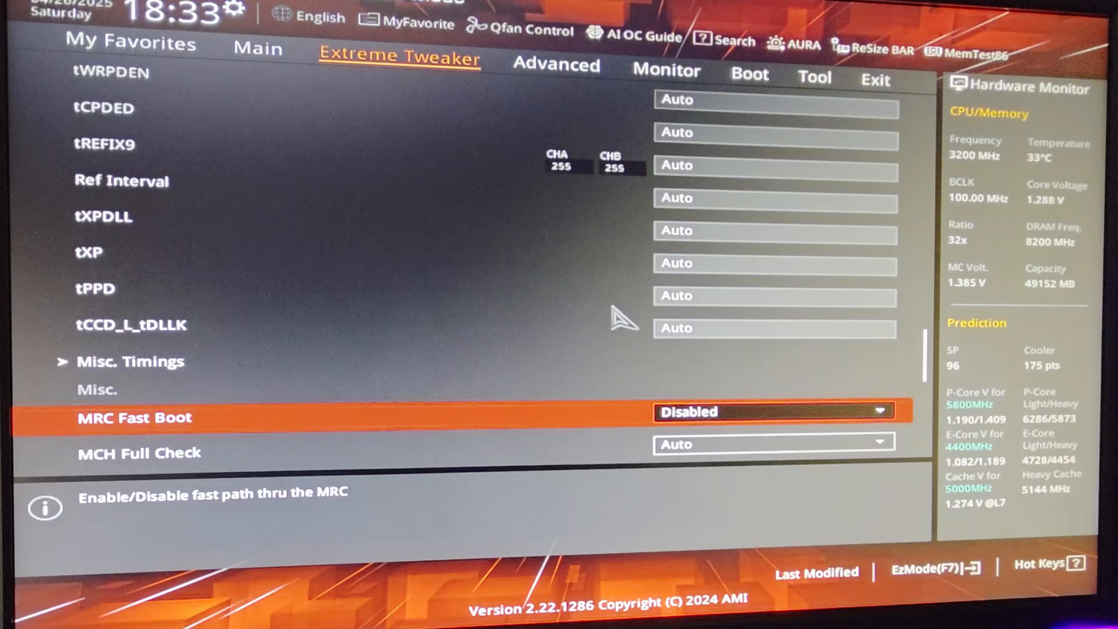
scroll("down", 3)
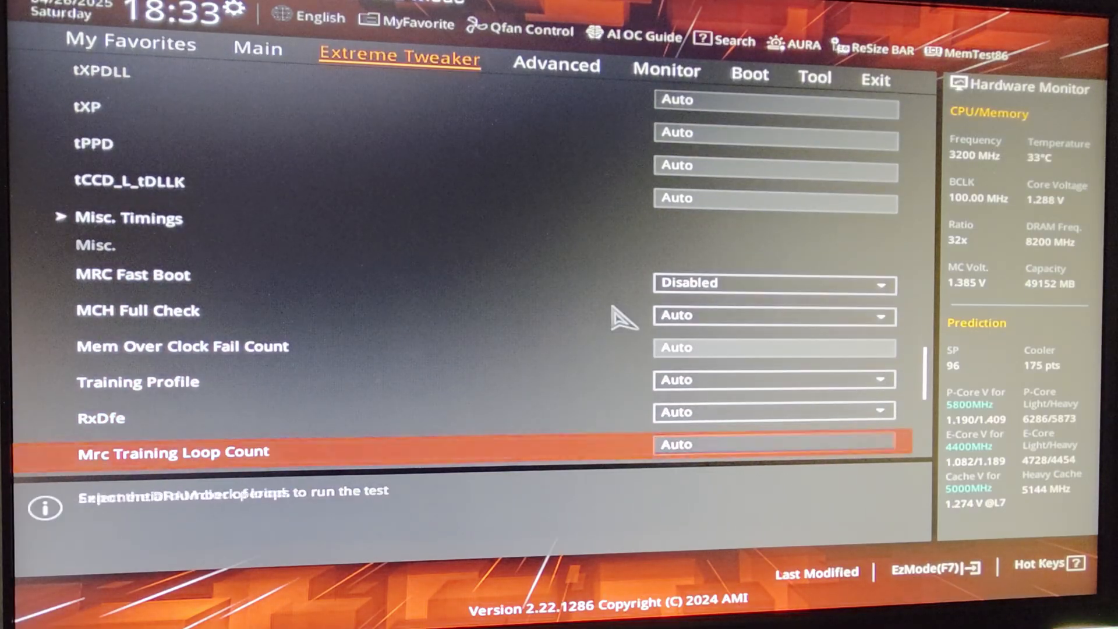
scroll("down", 3)
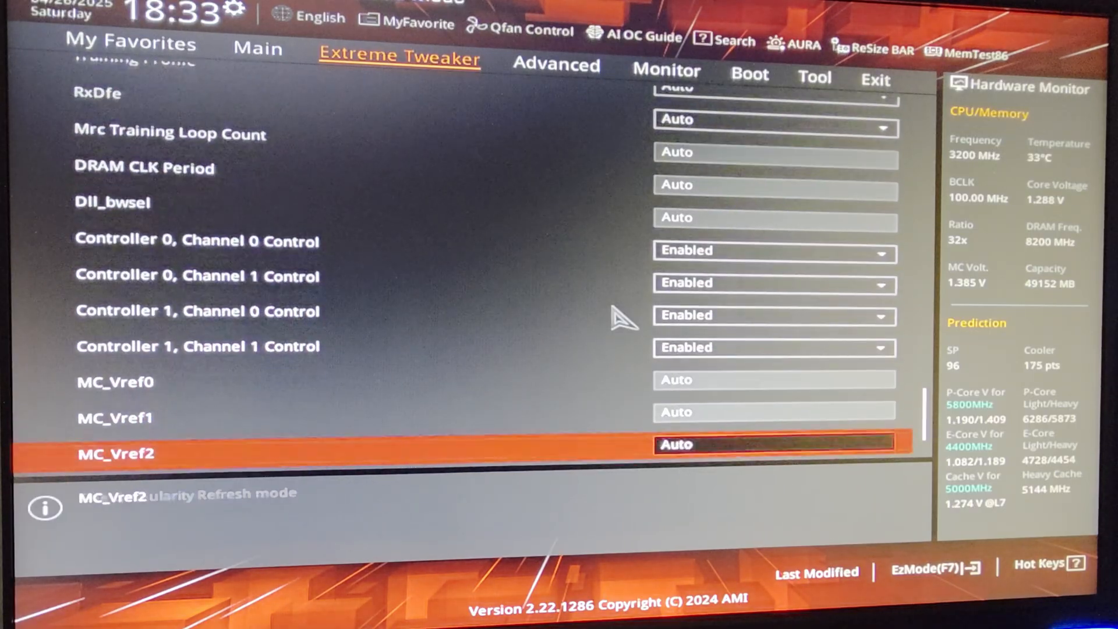
scroll("down", 3)
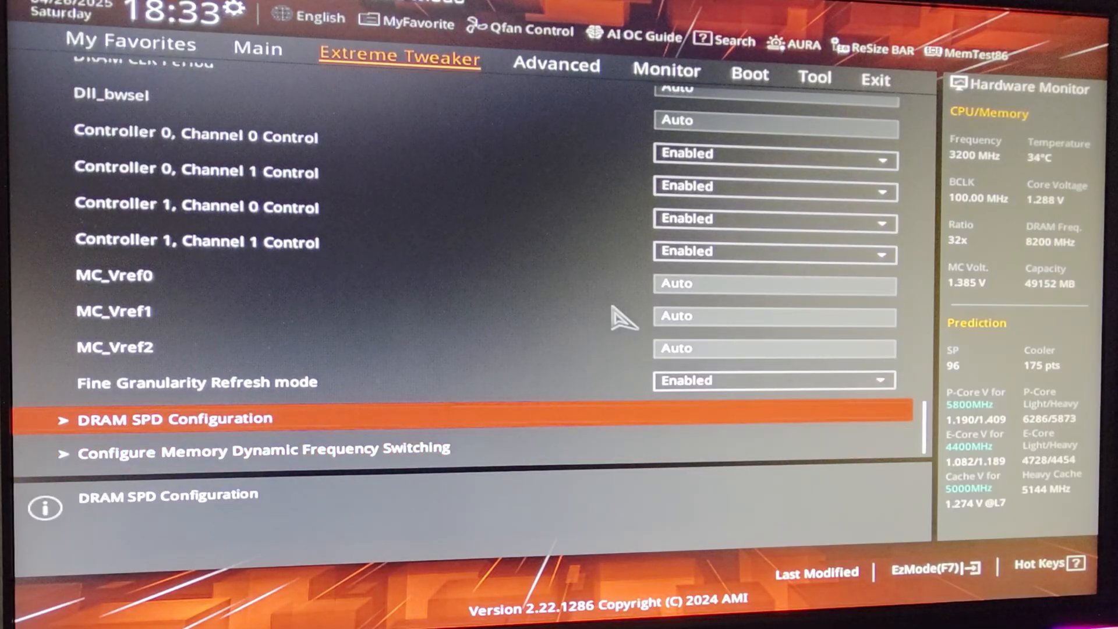
left_click(263, 449)
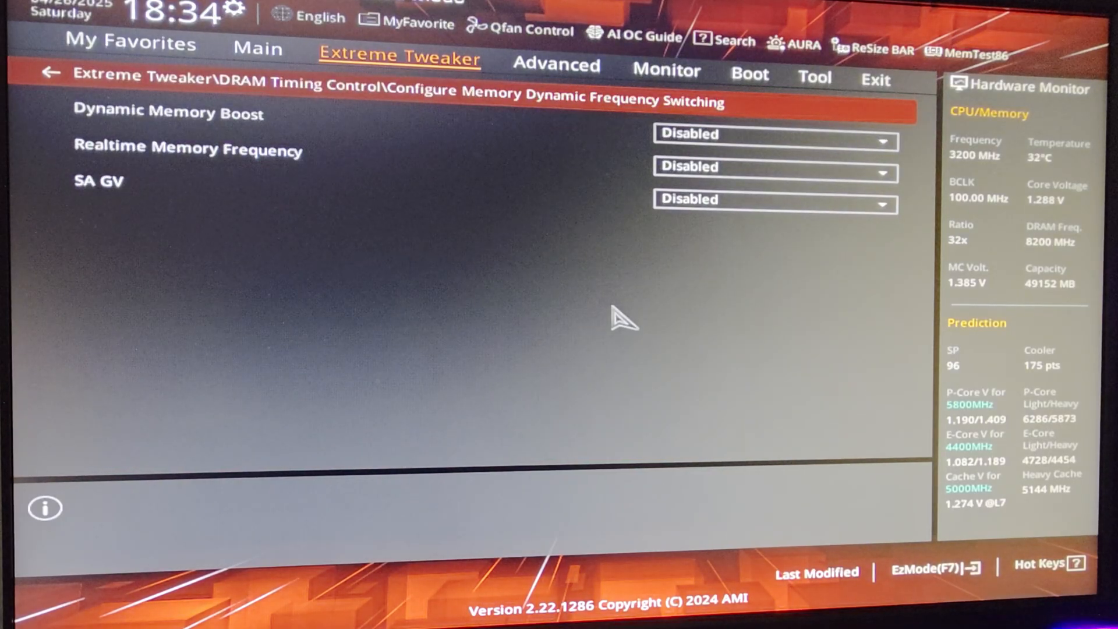
Back out to Extreme Tweaker and enter Internal CPU Power Management (400.00 current limit).
left_click(98, 182)
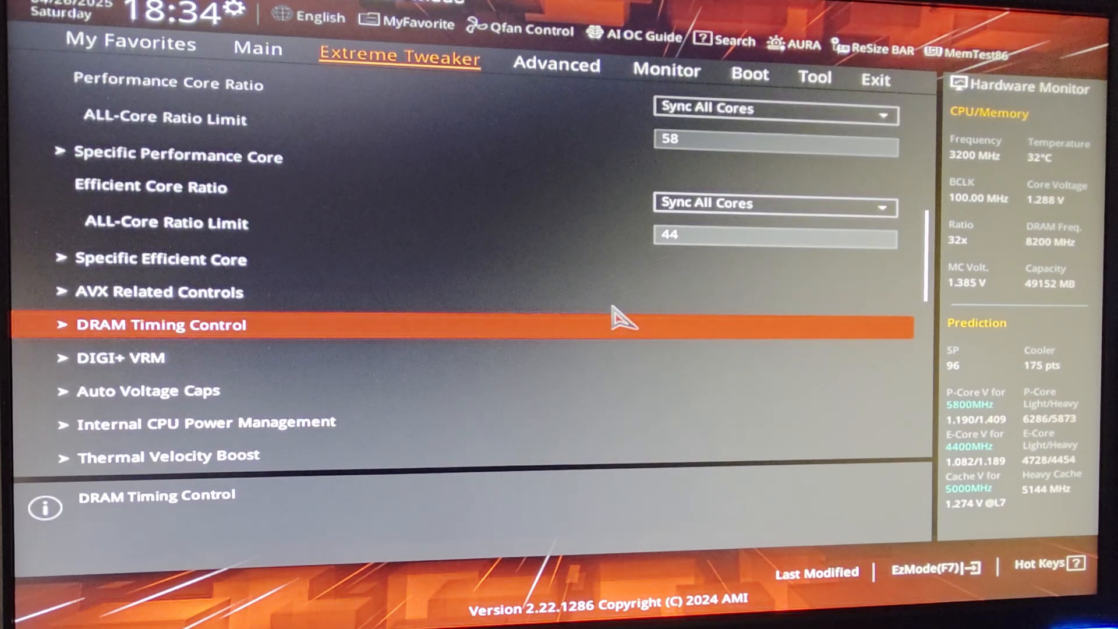
left_click(148, 392)
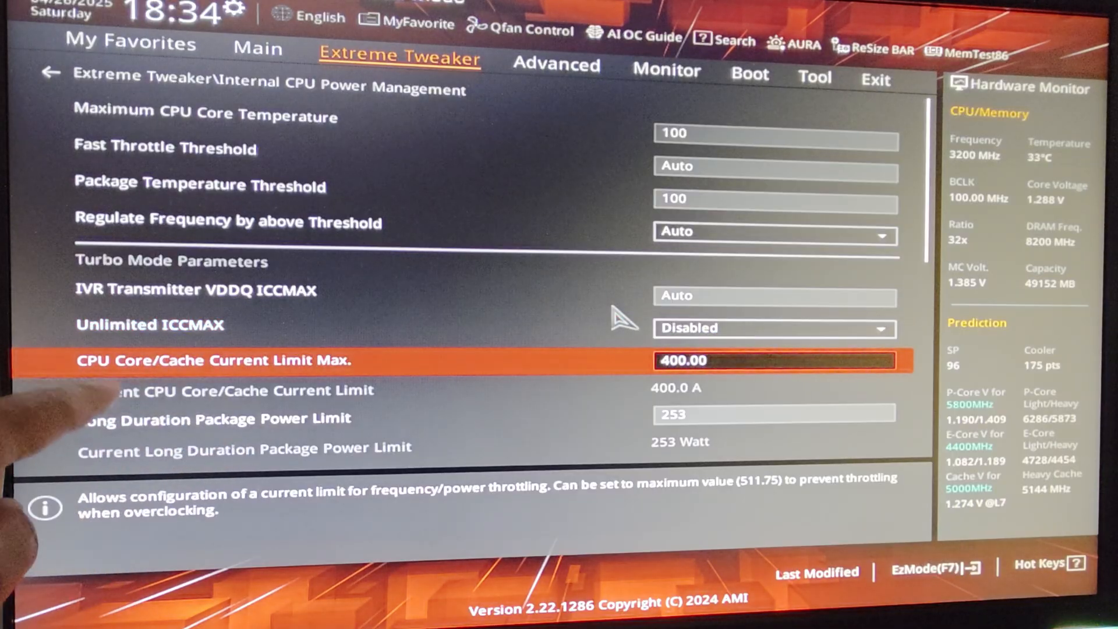
Review the power limits and load line settings in Internal CPU Power Management.
scroll("down", 3)
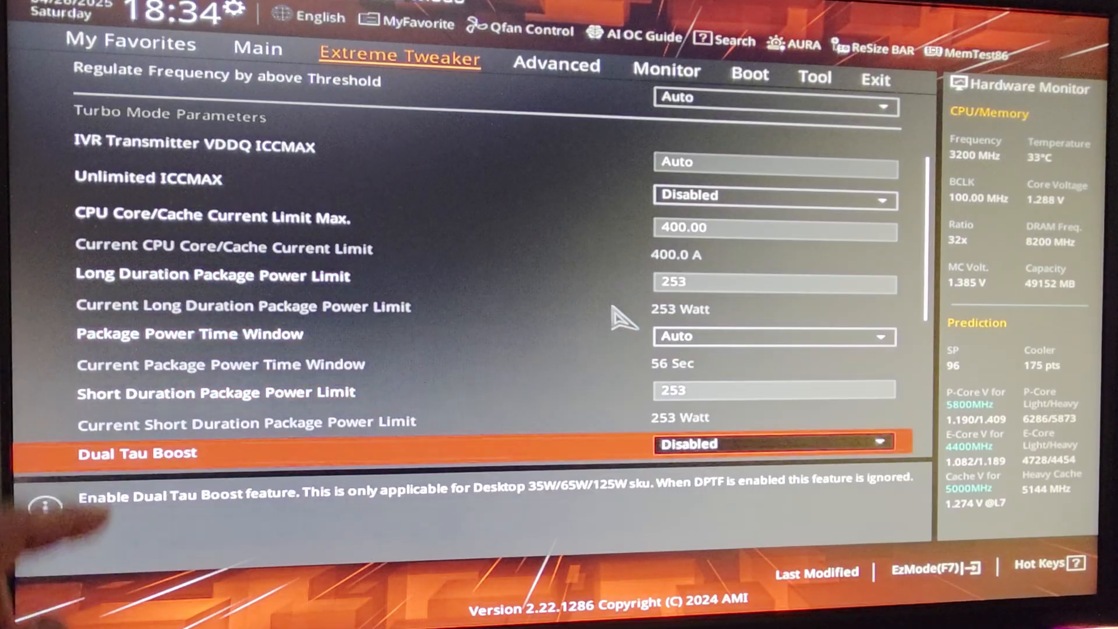
scroll("down", 3)
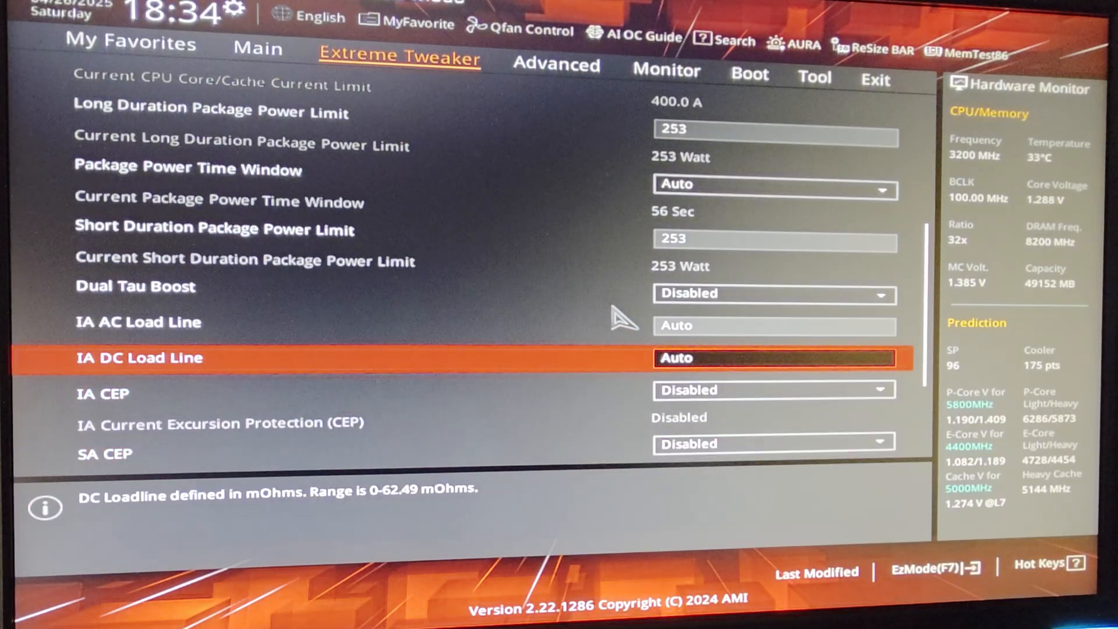
key("Up")
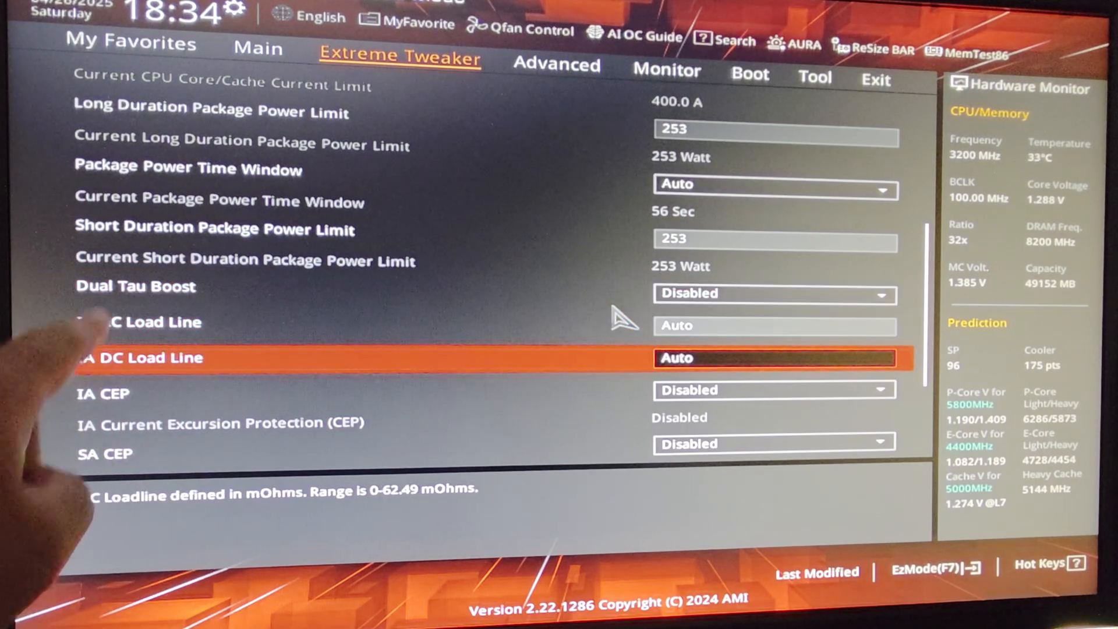
key("up")
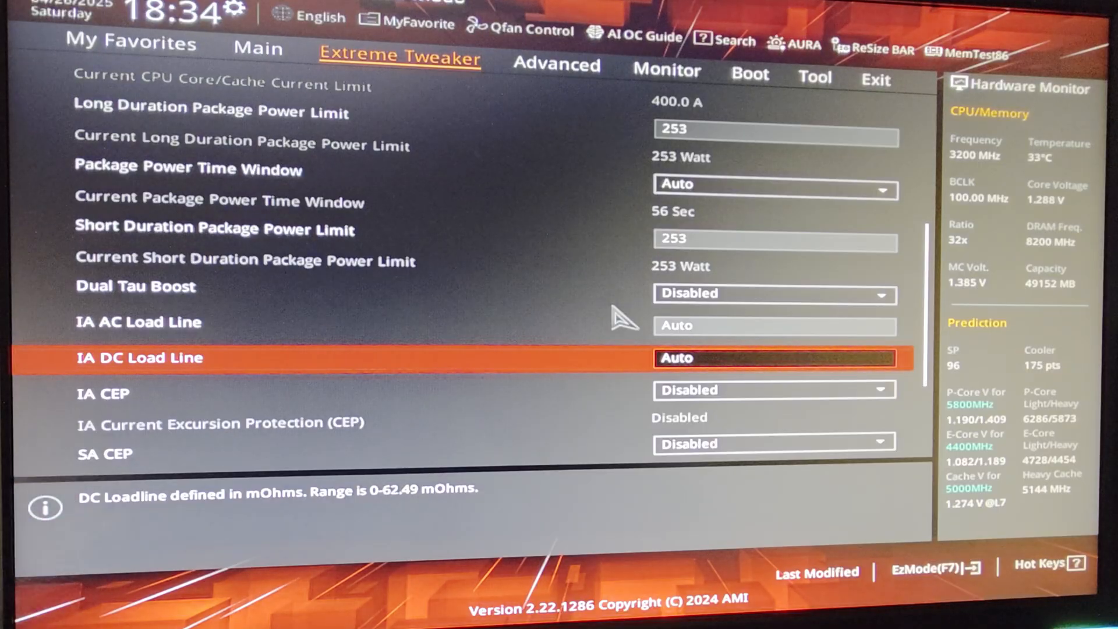
key("Down")
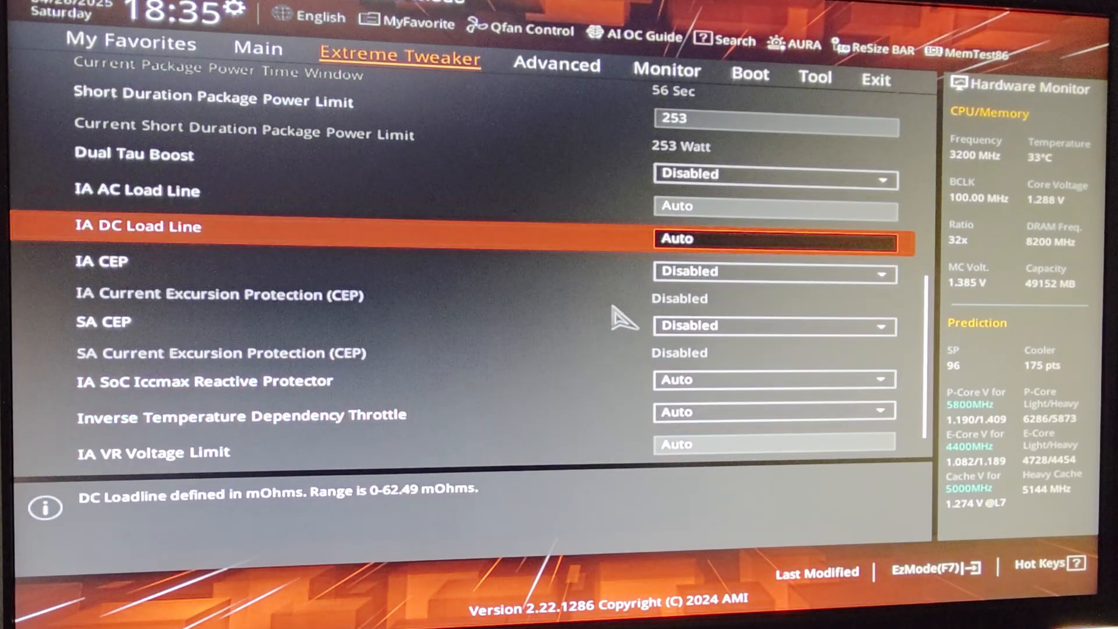
Review IA CEP and CPU SVID Support, then Esc out, bringing up the quit-without-saving prompt.
key("up")
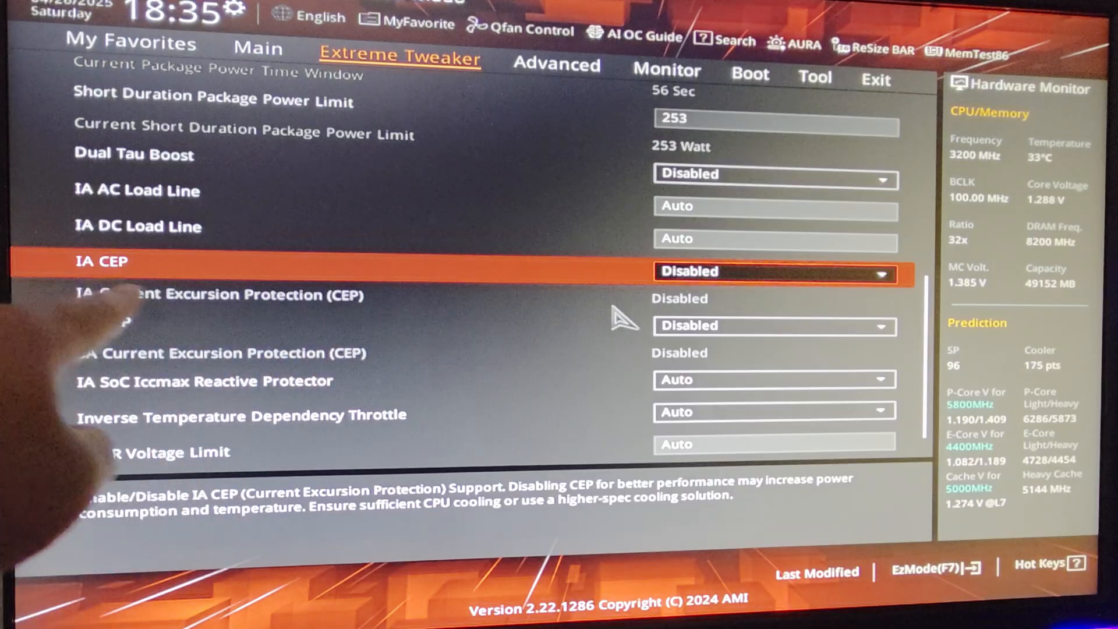
key("Down")
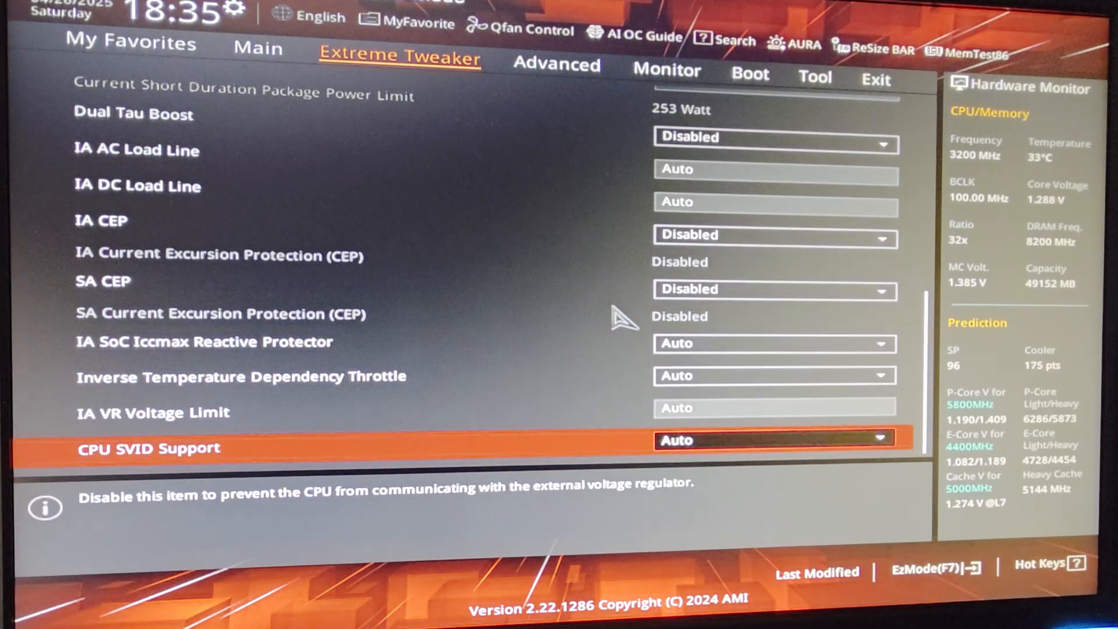
key("up")
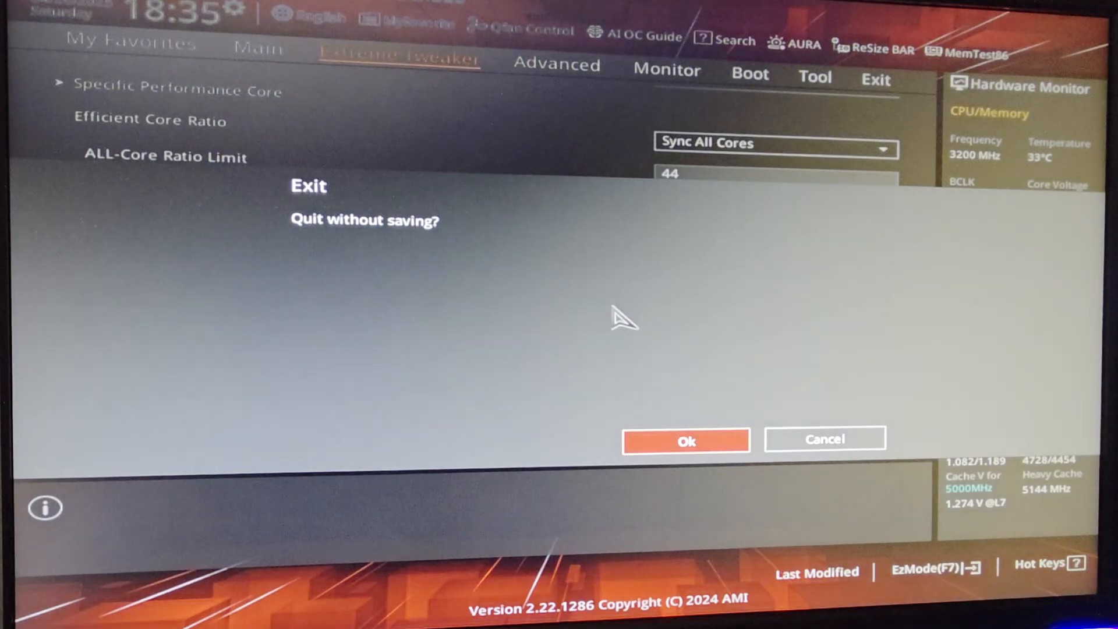
Cancel the quit prompt and stay on Extreme Tweaker with cache ratio 50 and 1.30000 core voltage.
left_click(825, 439)
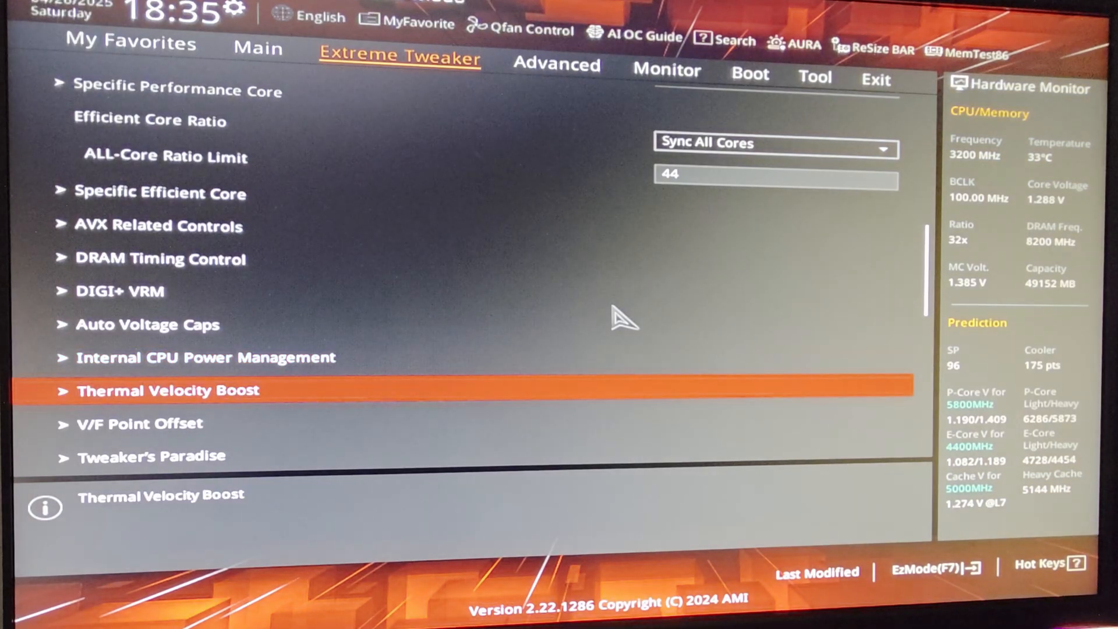
left_click(168, 390)
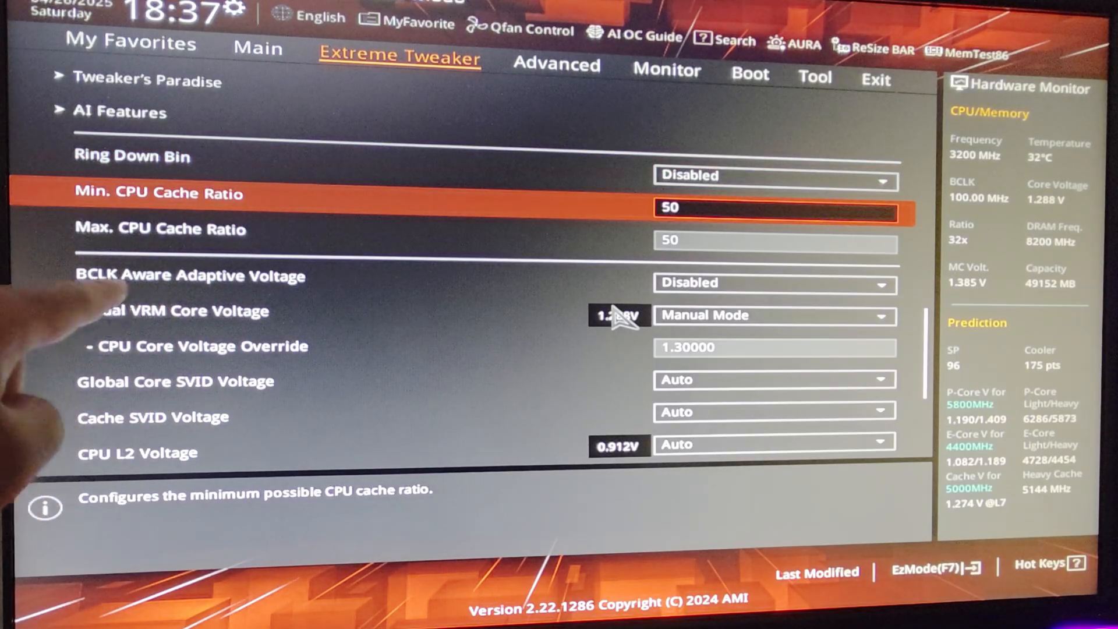
left_click(161, 229)
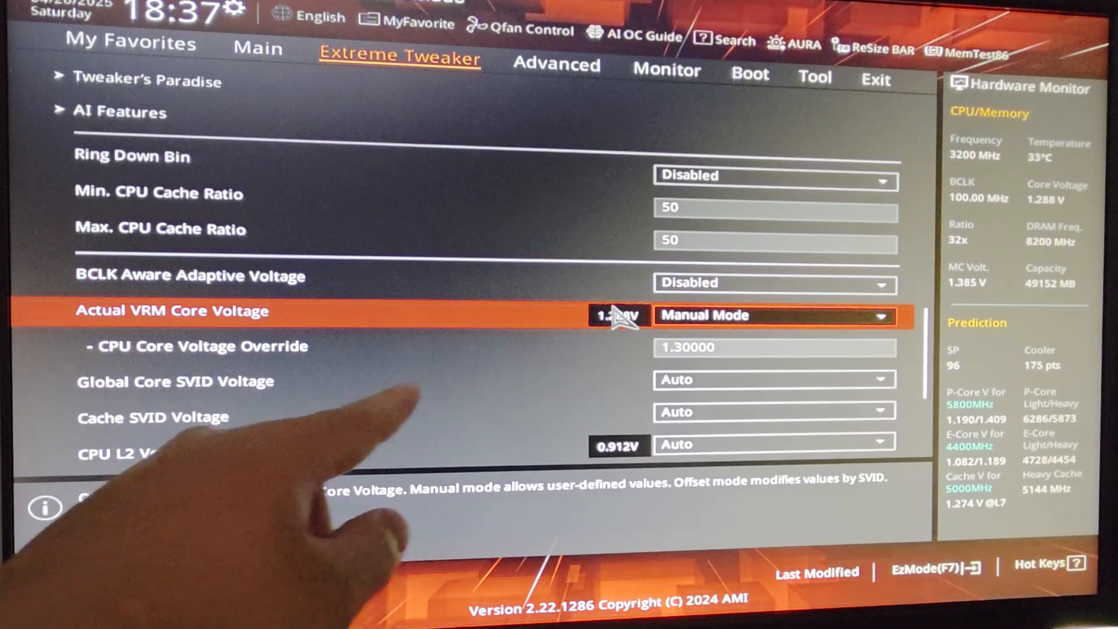
left_click(200, 347)
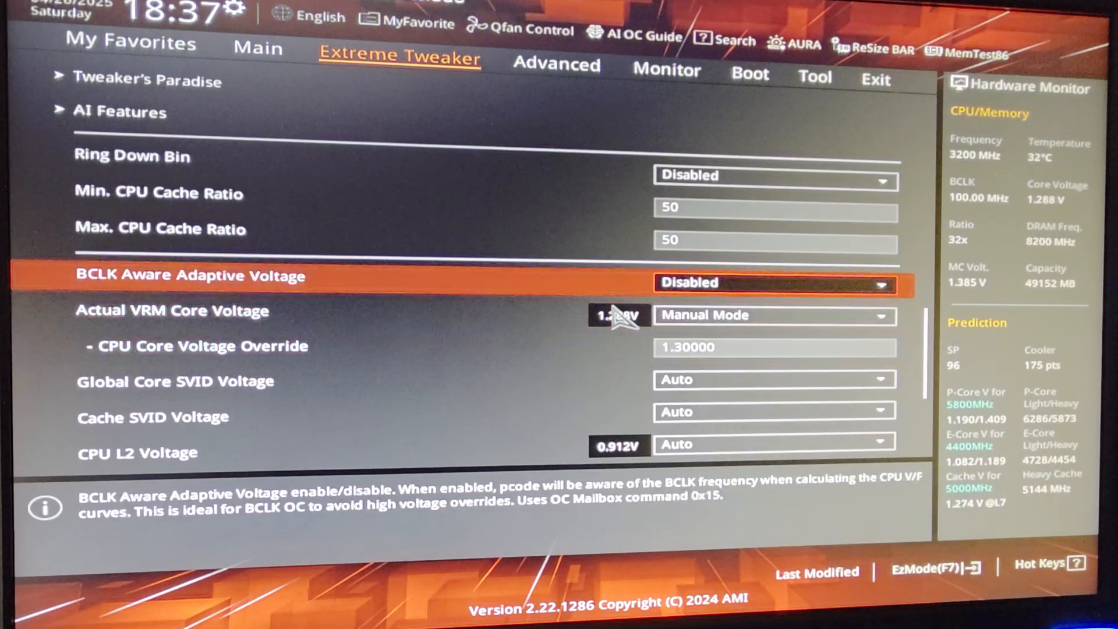
scroll("up", 3)
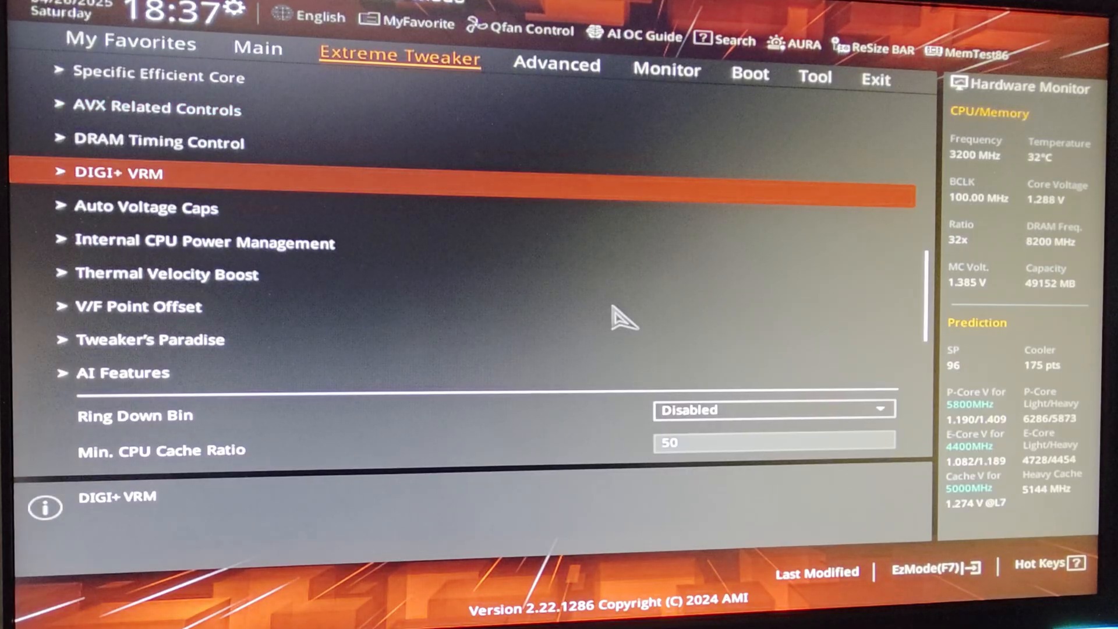
left_click(119, 172)
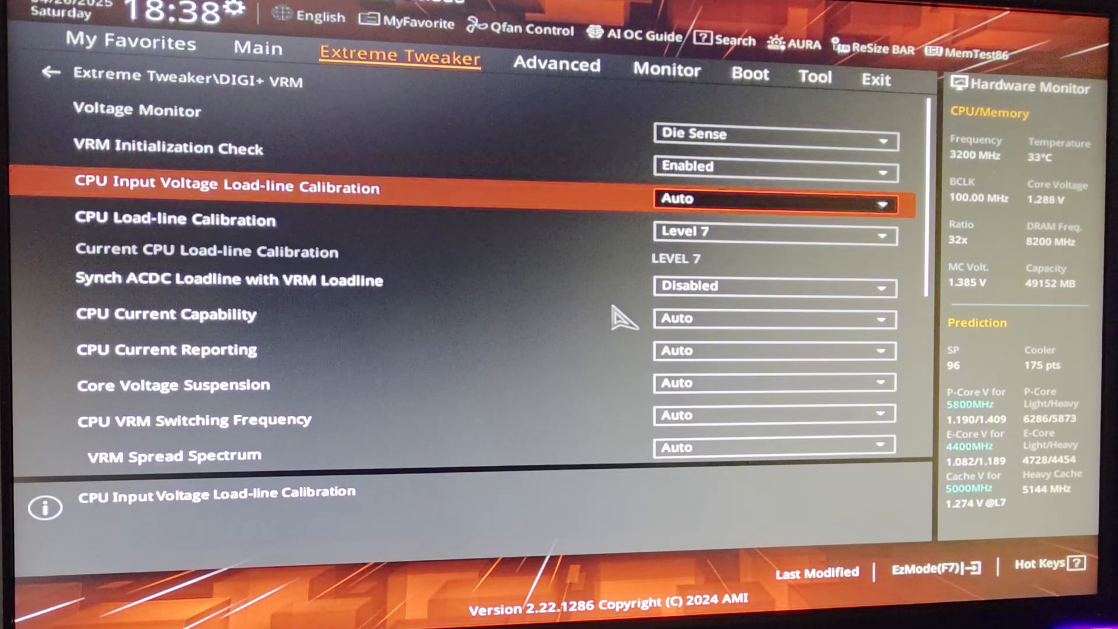
key("Down")
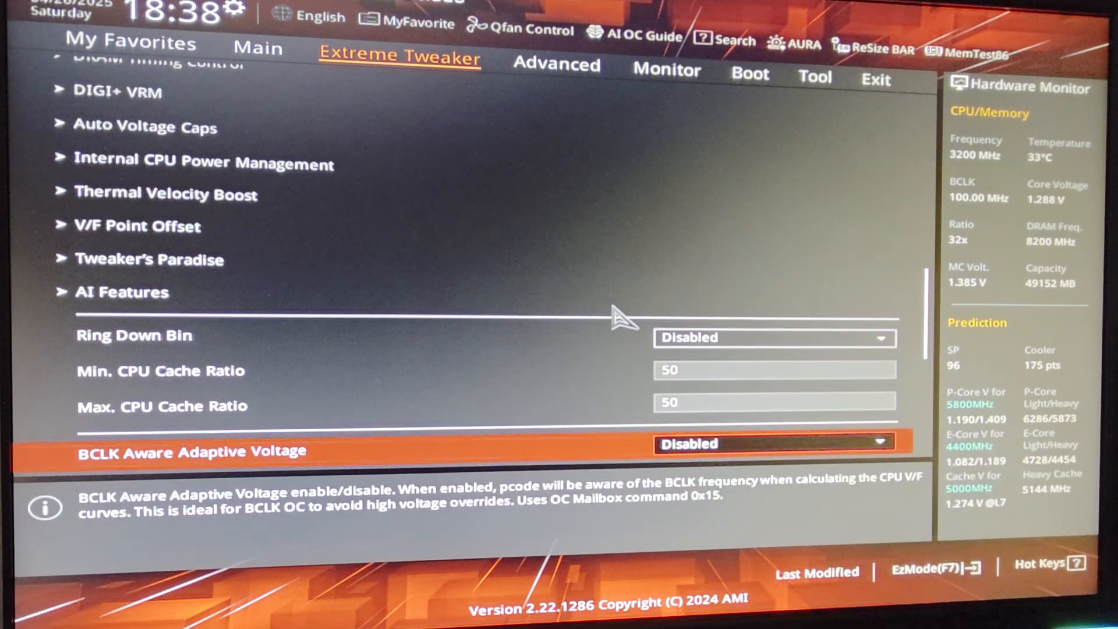
scroll("down", 3)
type("1.")
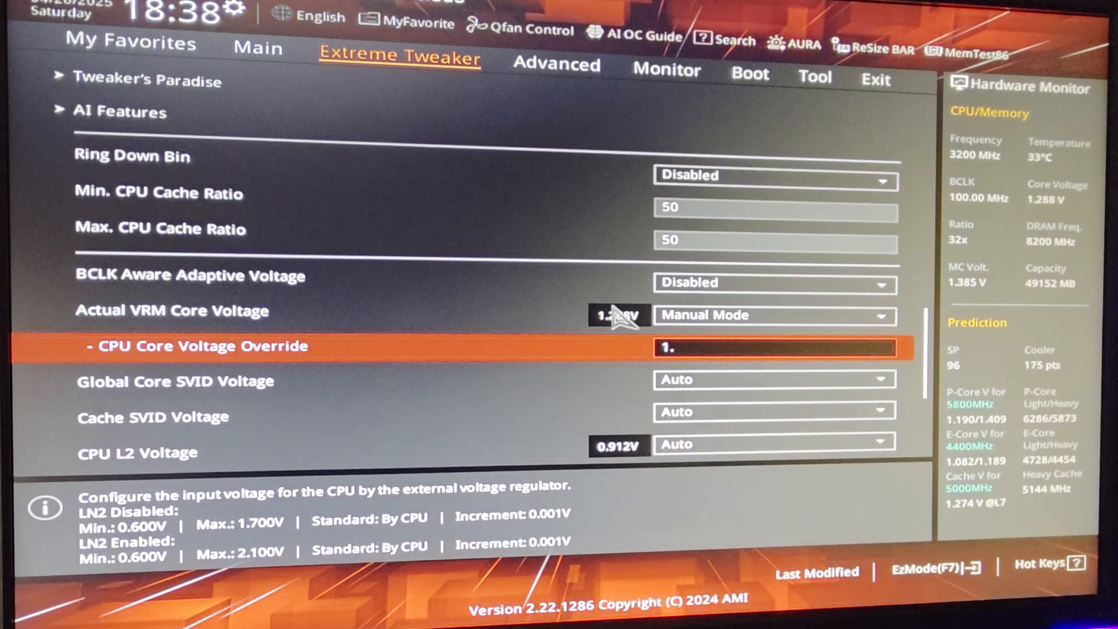
type("29")
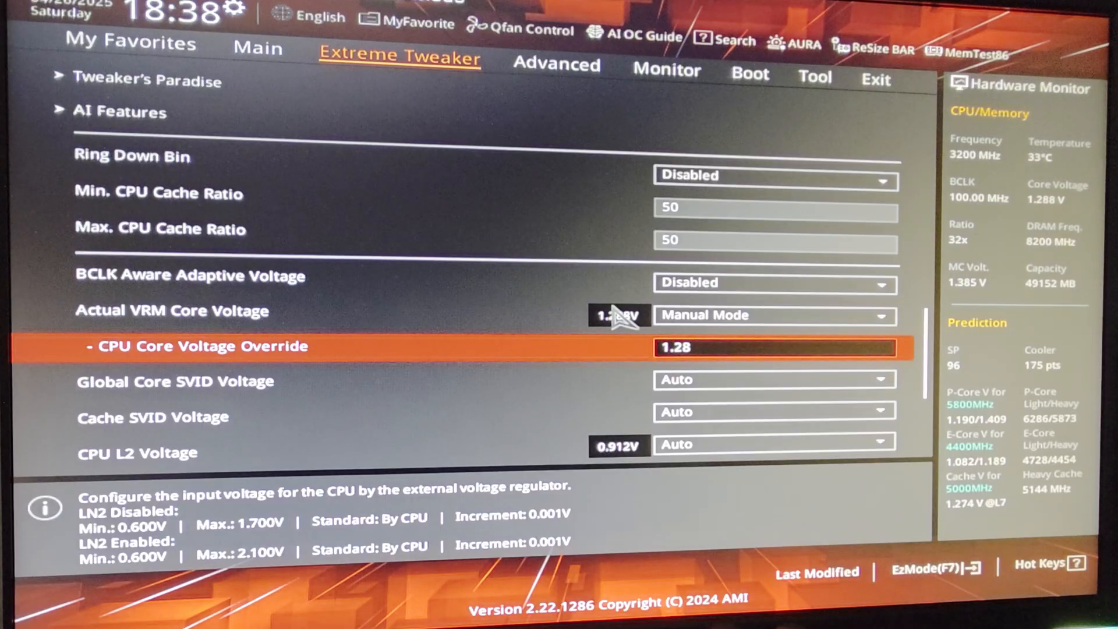
key("Backspace")
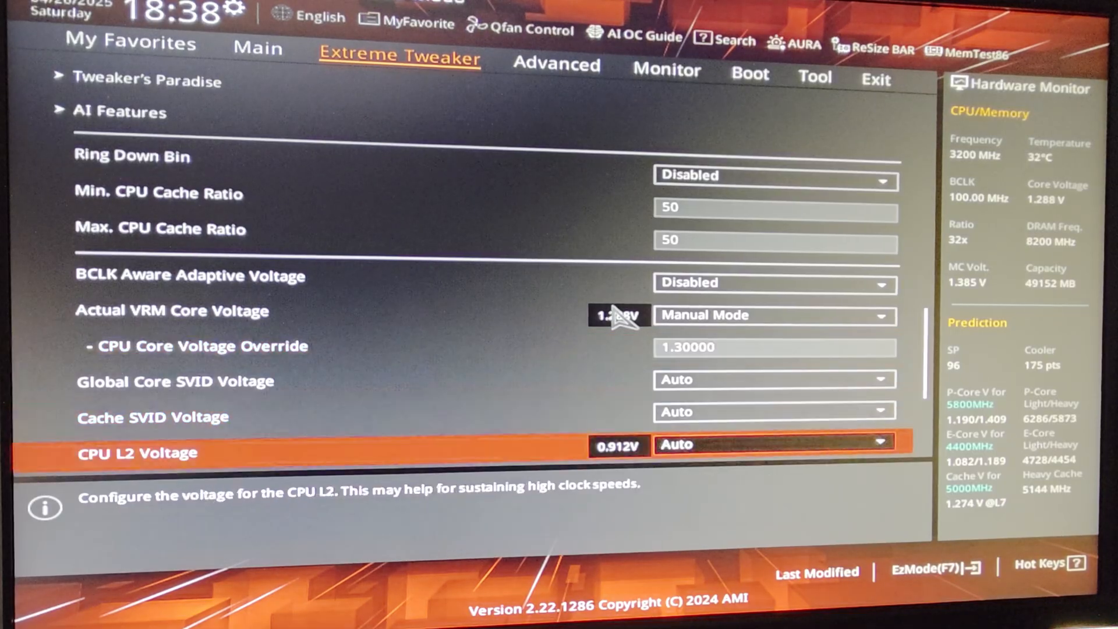
Review DRAM VDD 1.53000 and VDDQ 1.51000, then switch to the Advanced tab.
scroll("down", 3)
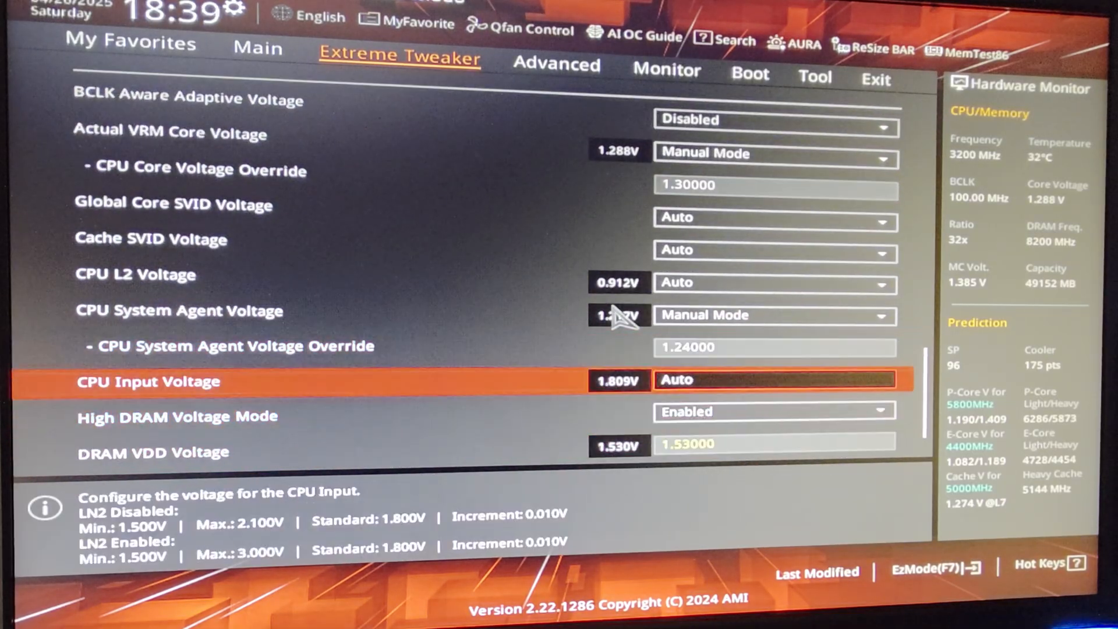
scroll("down", 3)
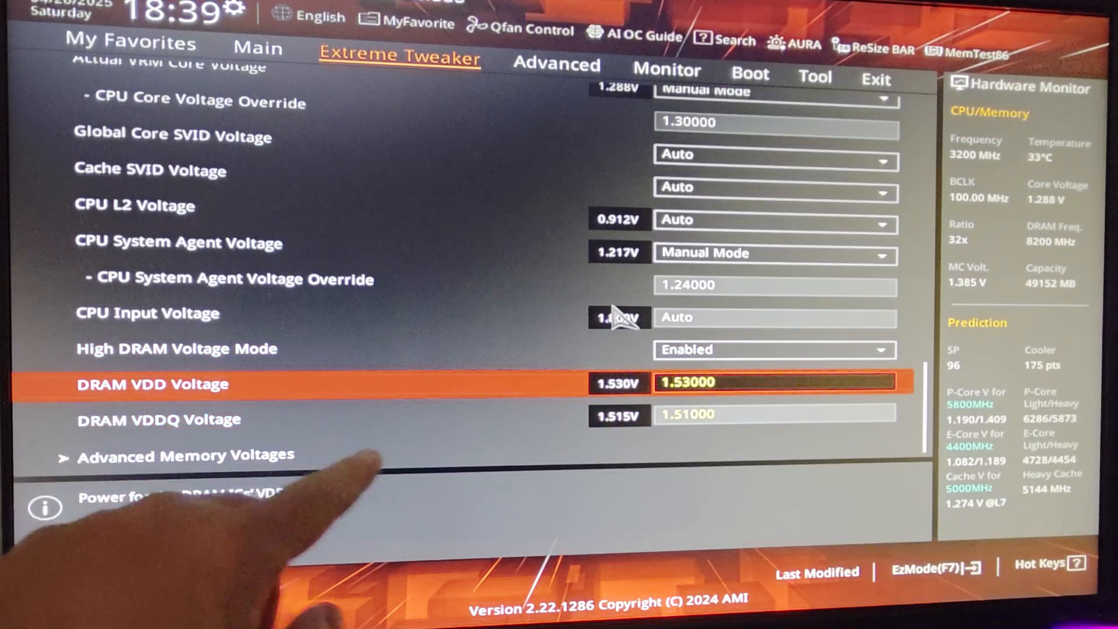
key("Down")
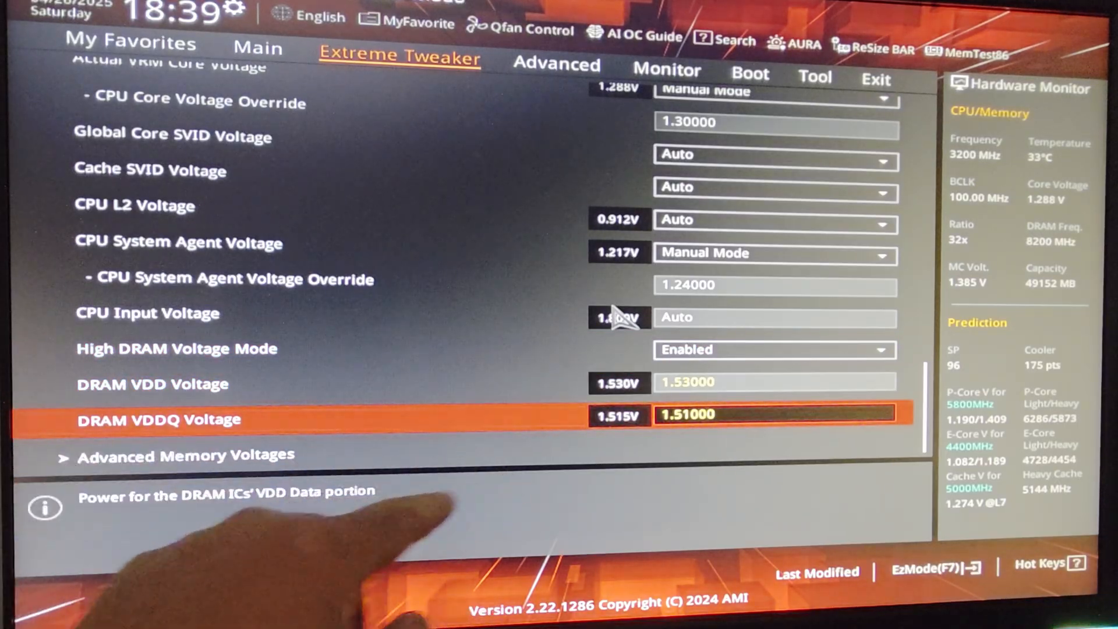
left_click(186, 457)
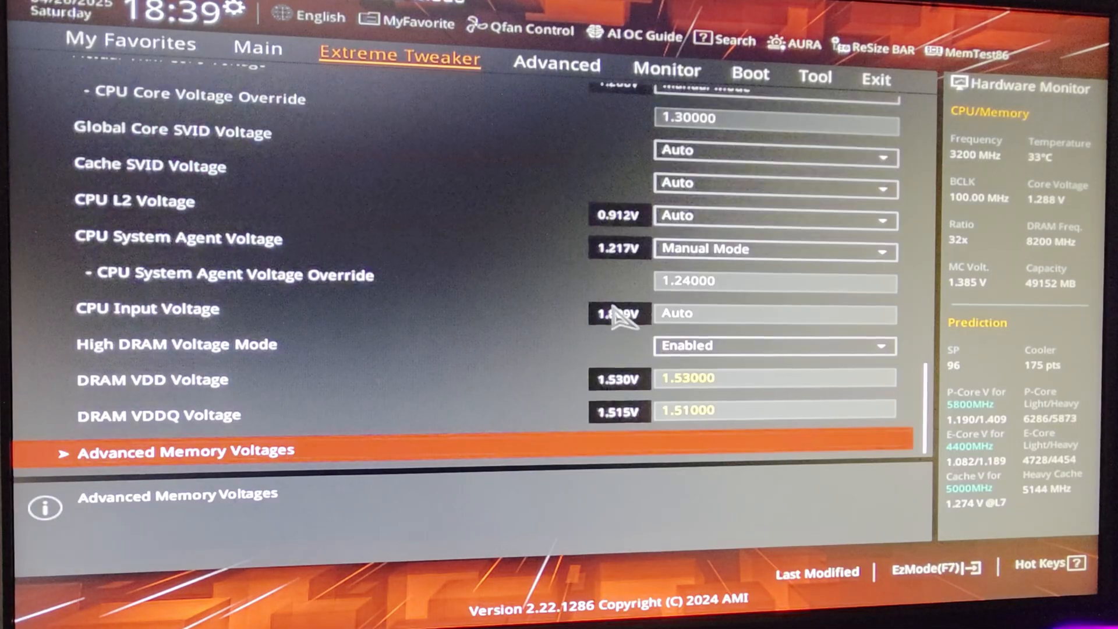
left_click(557, 54)
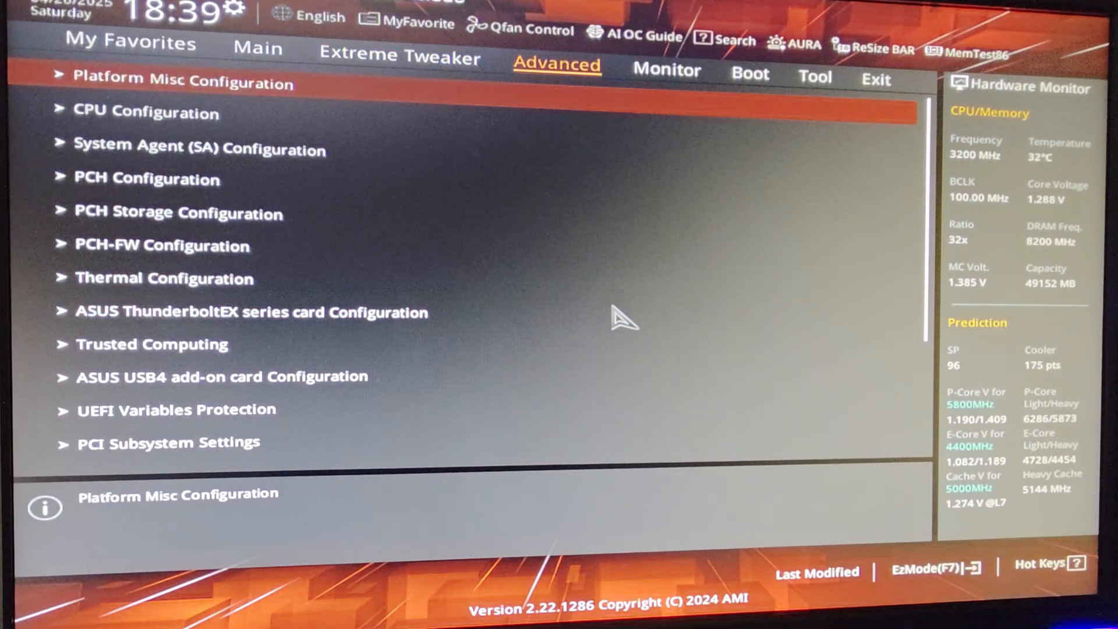
left_click(182, 82)
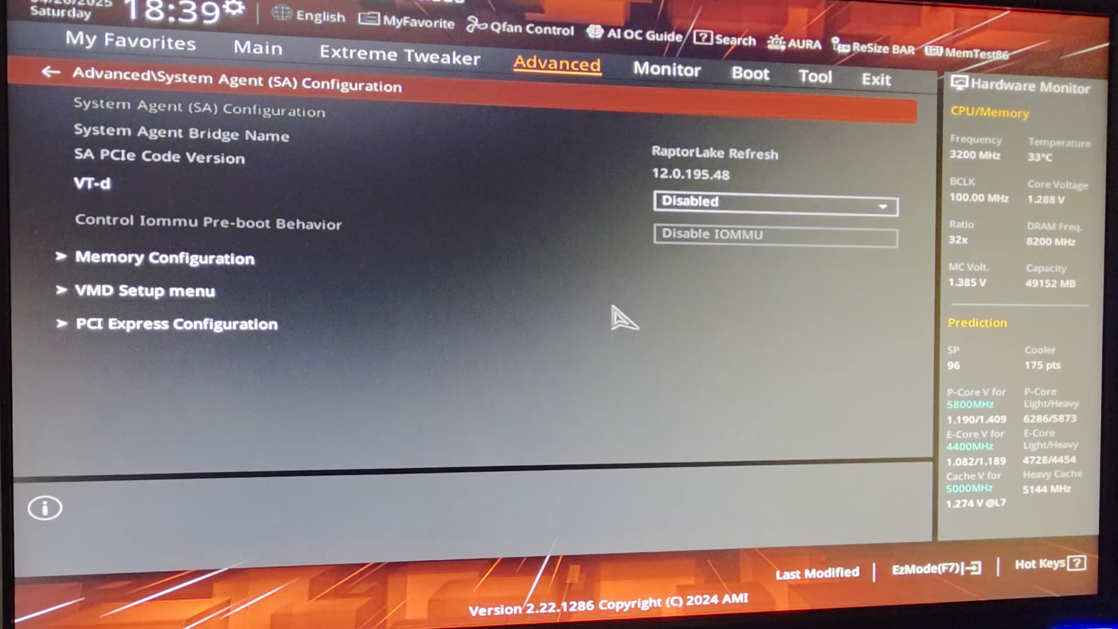
left_click(91, 183)
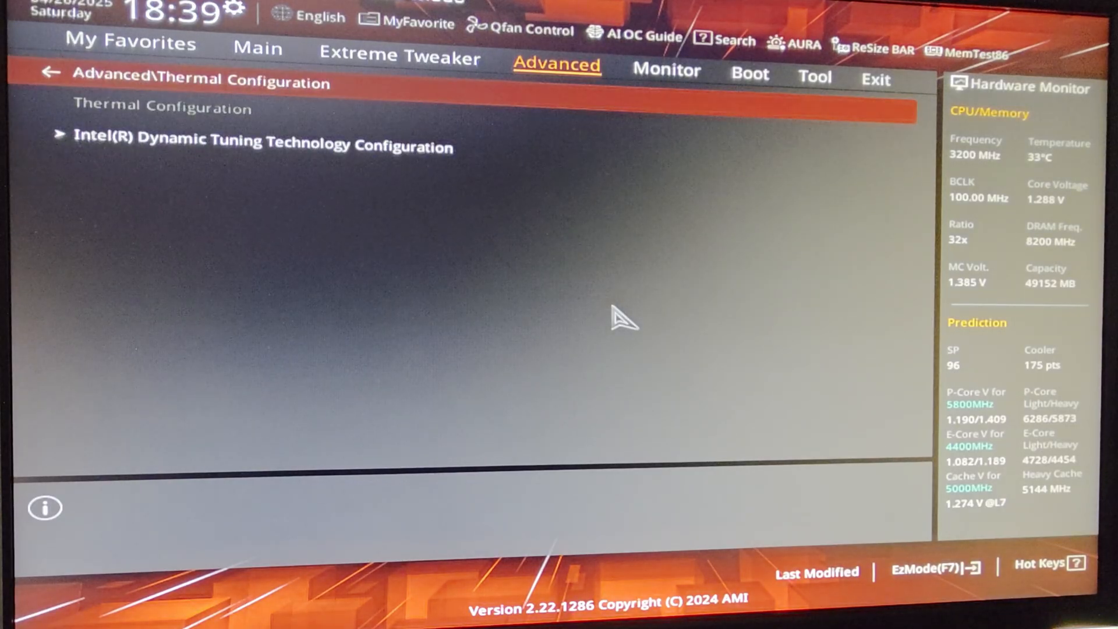
left_click(264, 147)
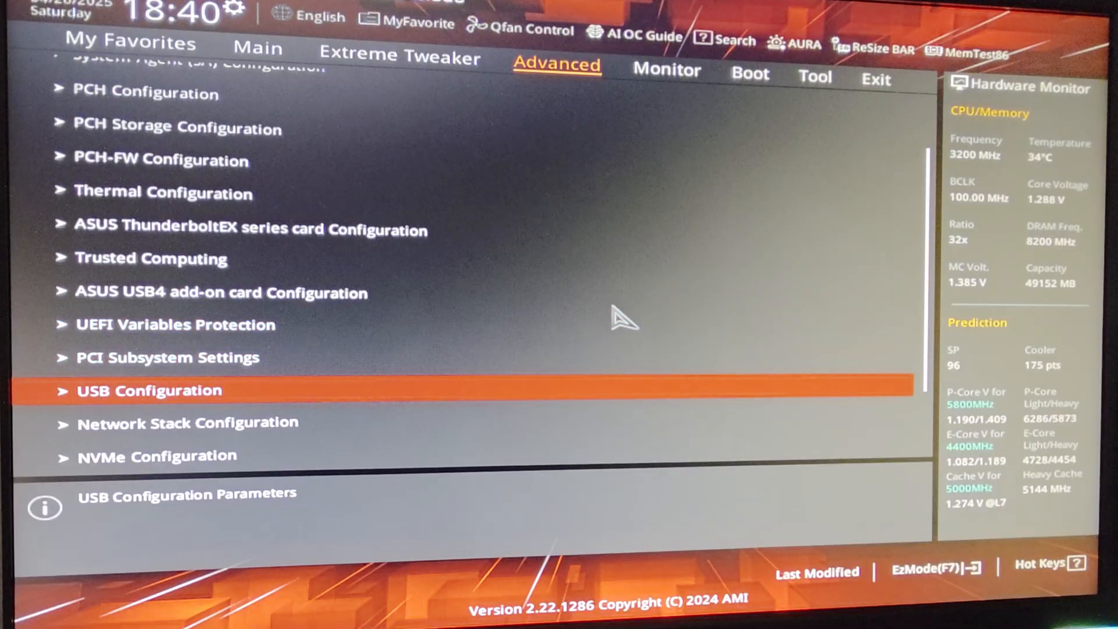
Navigate the Advanced submenu list down to and into Onboard Devices Configuration.
left_click(168, 358)
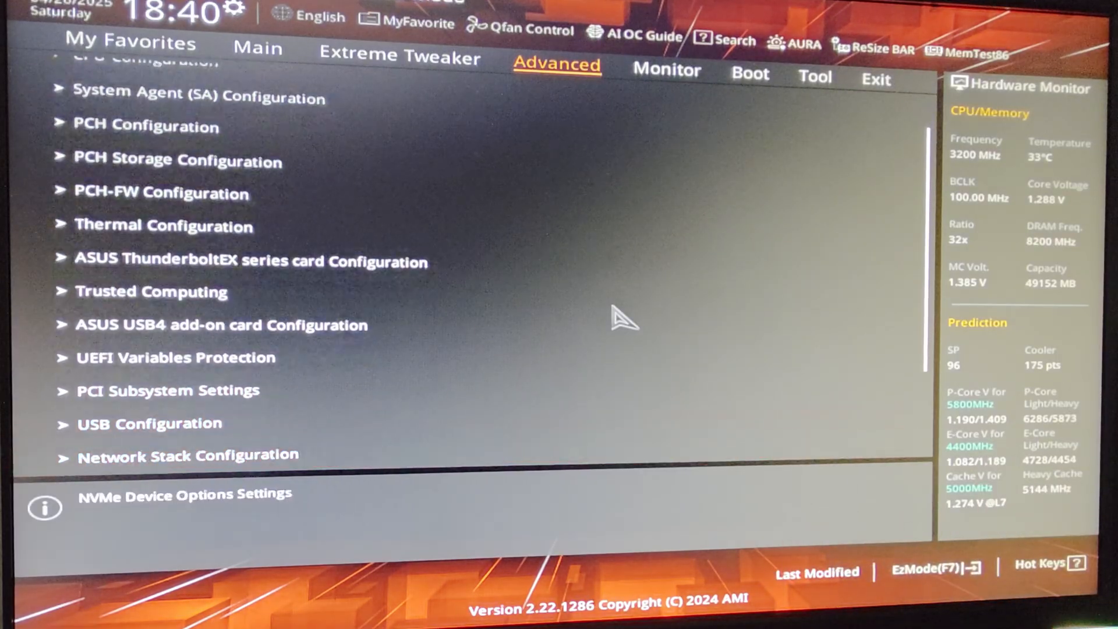
left_click(149, 424)
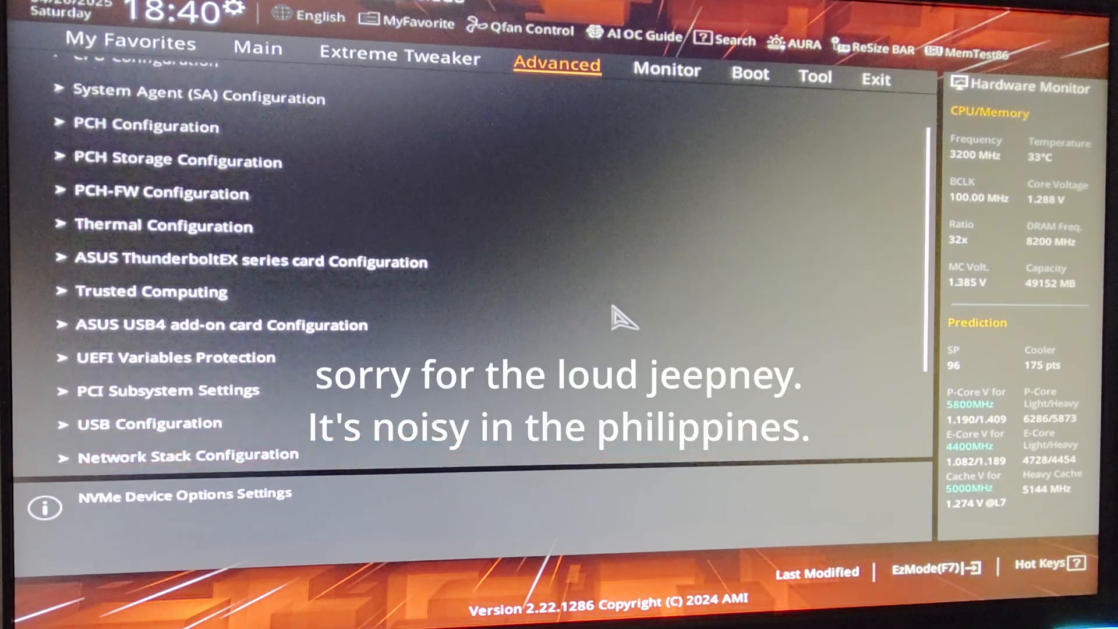
left_click(188, 456)
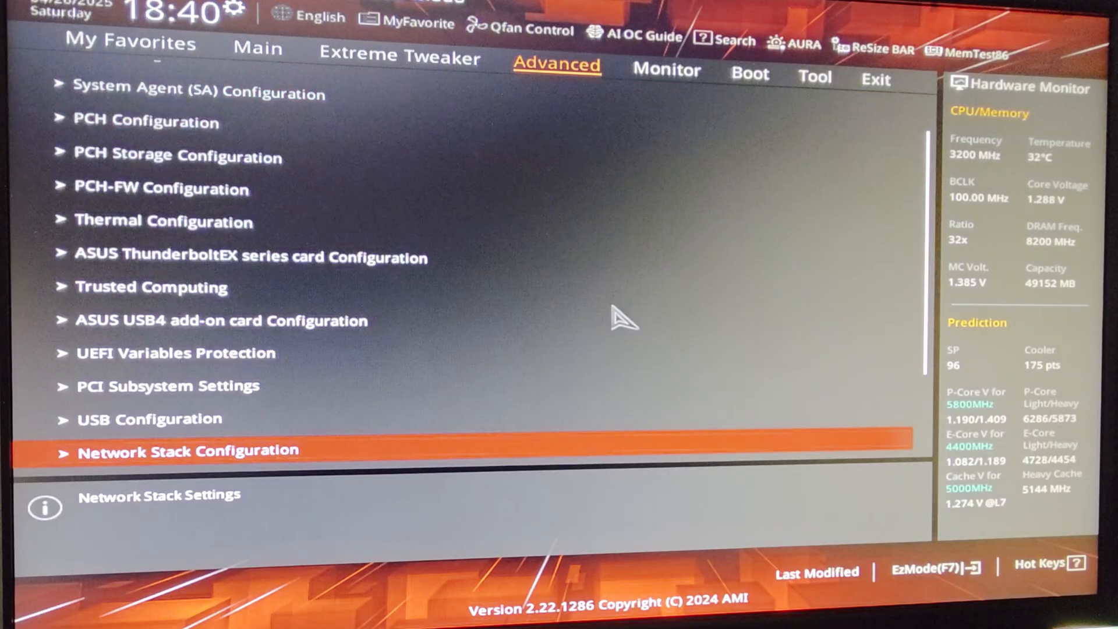
scroll("down", 3)
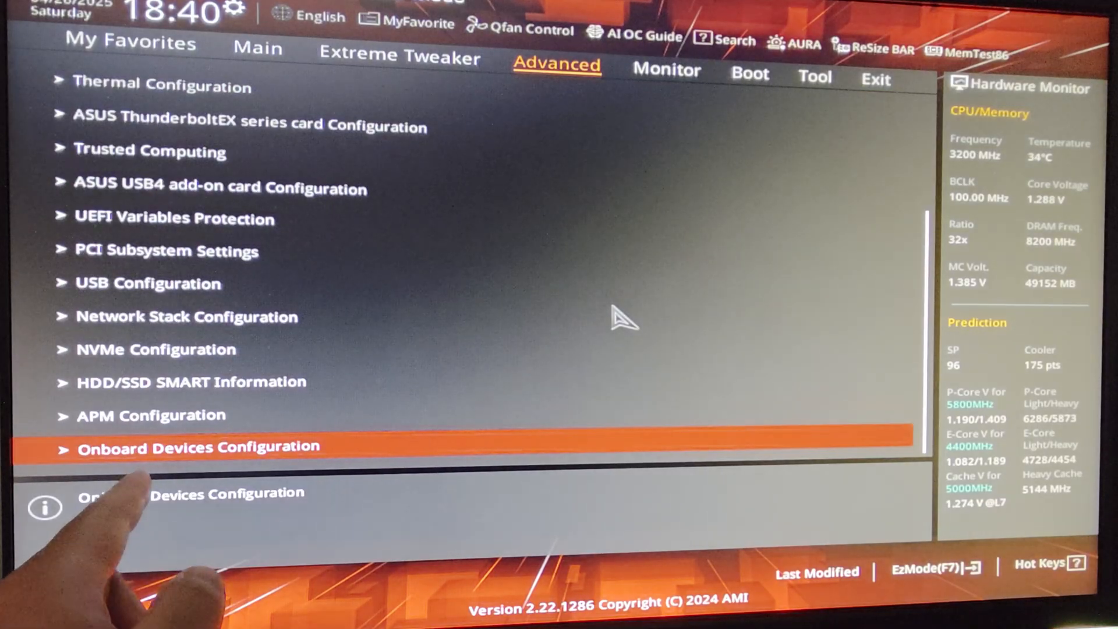
left_click(201, 447)
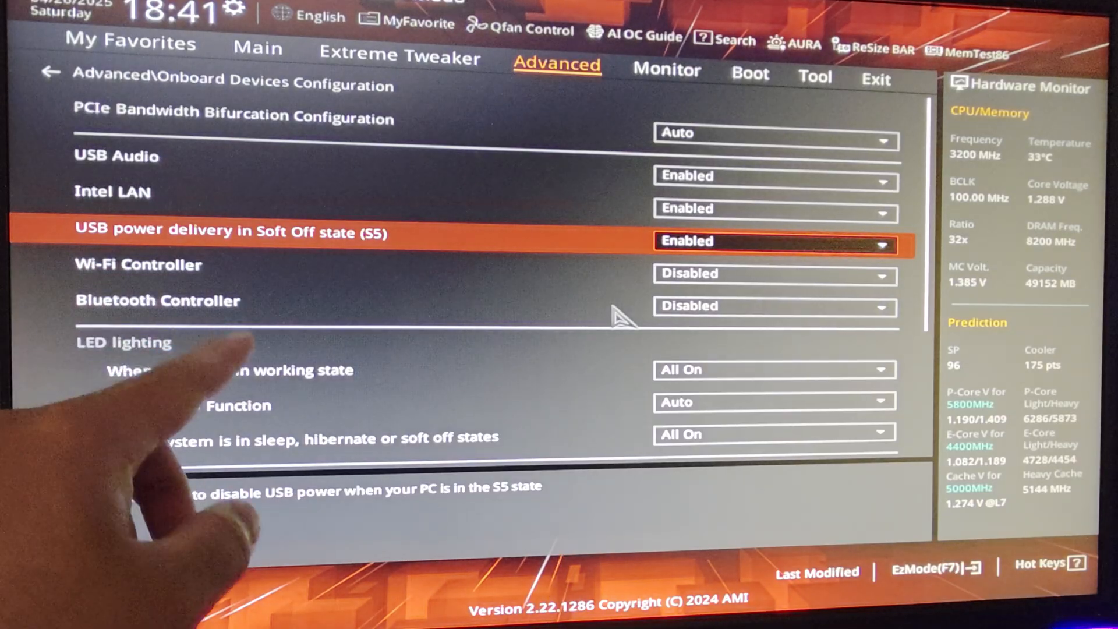
Review Wi-Fi/Bluetooth controllers (Disabled) and the working-state and Q-Code LED options.
key("Down")
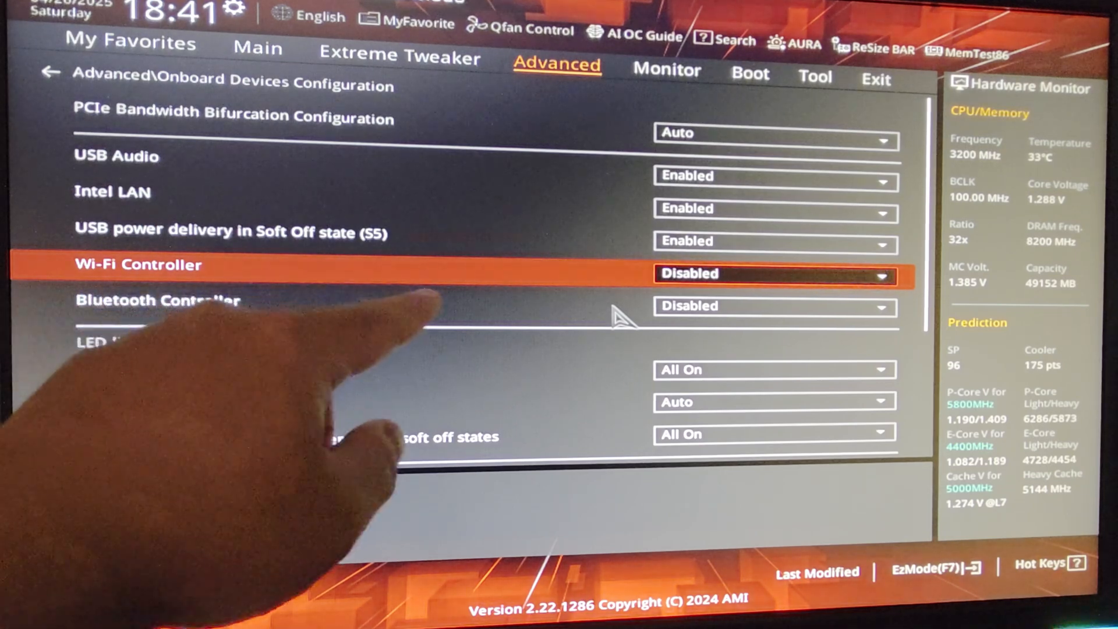
left_click(171, 301)
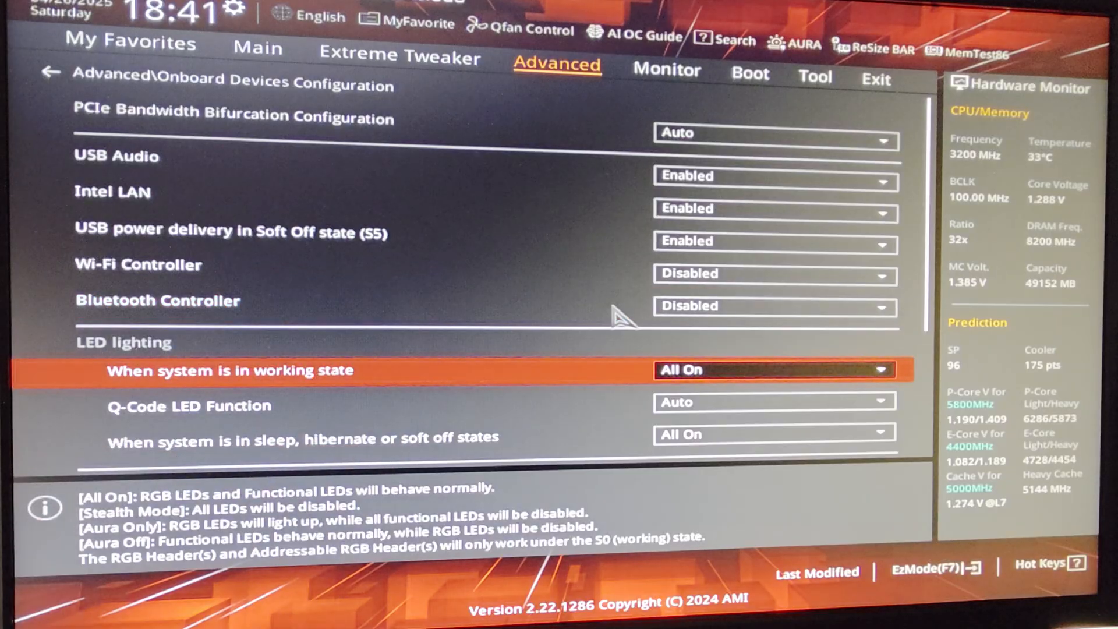
left_click(773, 370)
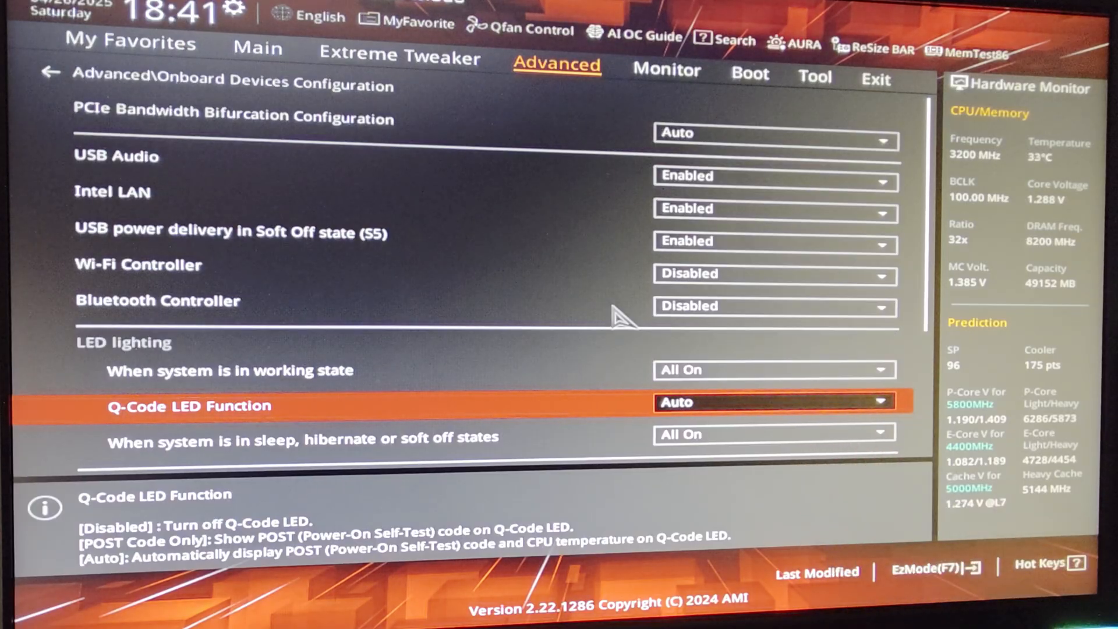
scroll("down", 3)
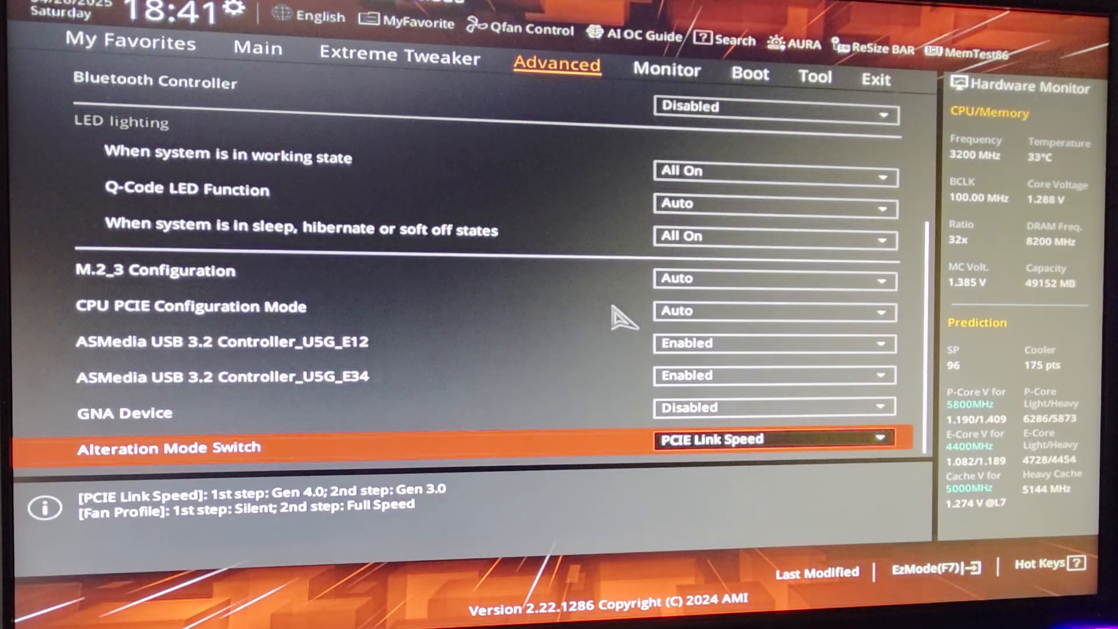
Move through the Monitor page to the Boot page showing boot priorities.
left_click(666, 70)
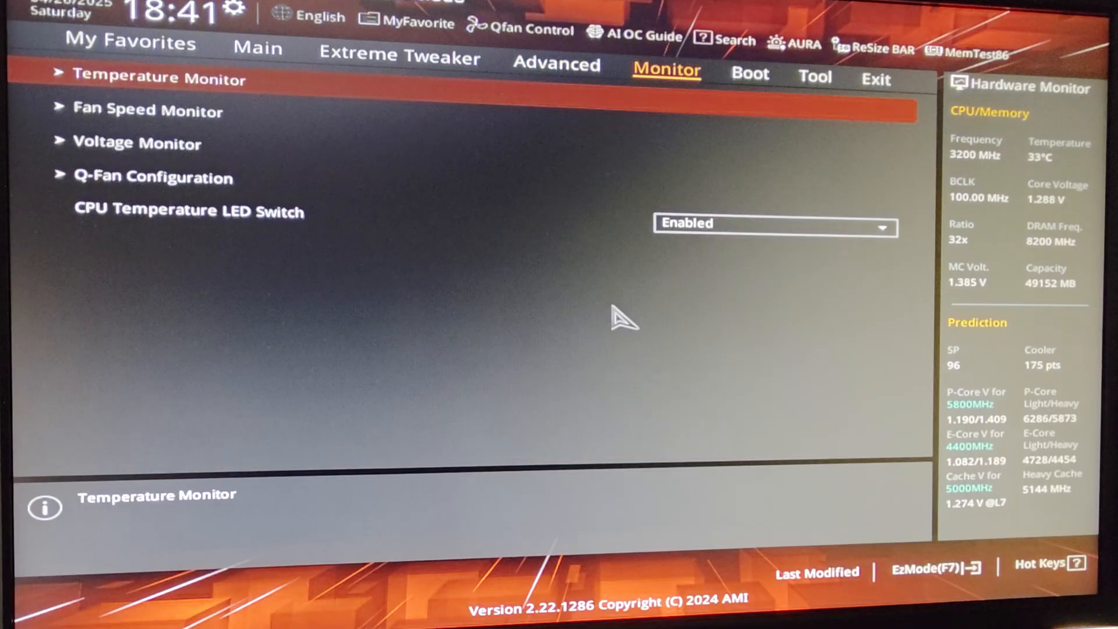
left_click(749, 74)
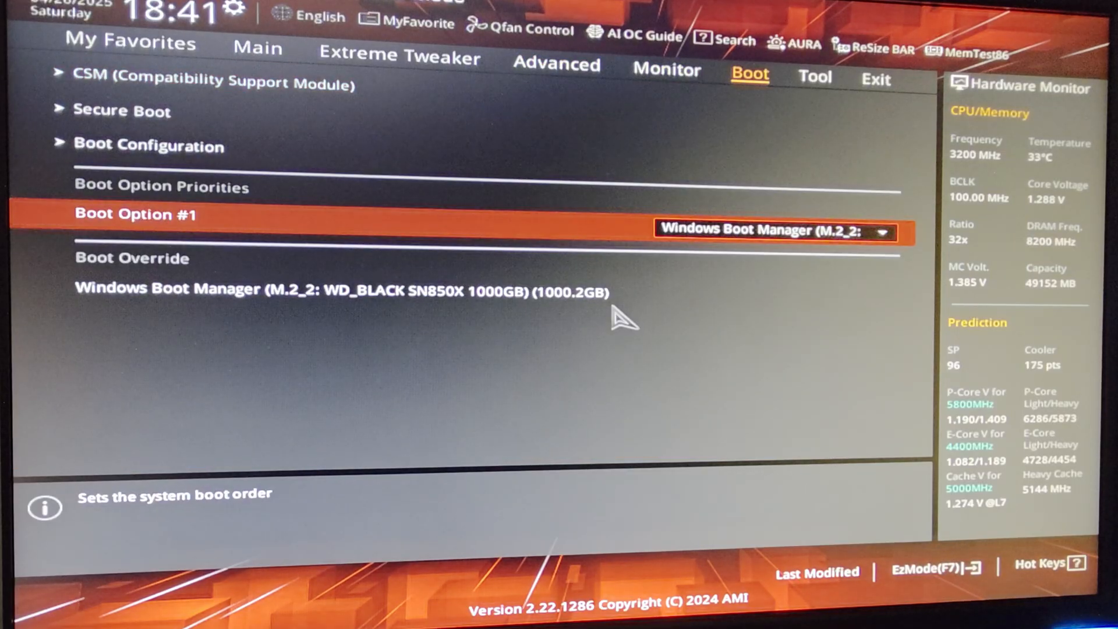
mouse_move(524, 28)
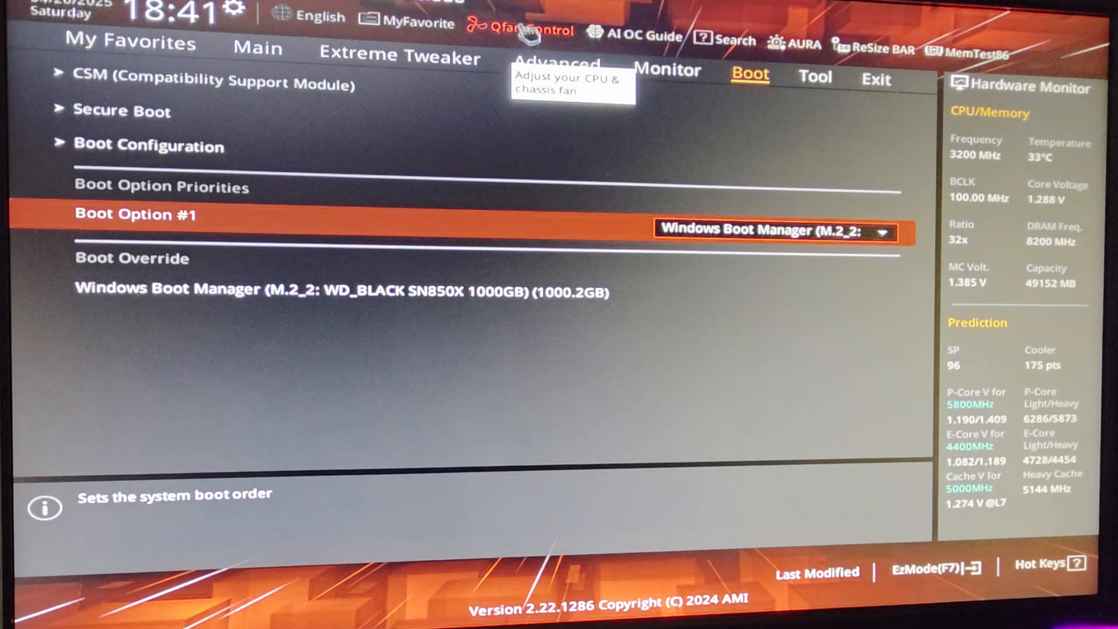
left_click(527, 31)
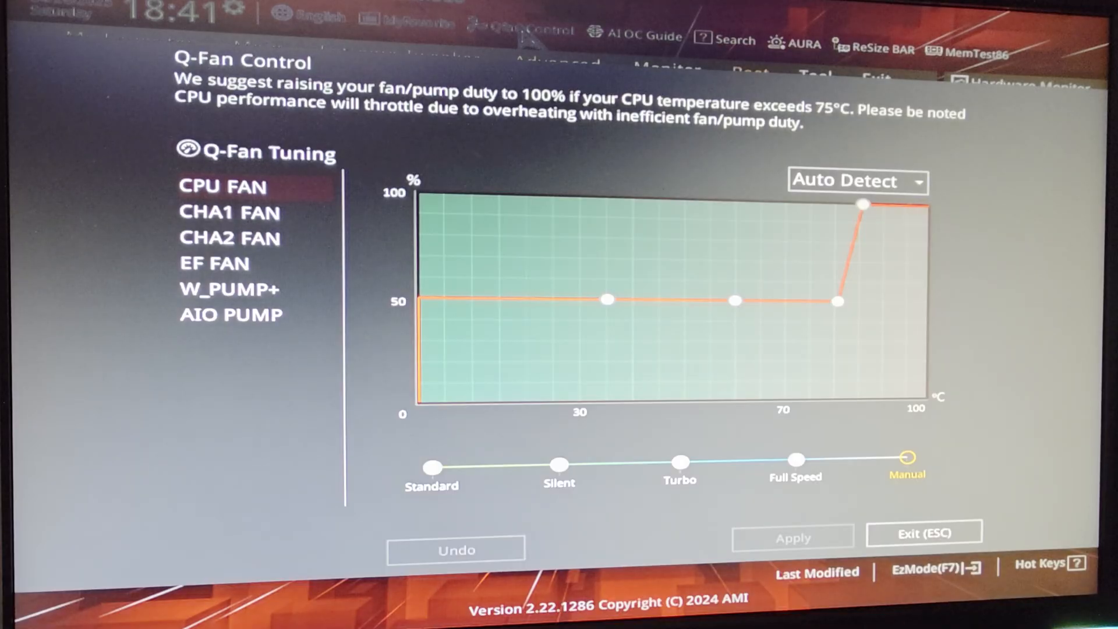
mouse_move(230, 212)
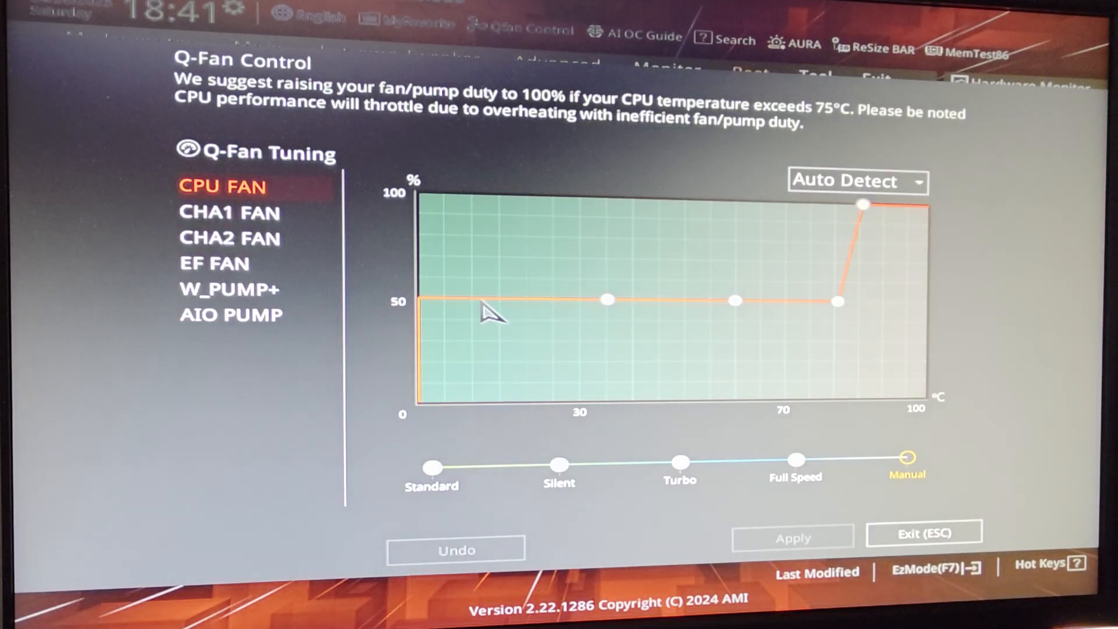
mouse_move(688, 317)
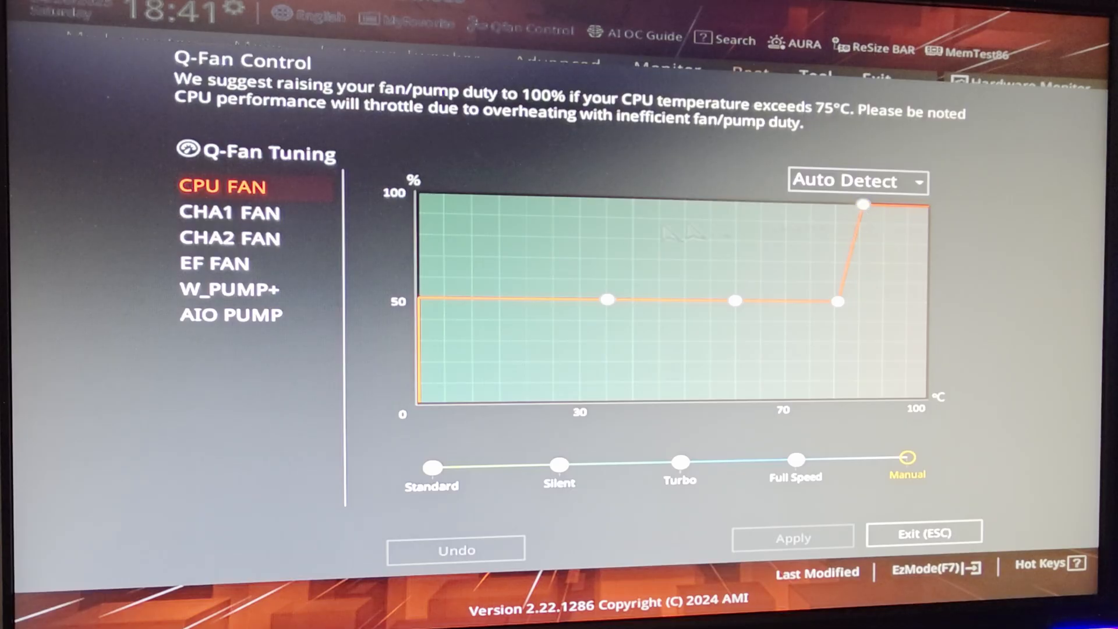
left_click(229, 212)
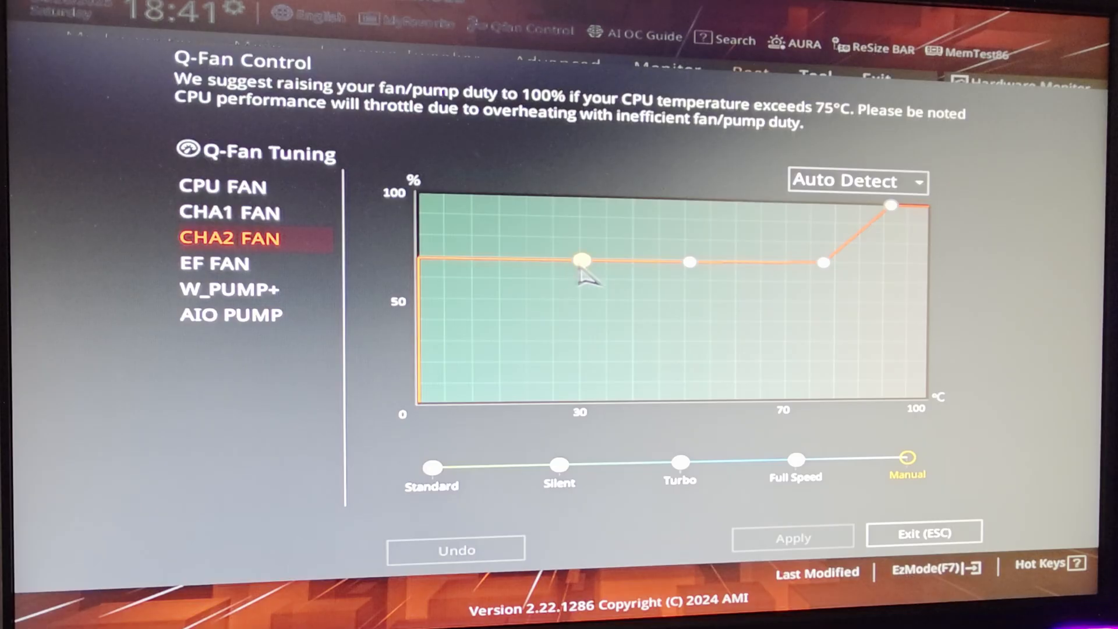
mouse_move(688, 268)
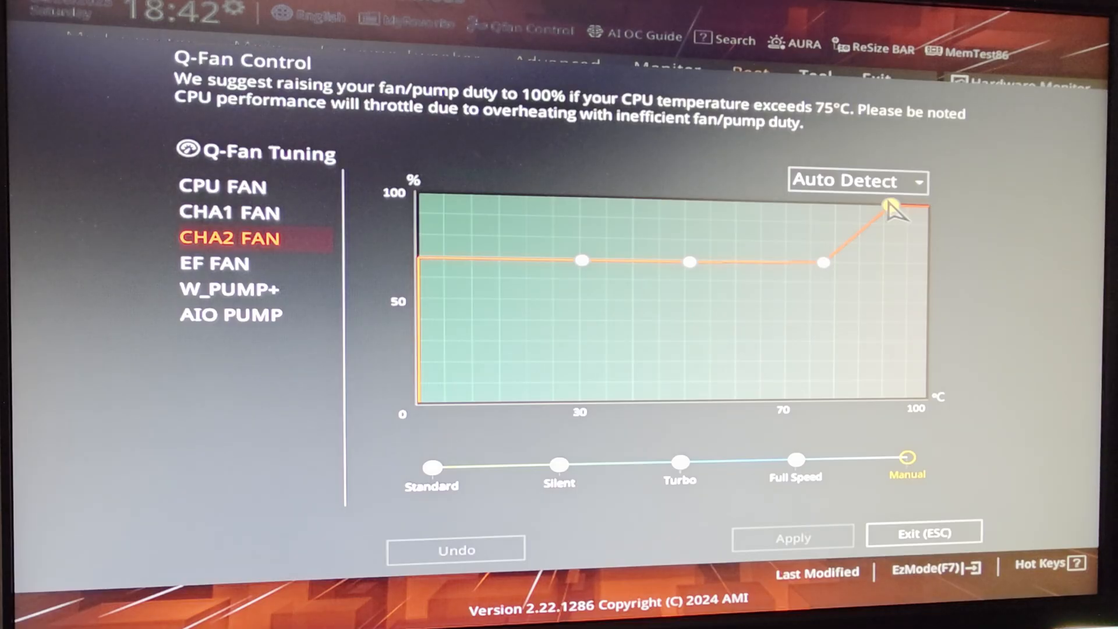
mouse_move(246, 290)
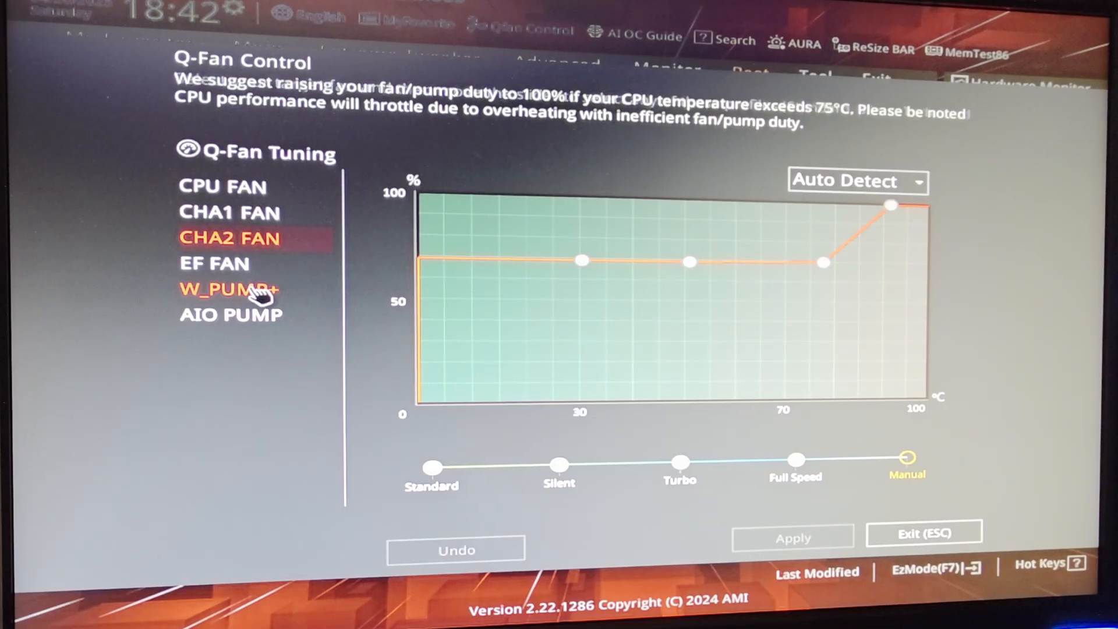
left_click(229, 316)
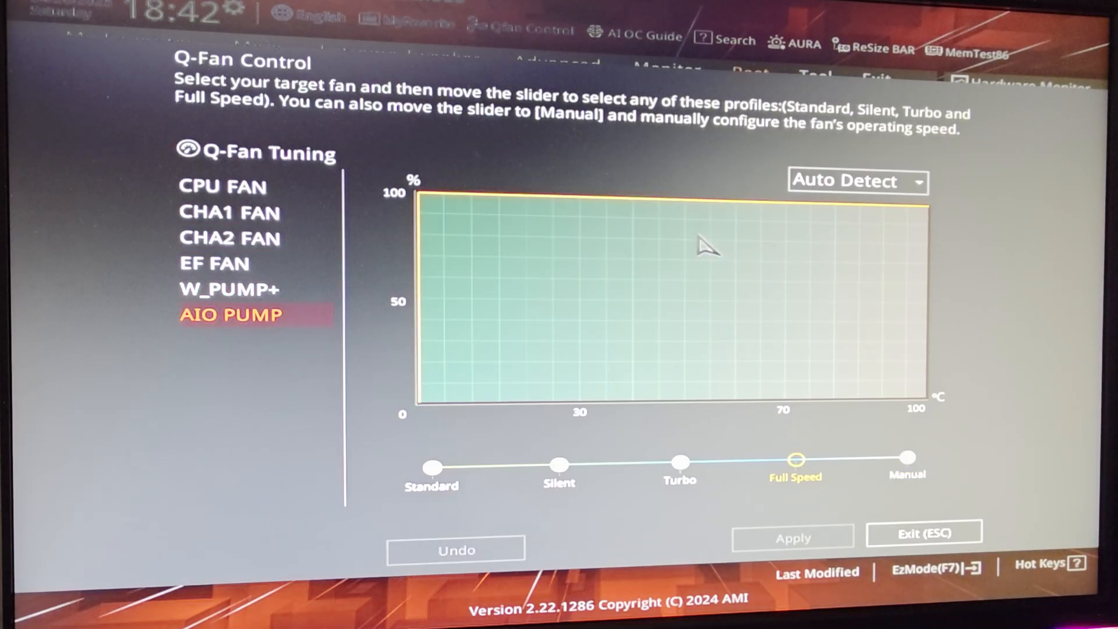
mouse_move(460, 336)
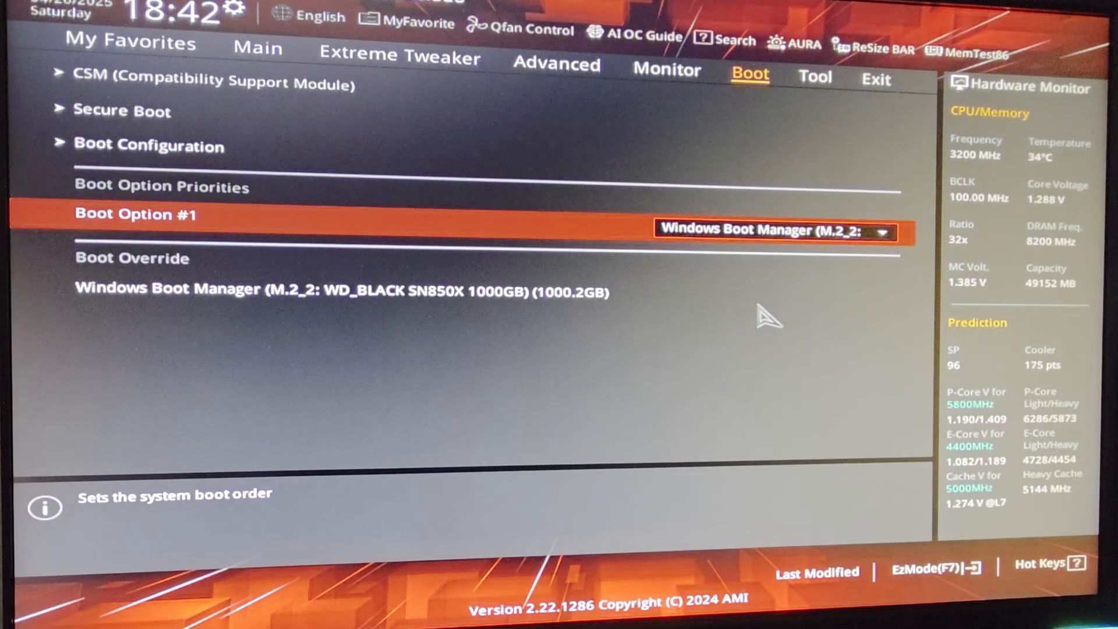
left_click(816, 77)
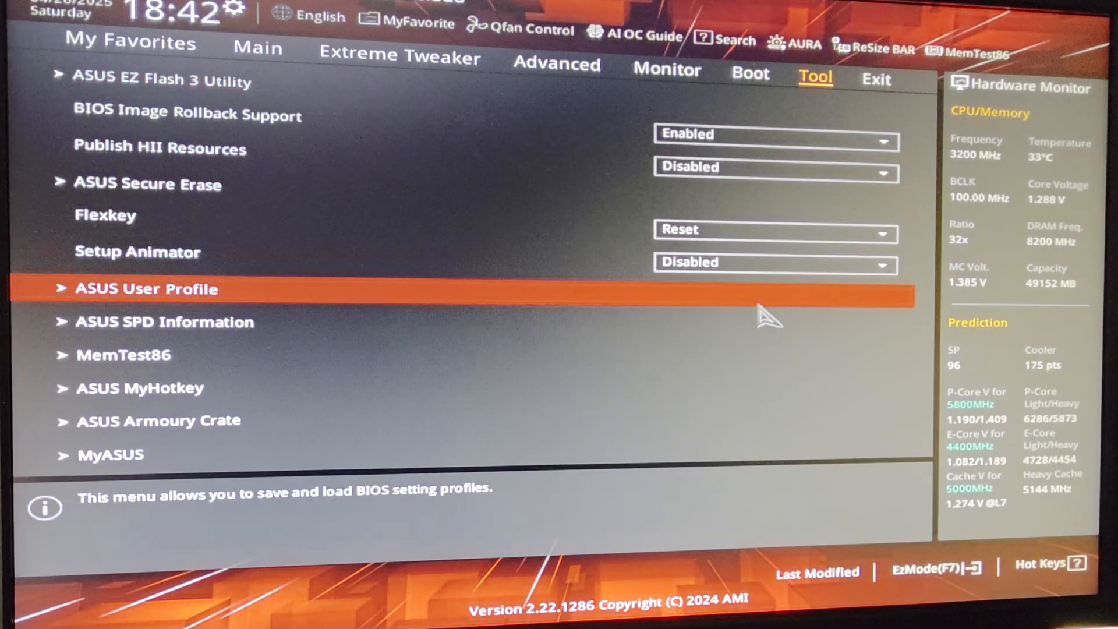
left_click(144, 288)
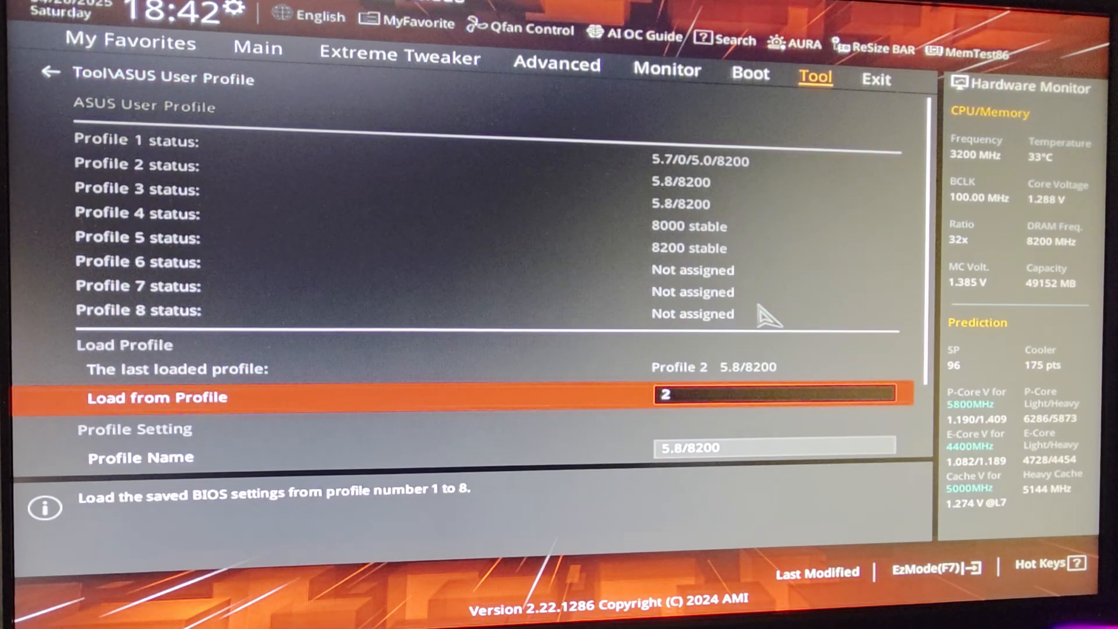
left_click(751, 75)
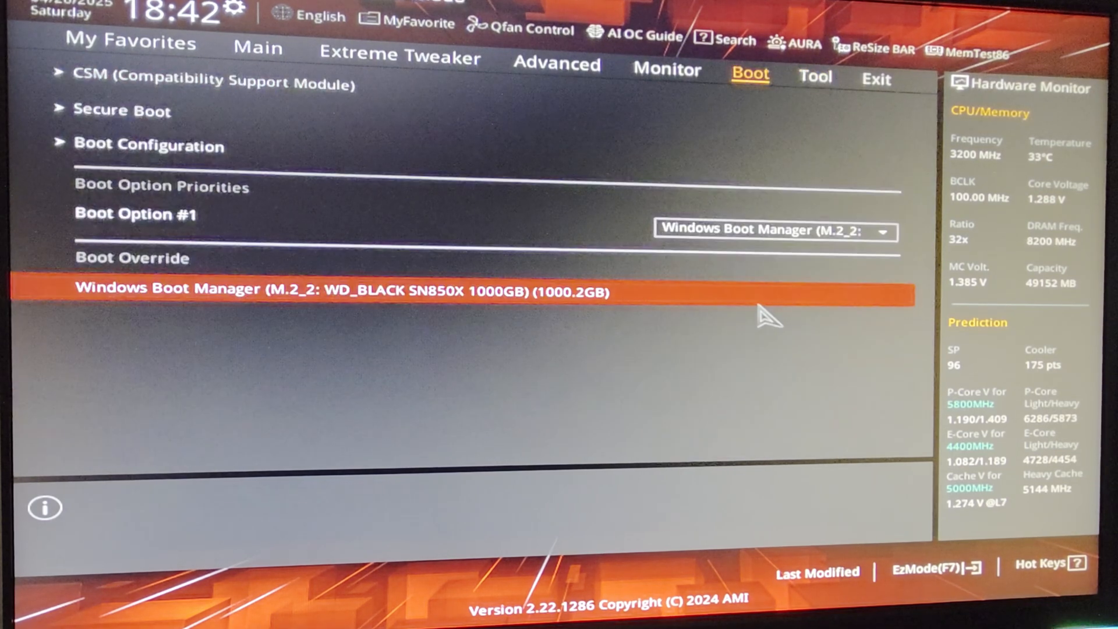
Return to Extreme Tweaker and move up past the voltage settings toward DRAM Timing Control.
left_click(258, 57)
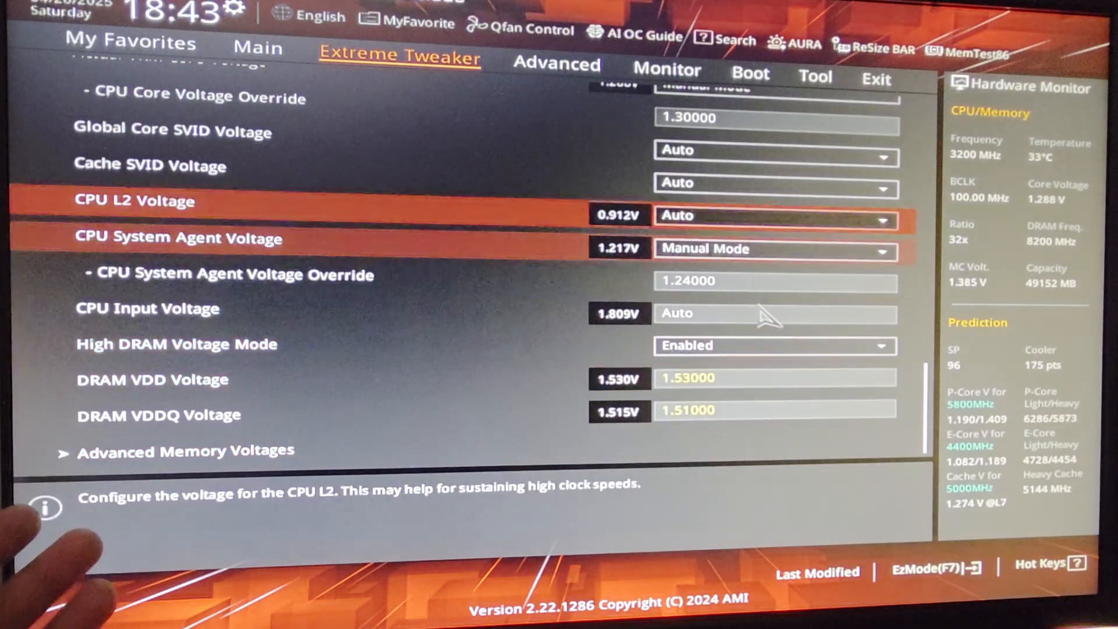
scroll("up", 3)
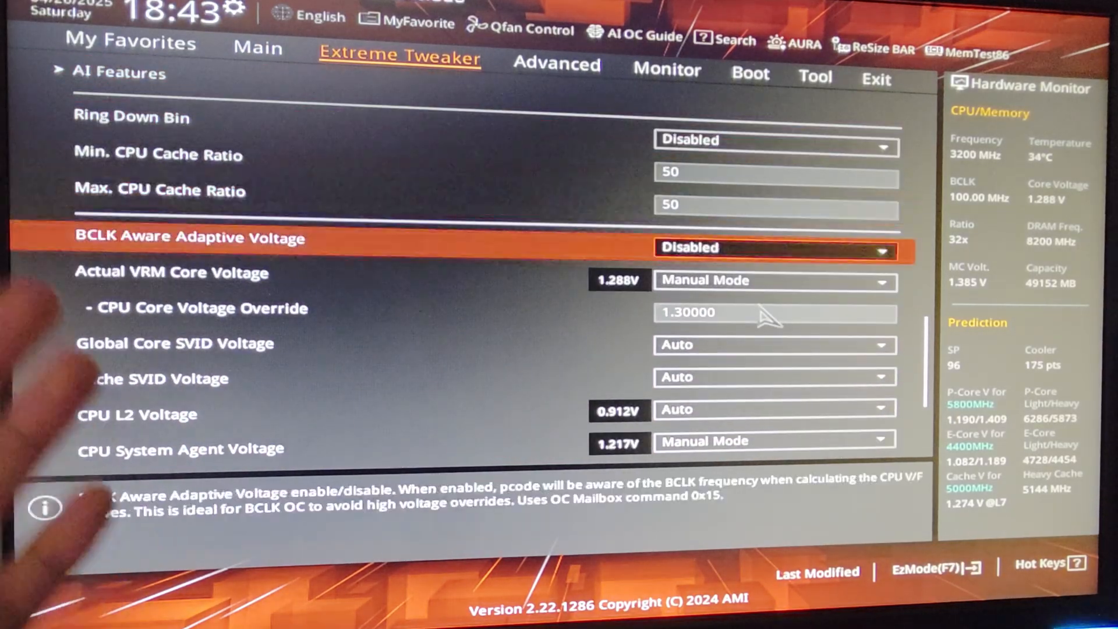
key("Up")
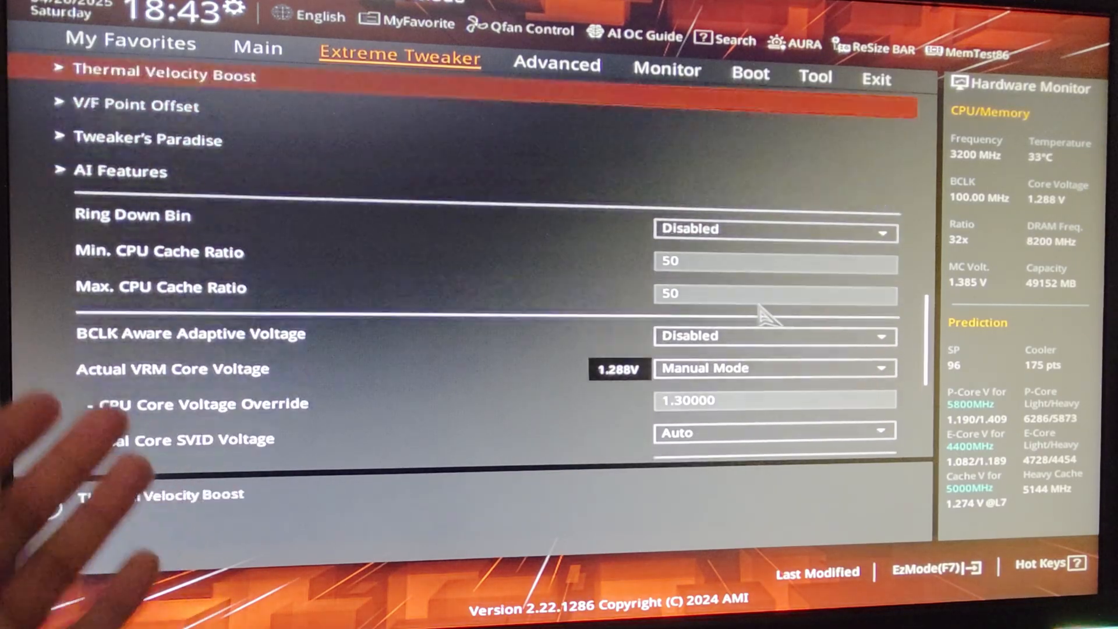
scroll("up", 3)
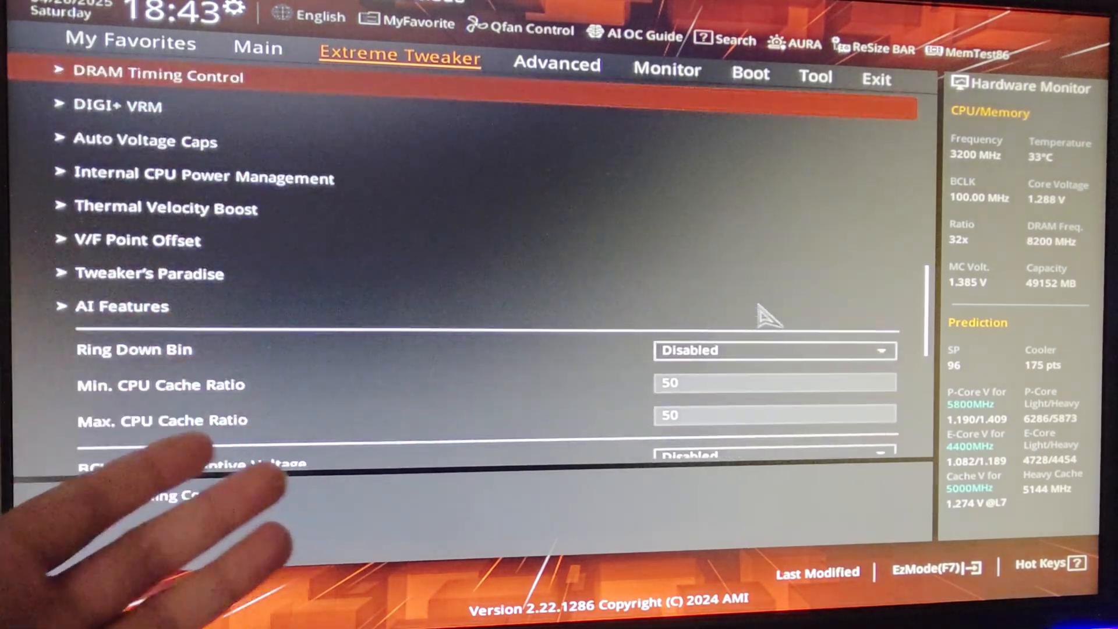